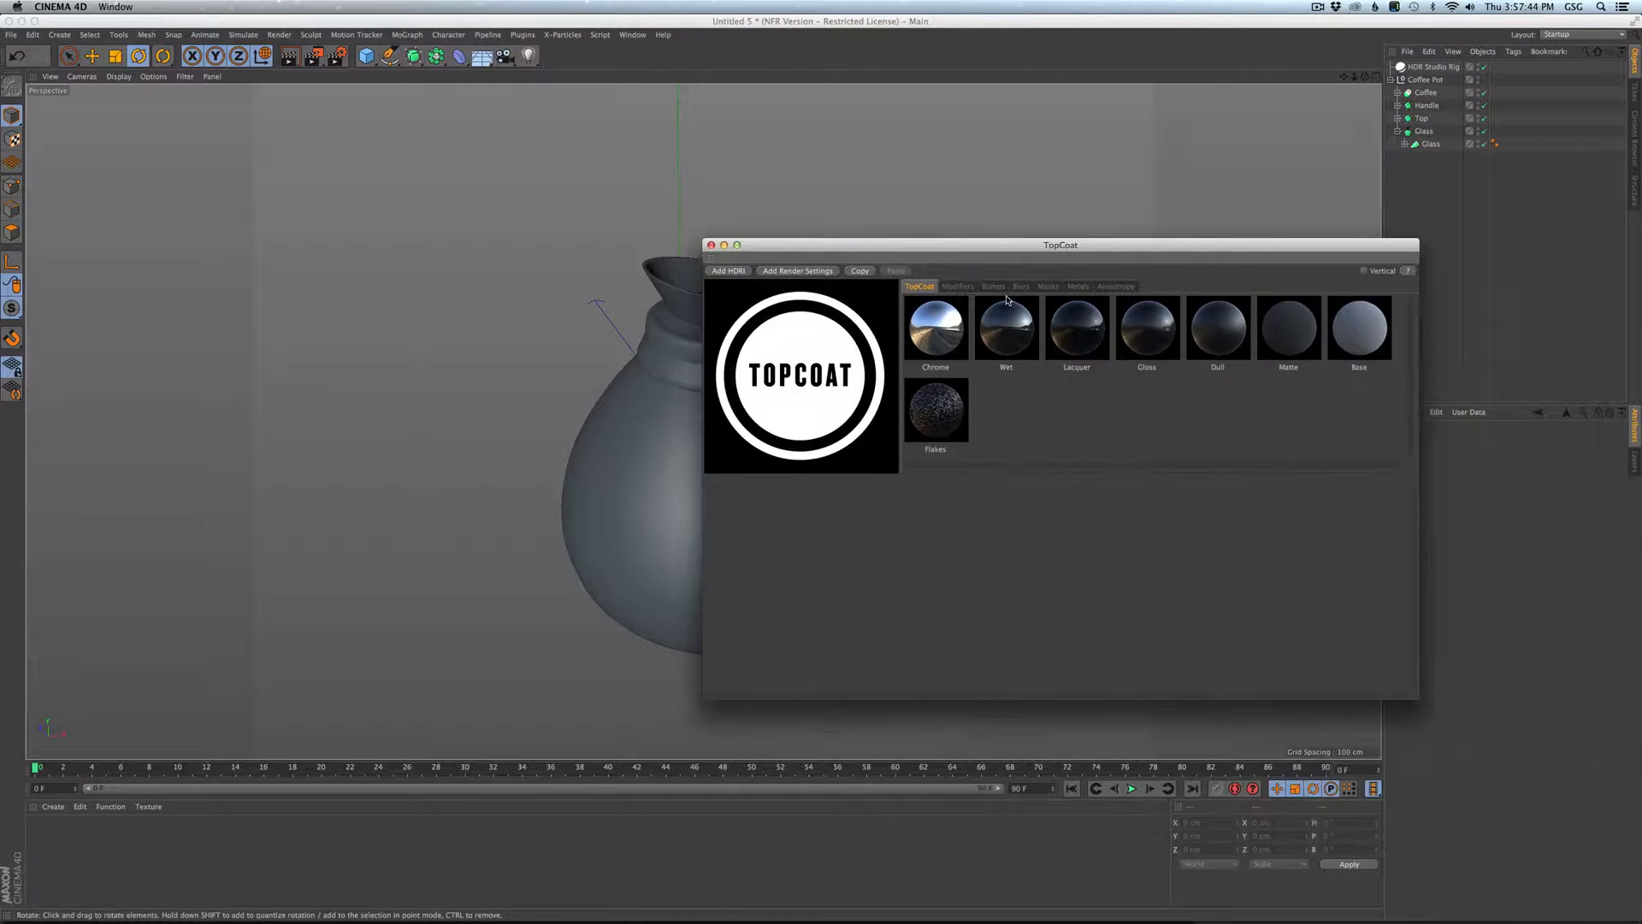
Create a TopCoat Gloss material for the coffee pot's glass.
left_click(1047, 286)
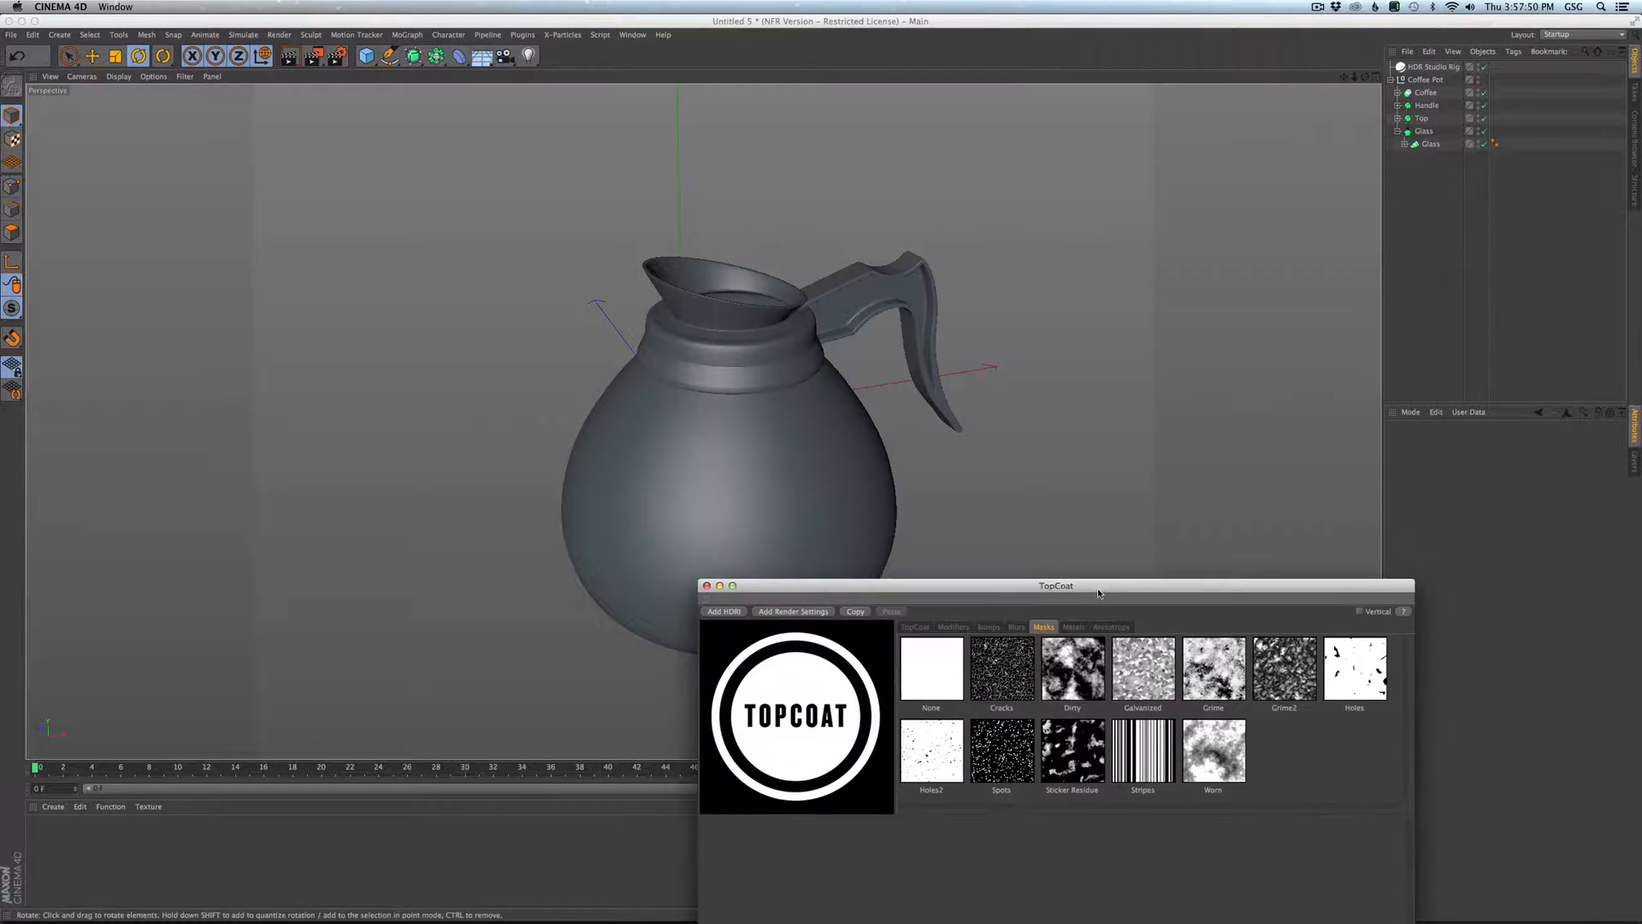
left_click_drag(1055, 585, 1079, 582)
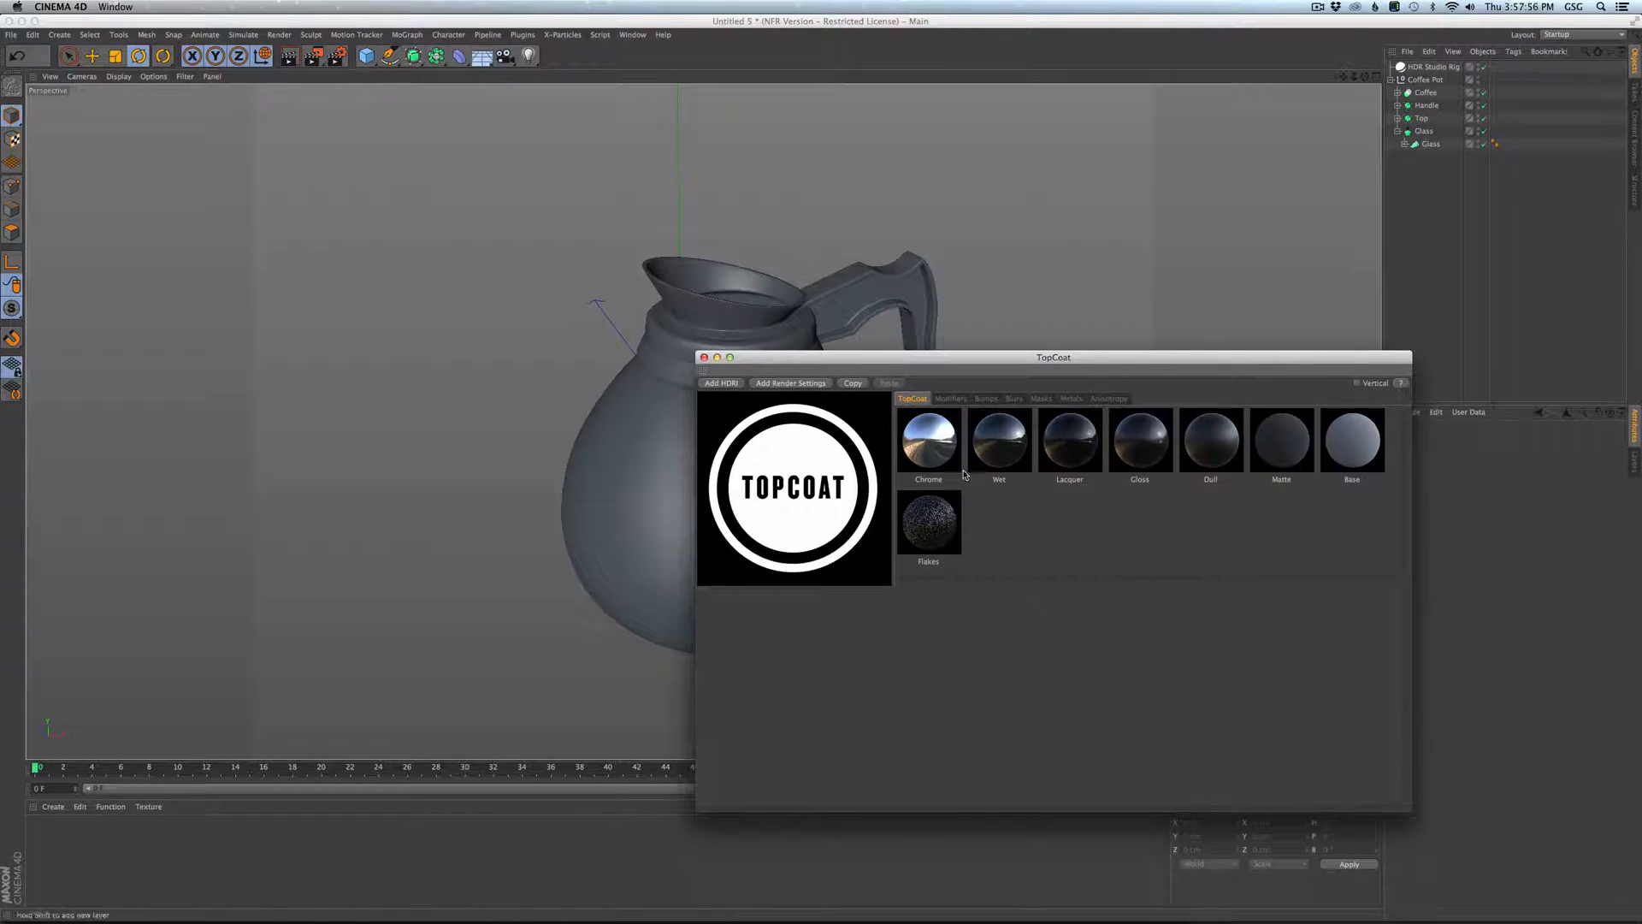
left_click(1139, 438)
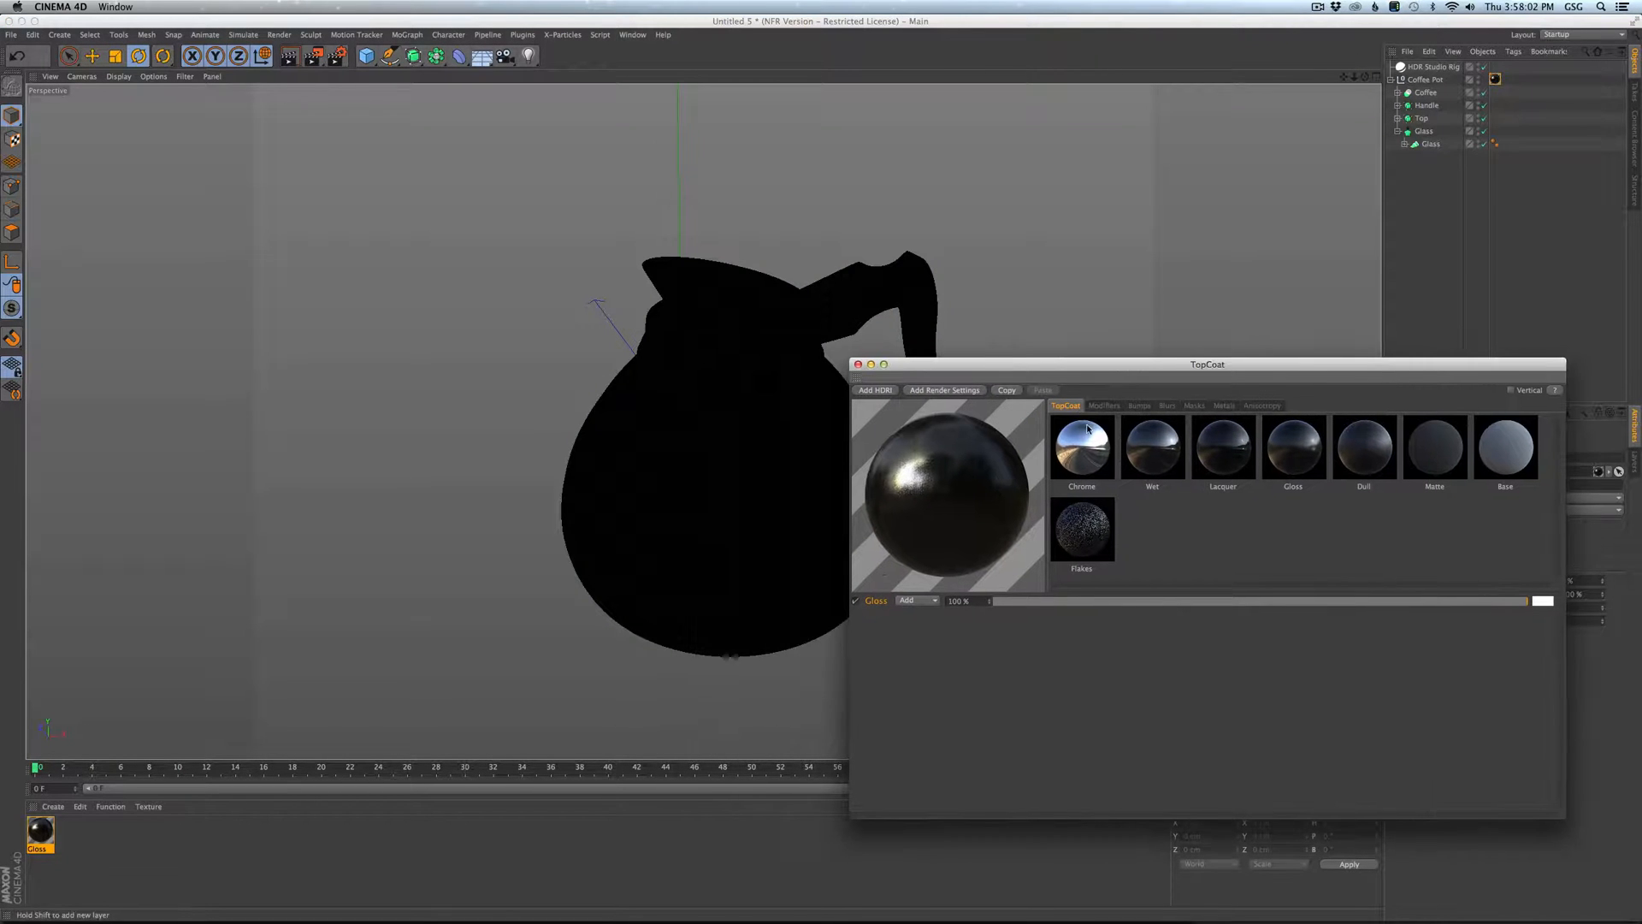
Browse the TopCoat bump presets and add one to the Gloss material.
left_click(1138, 406)
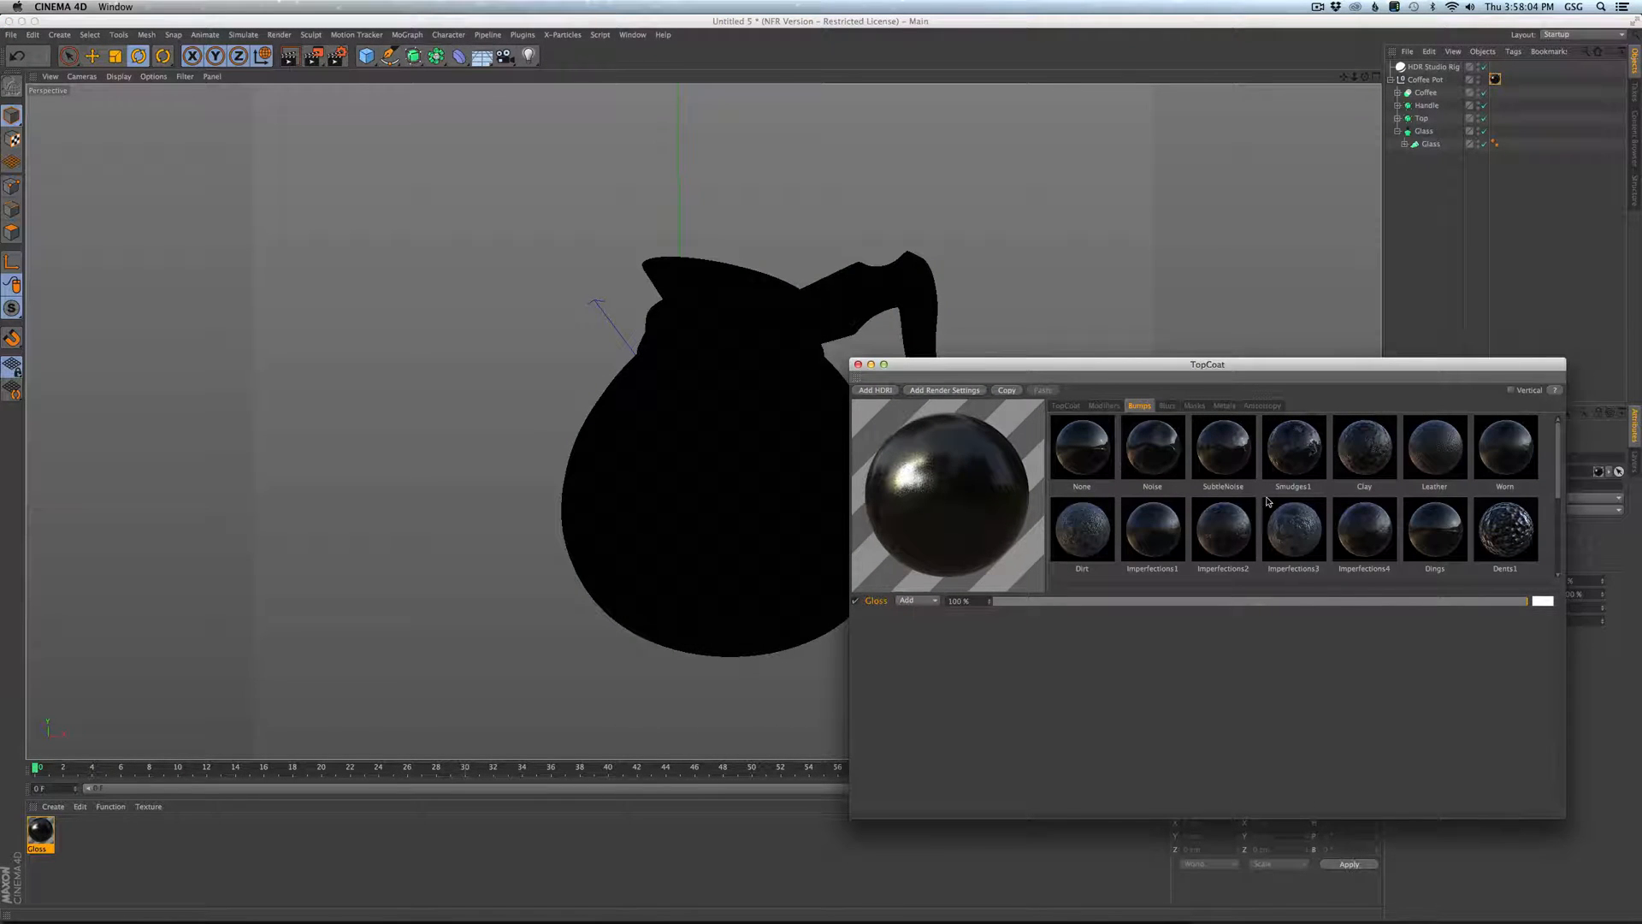
scroll("down", 3)
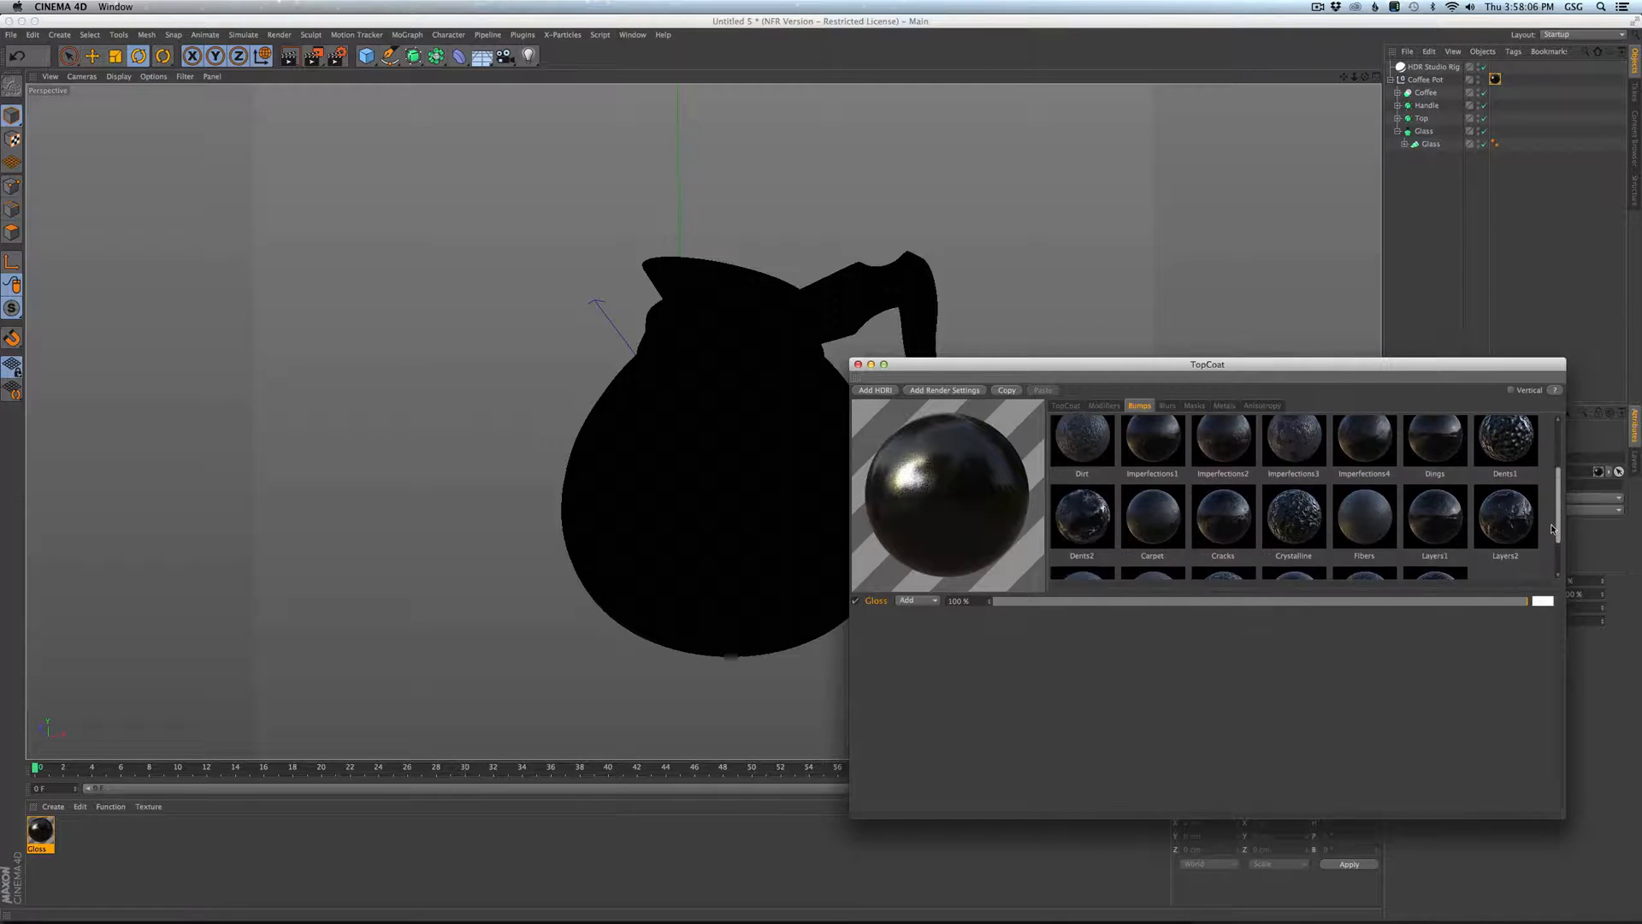
scroll("down", 3)
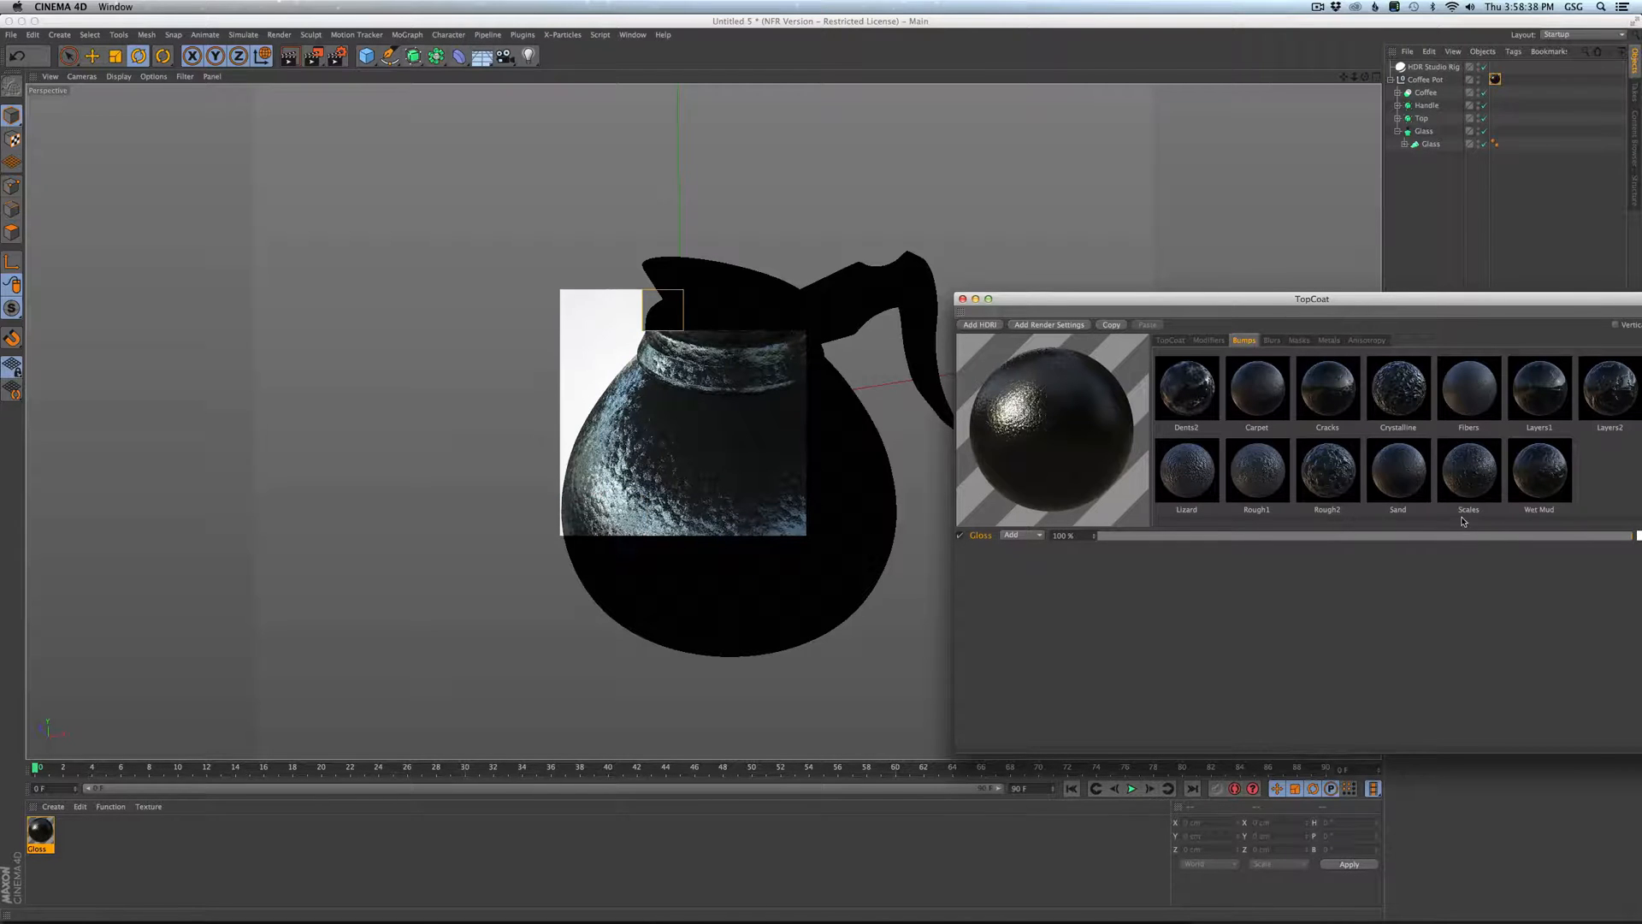
scroll("up", 3)
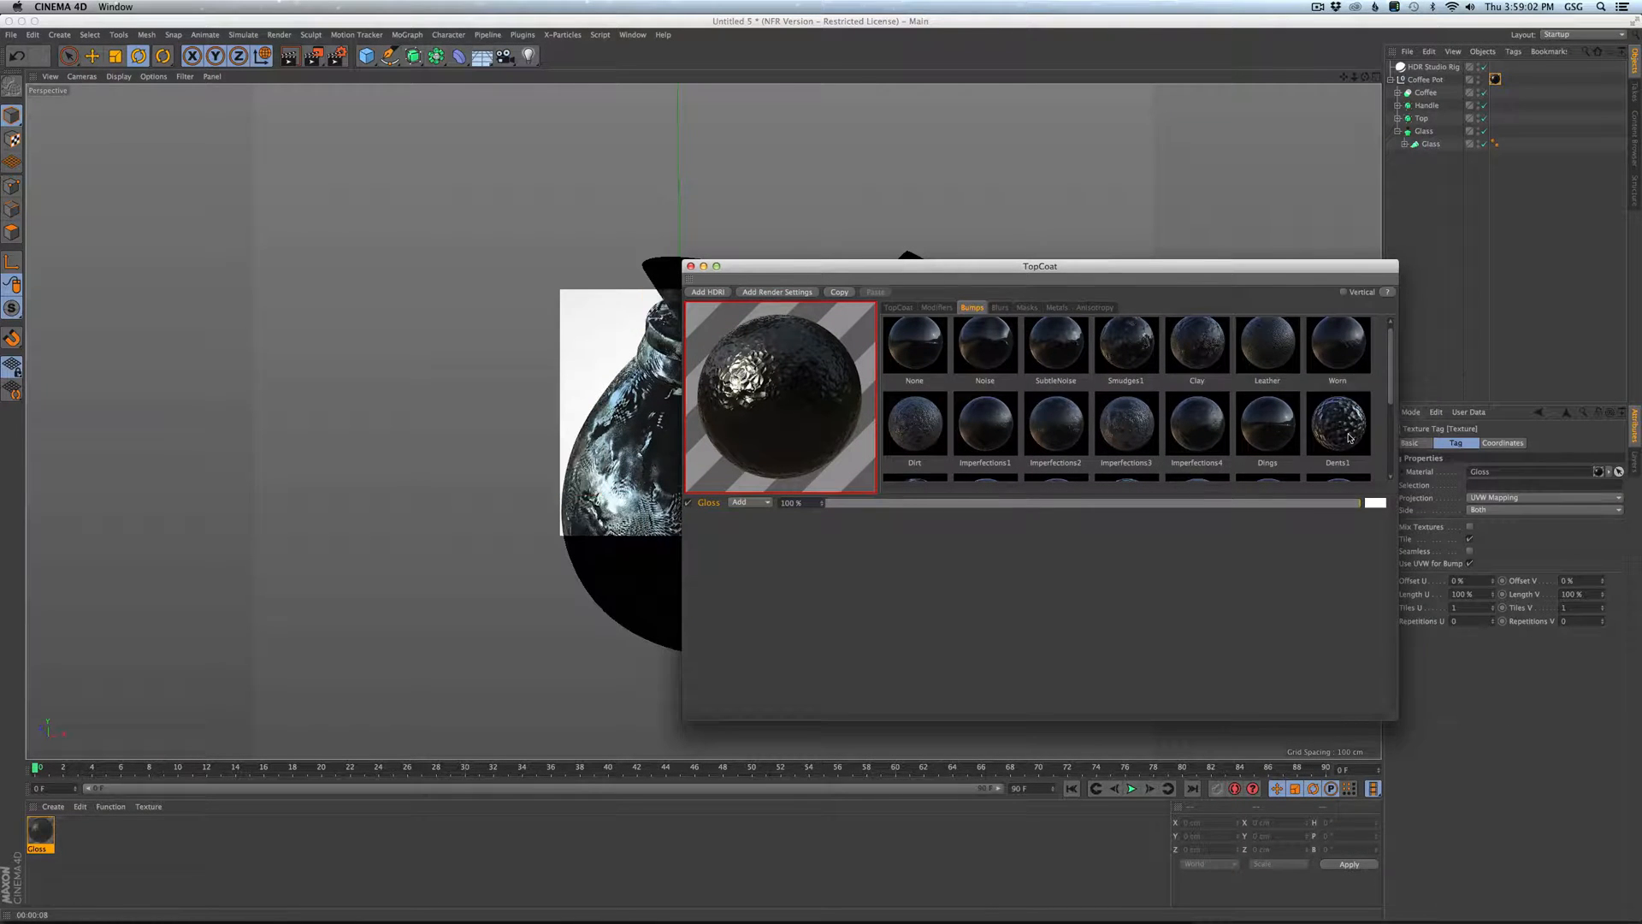
left_click_drag(1040, 265, 1057, 267)
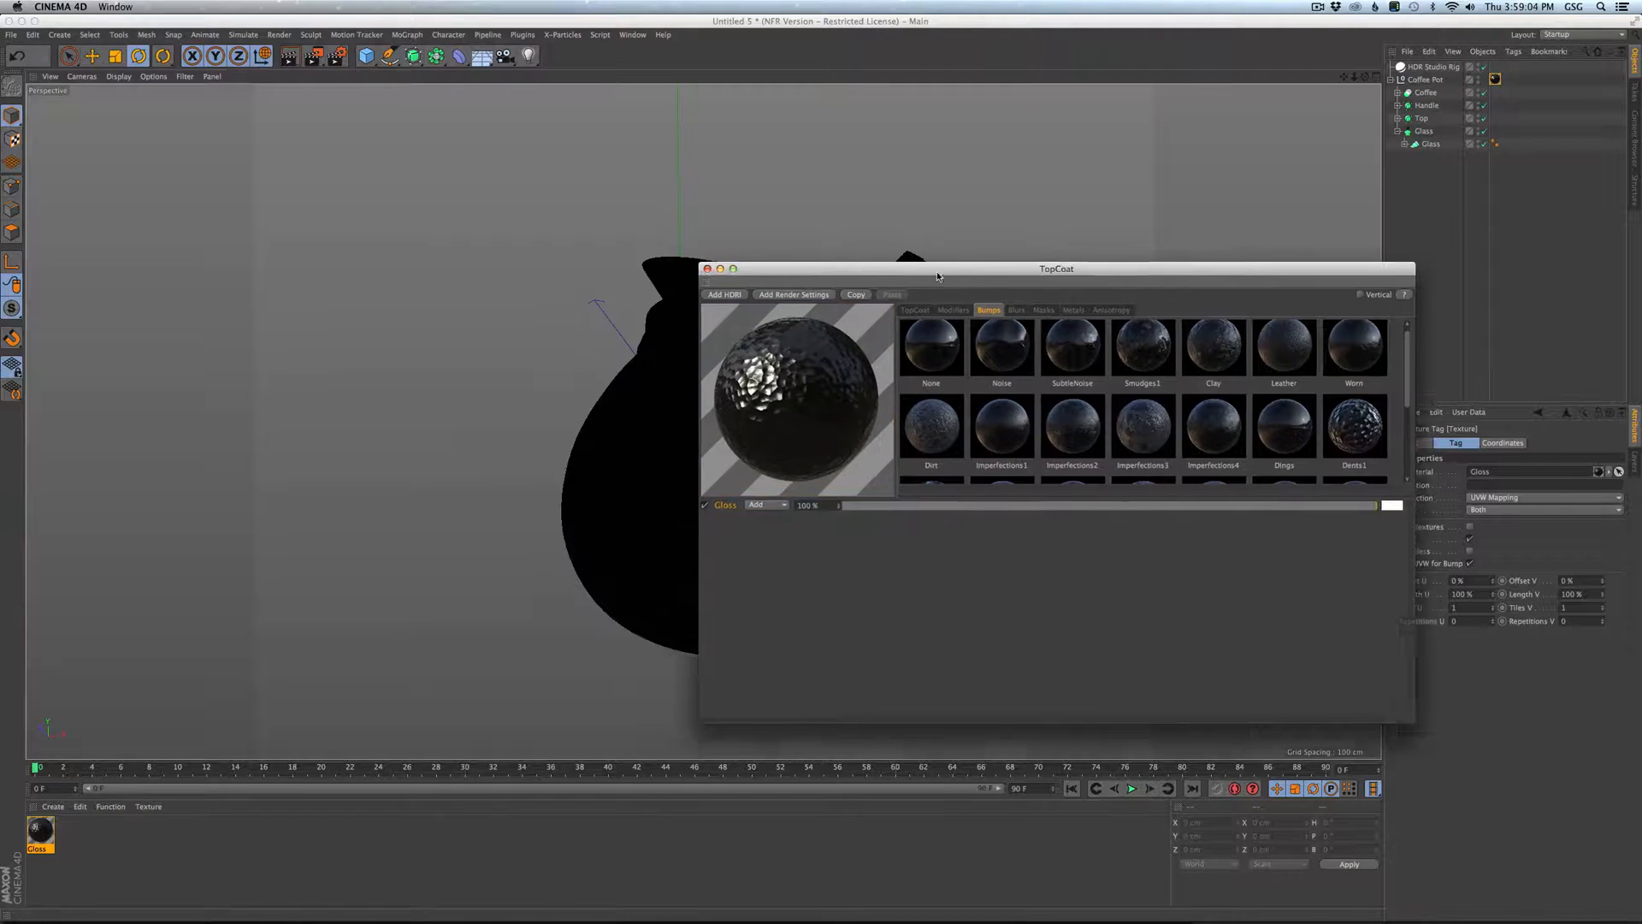
left_click_drag(1055, 268, 1306, 298)
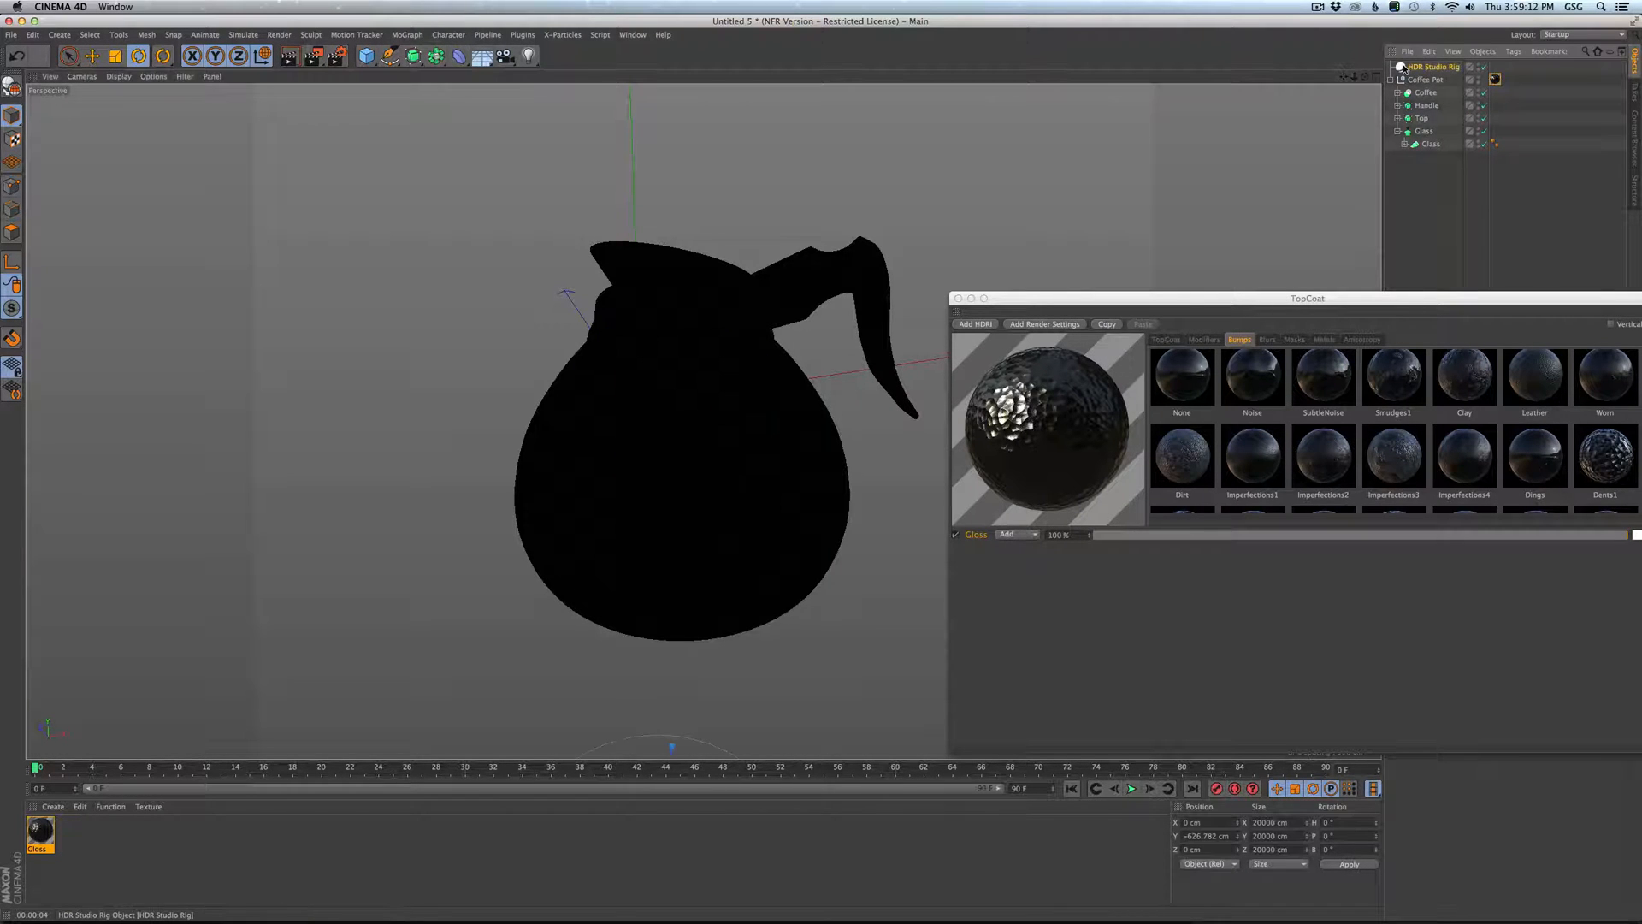
left_click(973, 323)
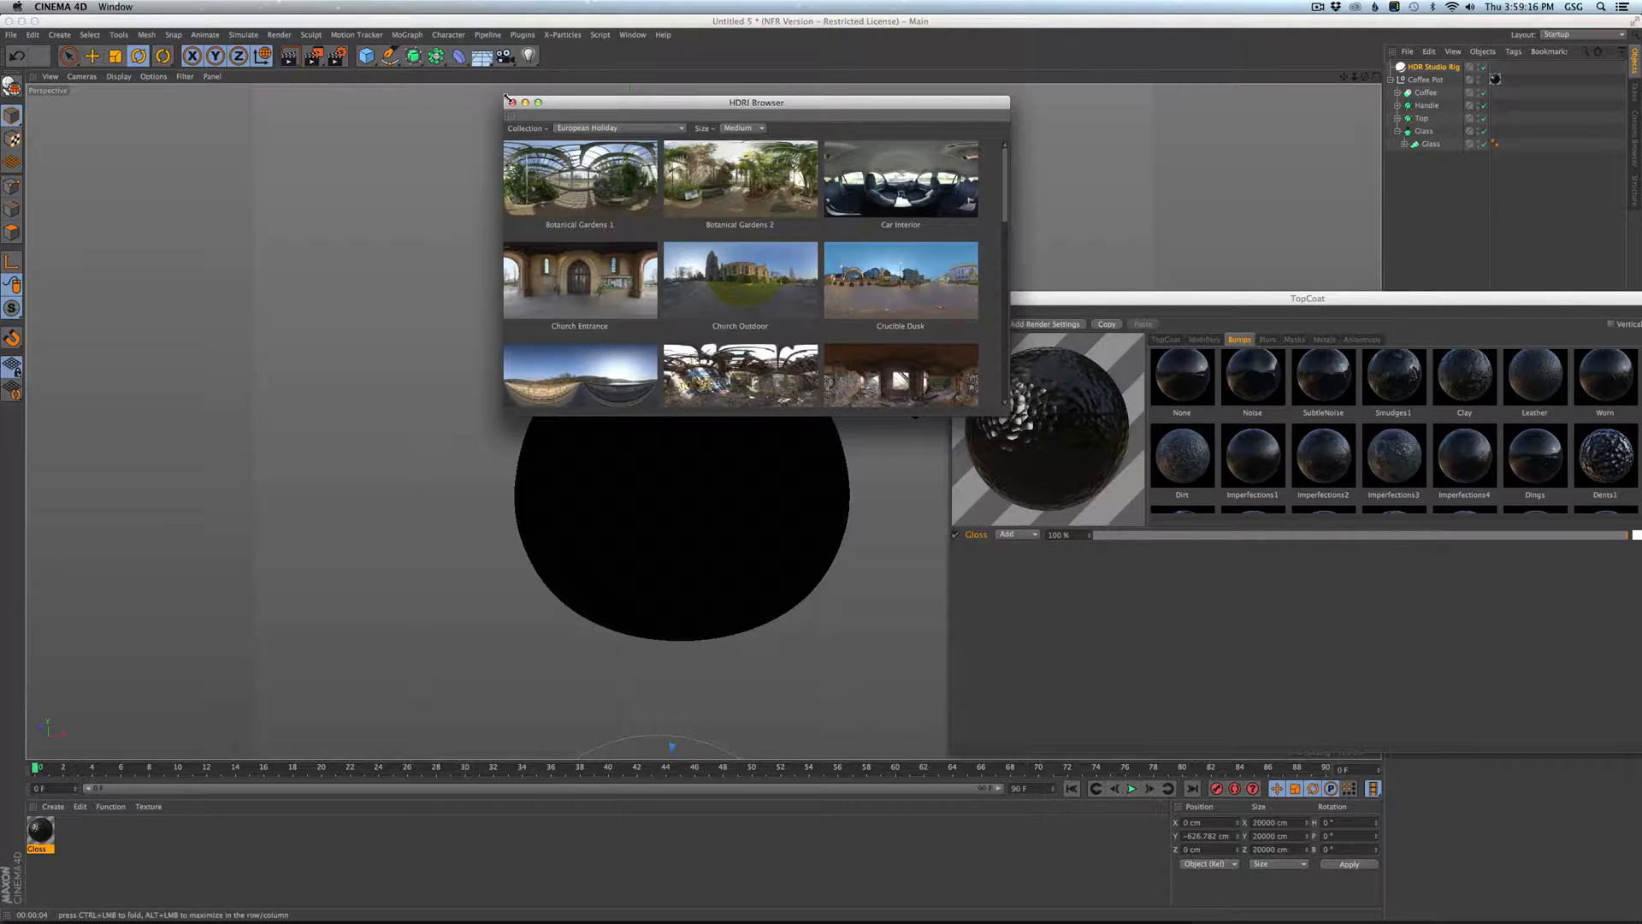
left_click(509, 102)
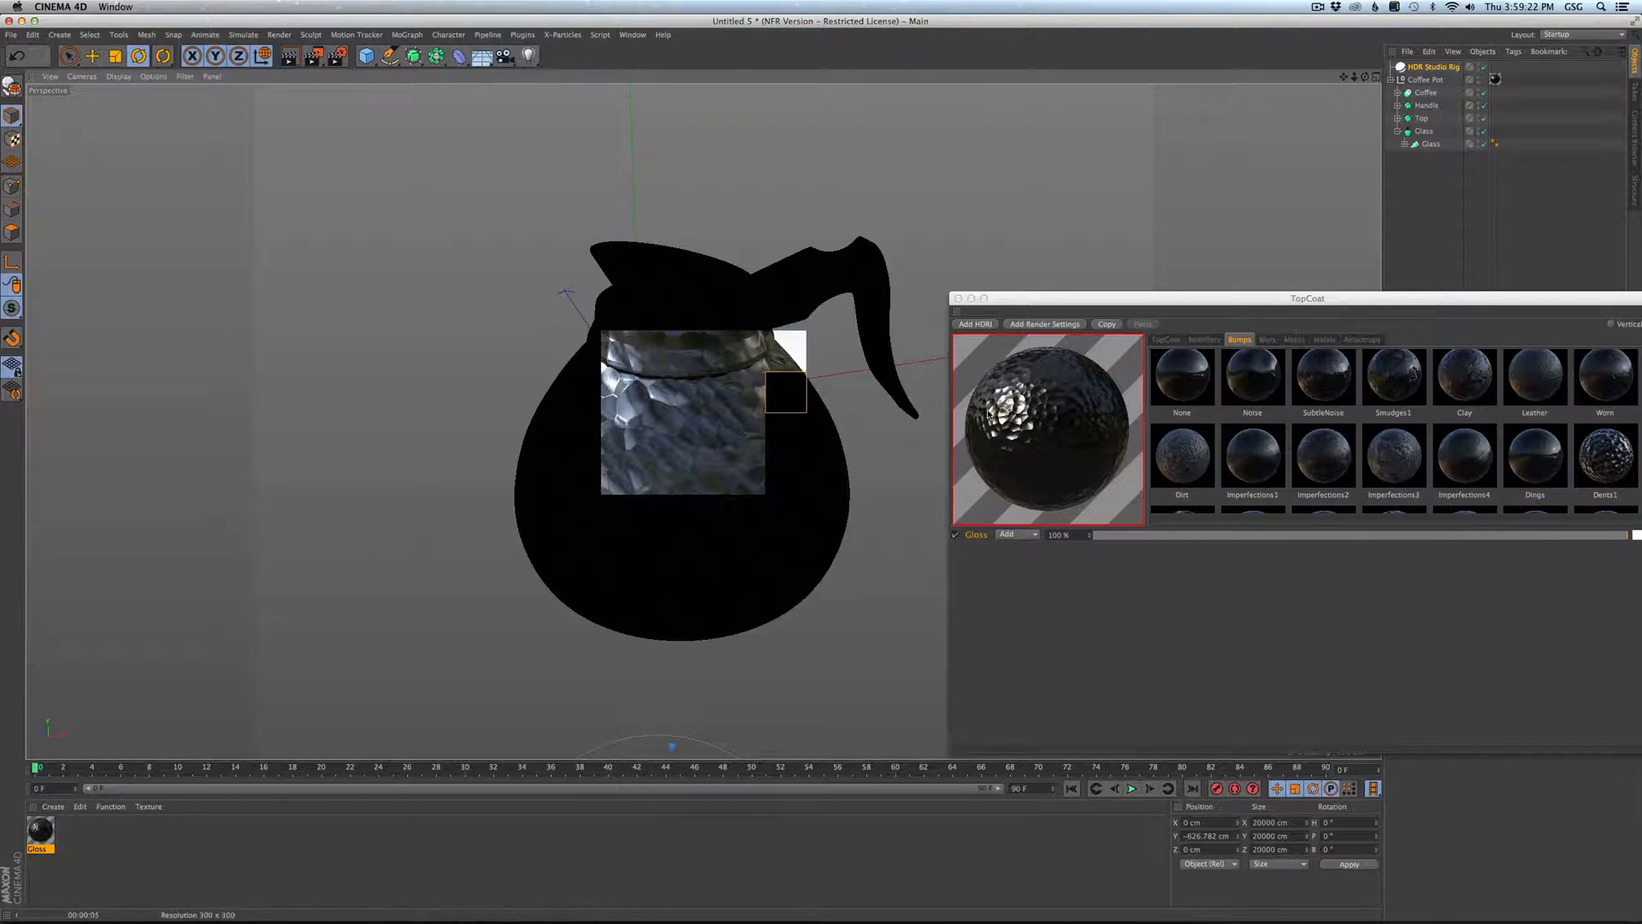
Set the Gloss material's Bump Depth to 32% and Noise Scale to 155%.
left_click(1203, 339)
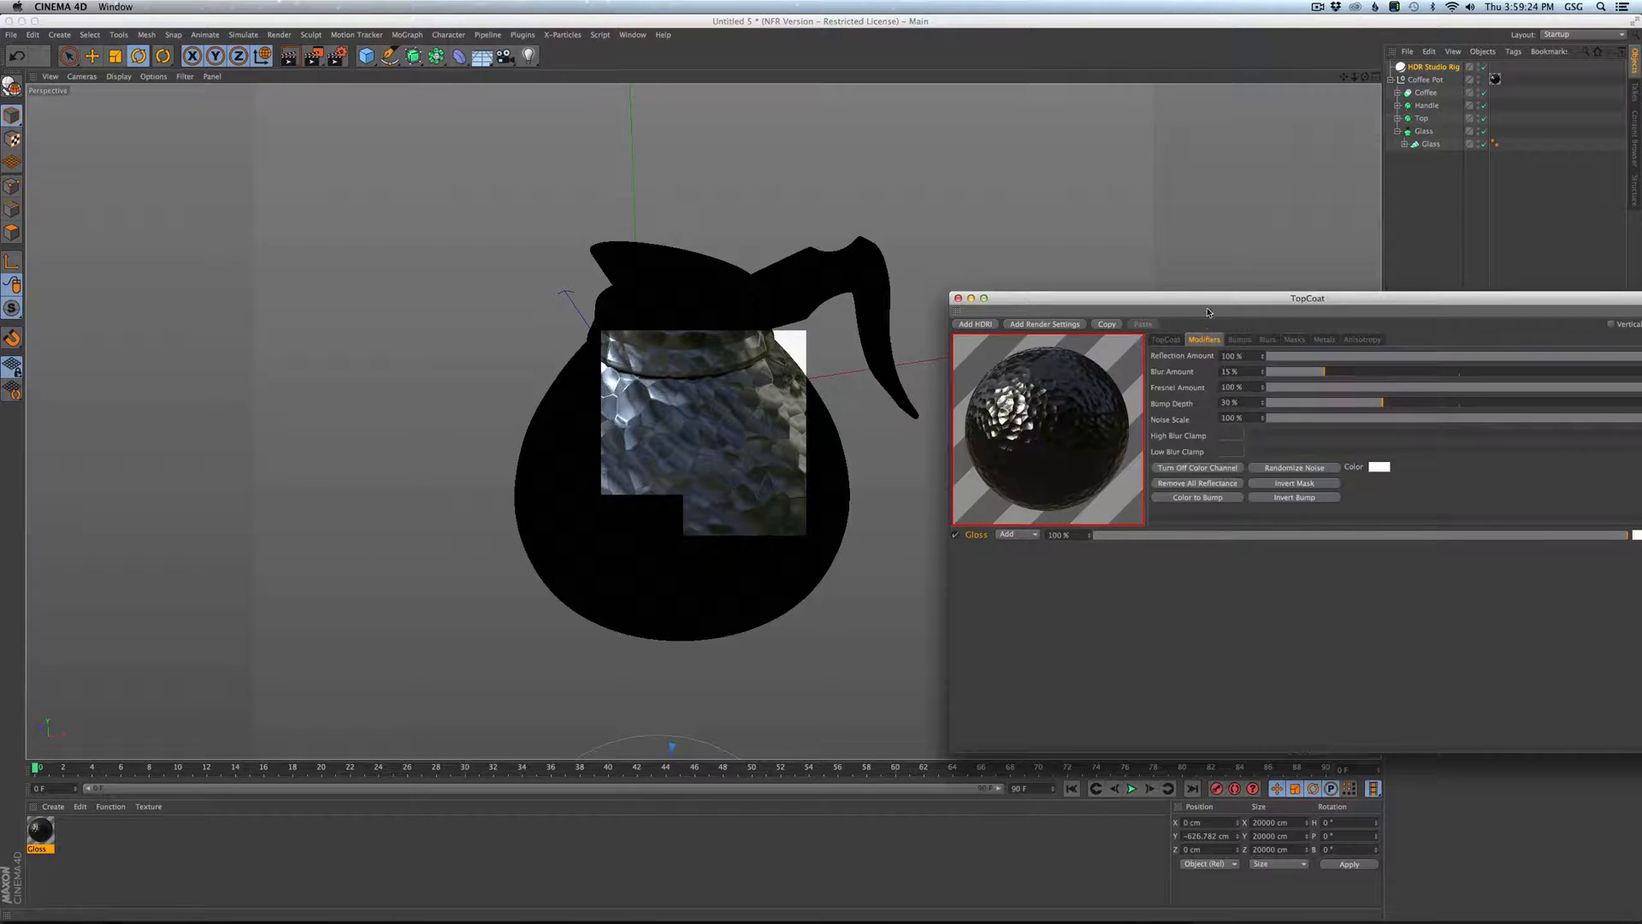
left_click_drag(1307, 297, 1248, 293)
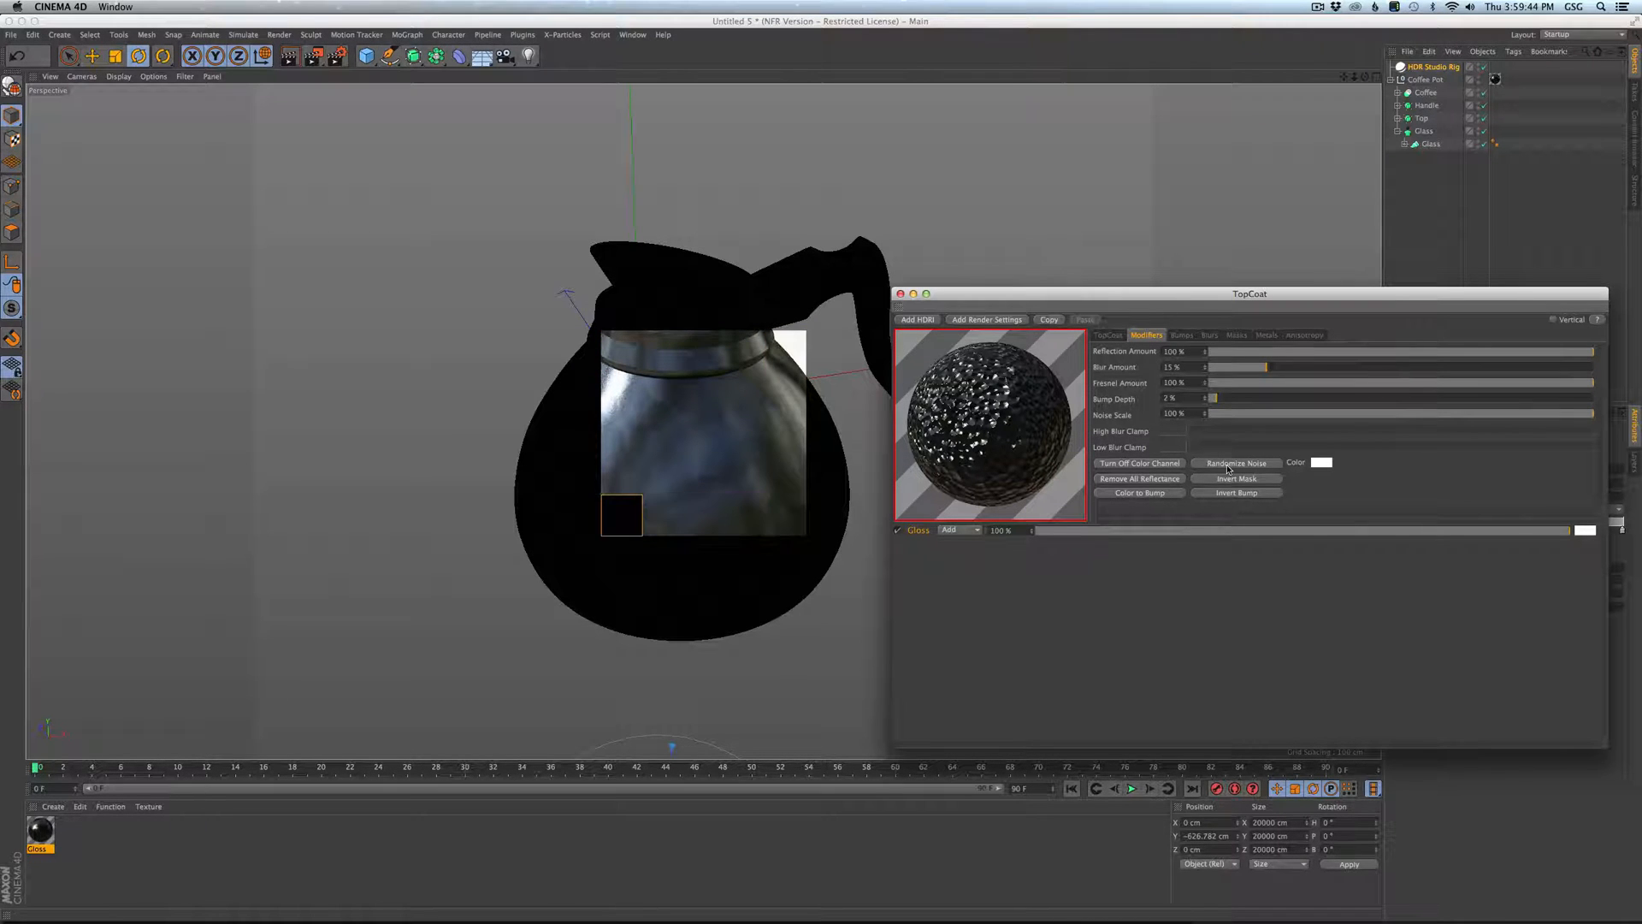
left_click_drag(1214, 398, 1307, 398)
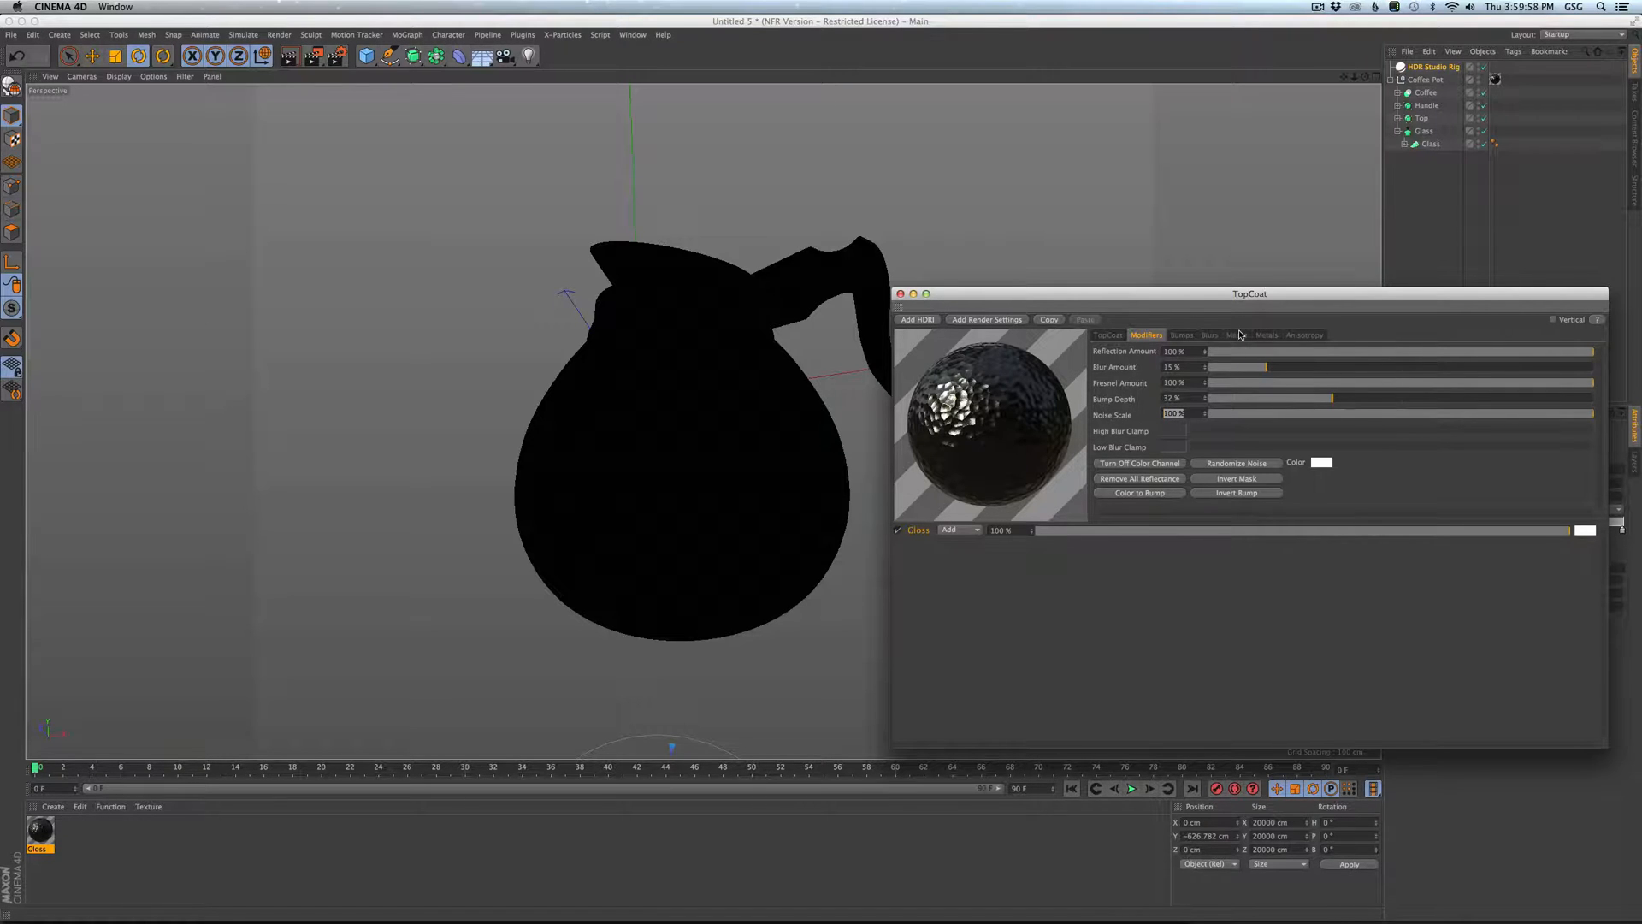
type("25")
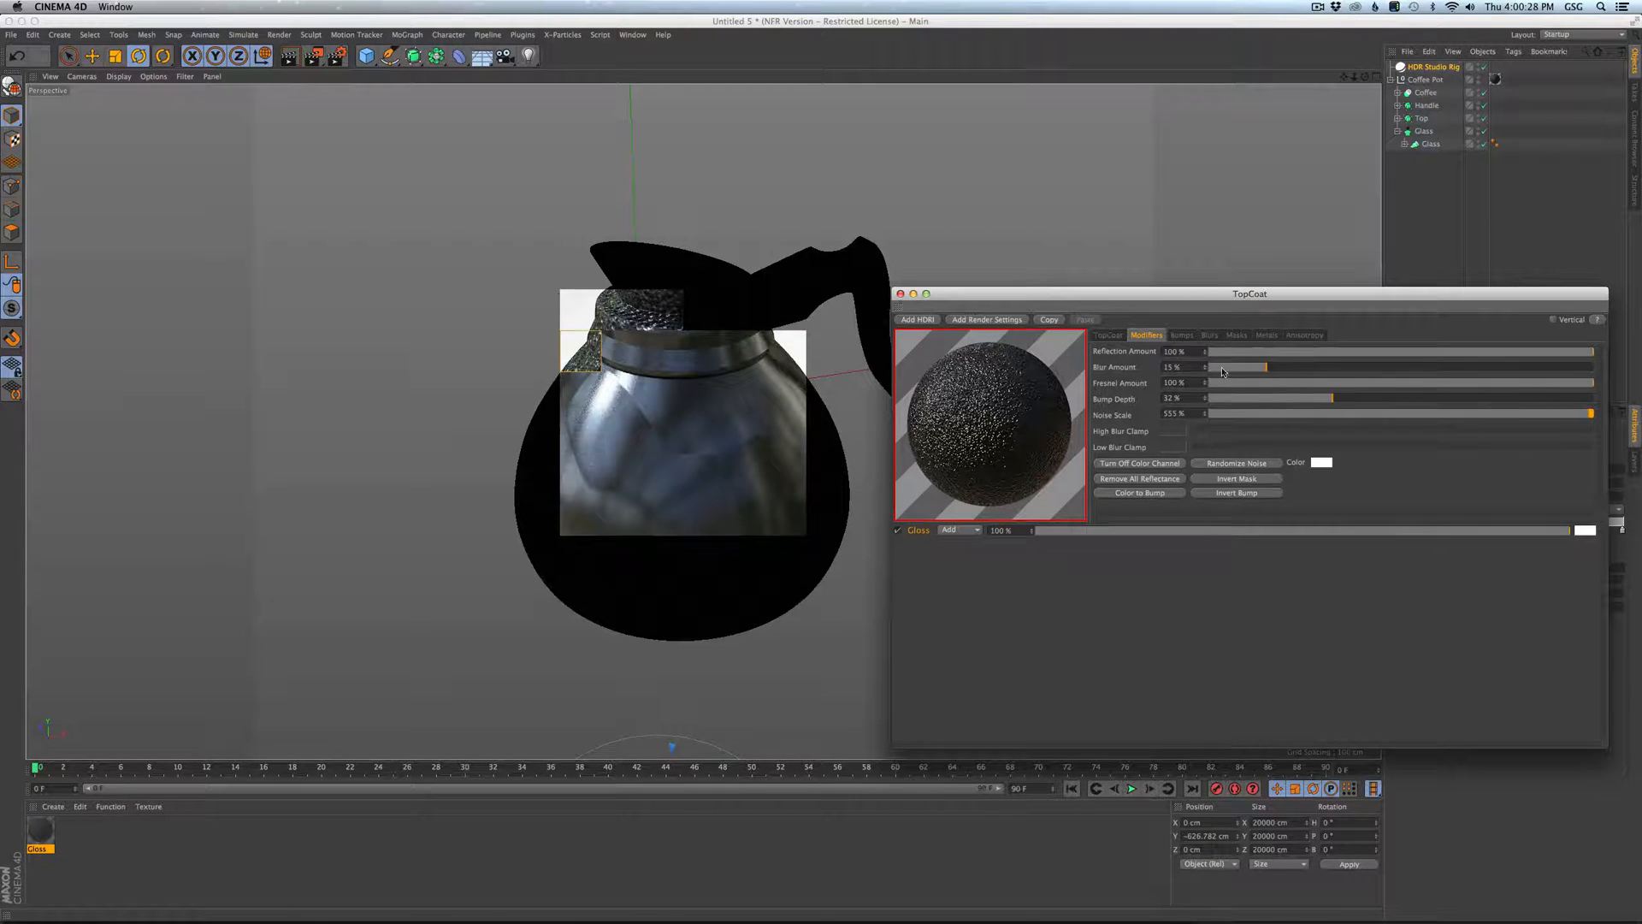
Apply the Noise bump preset and lower Bump Depth to 5%.
left_click(1181, 335)
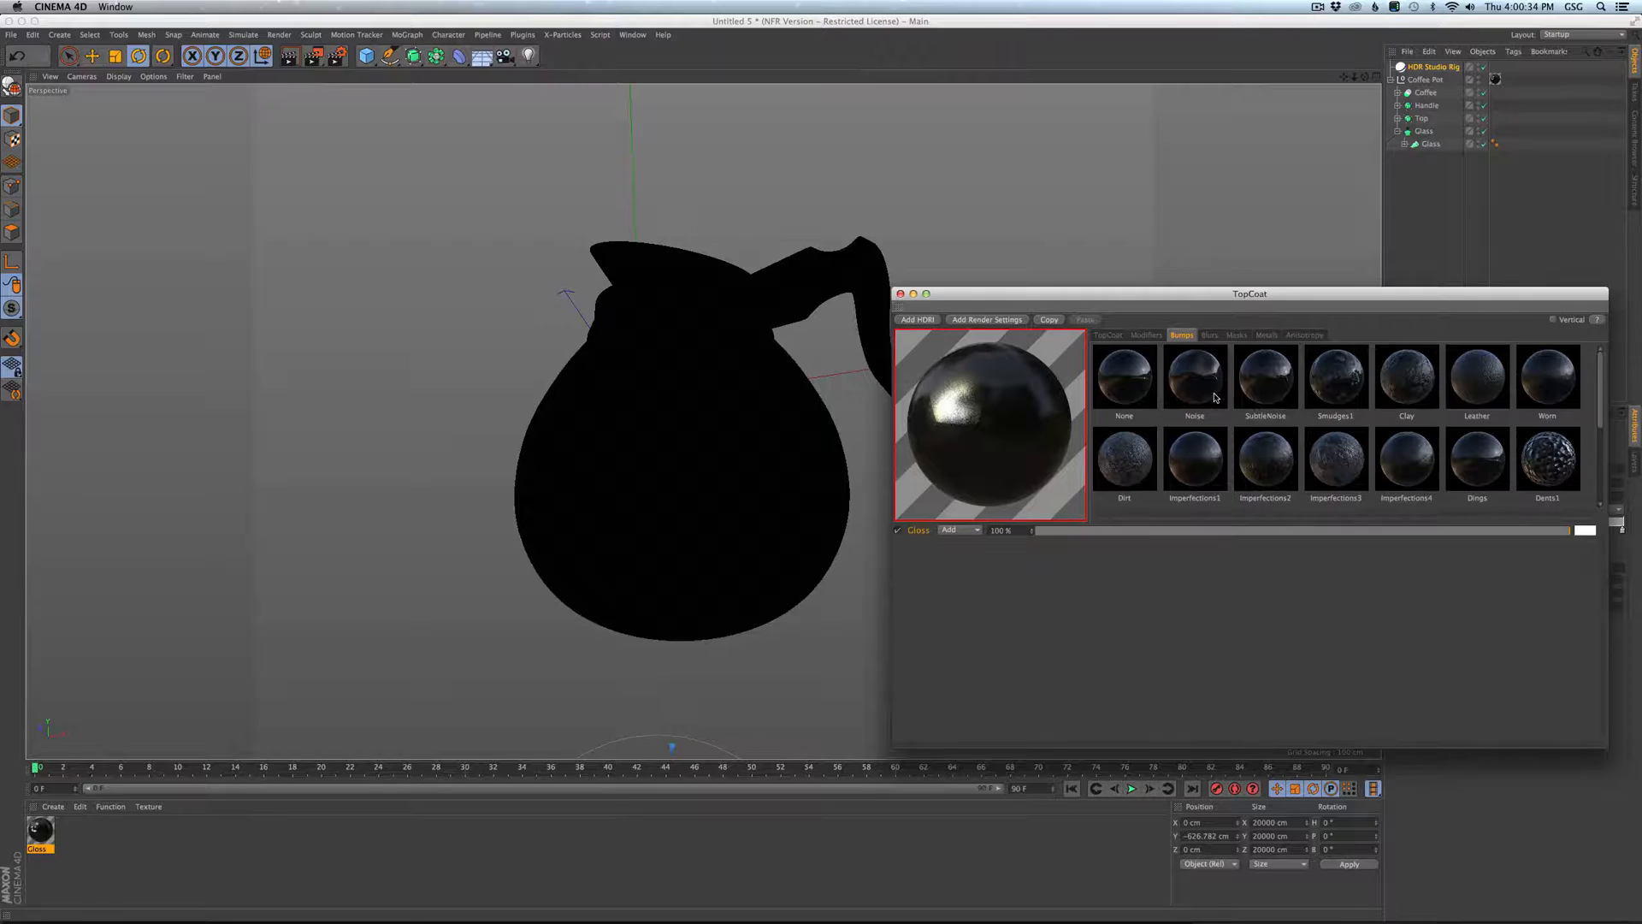
left_click(1193, 375)
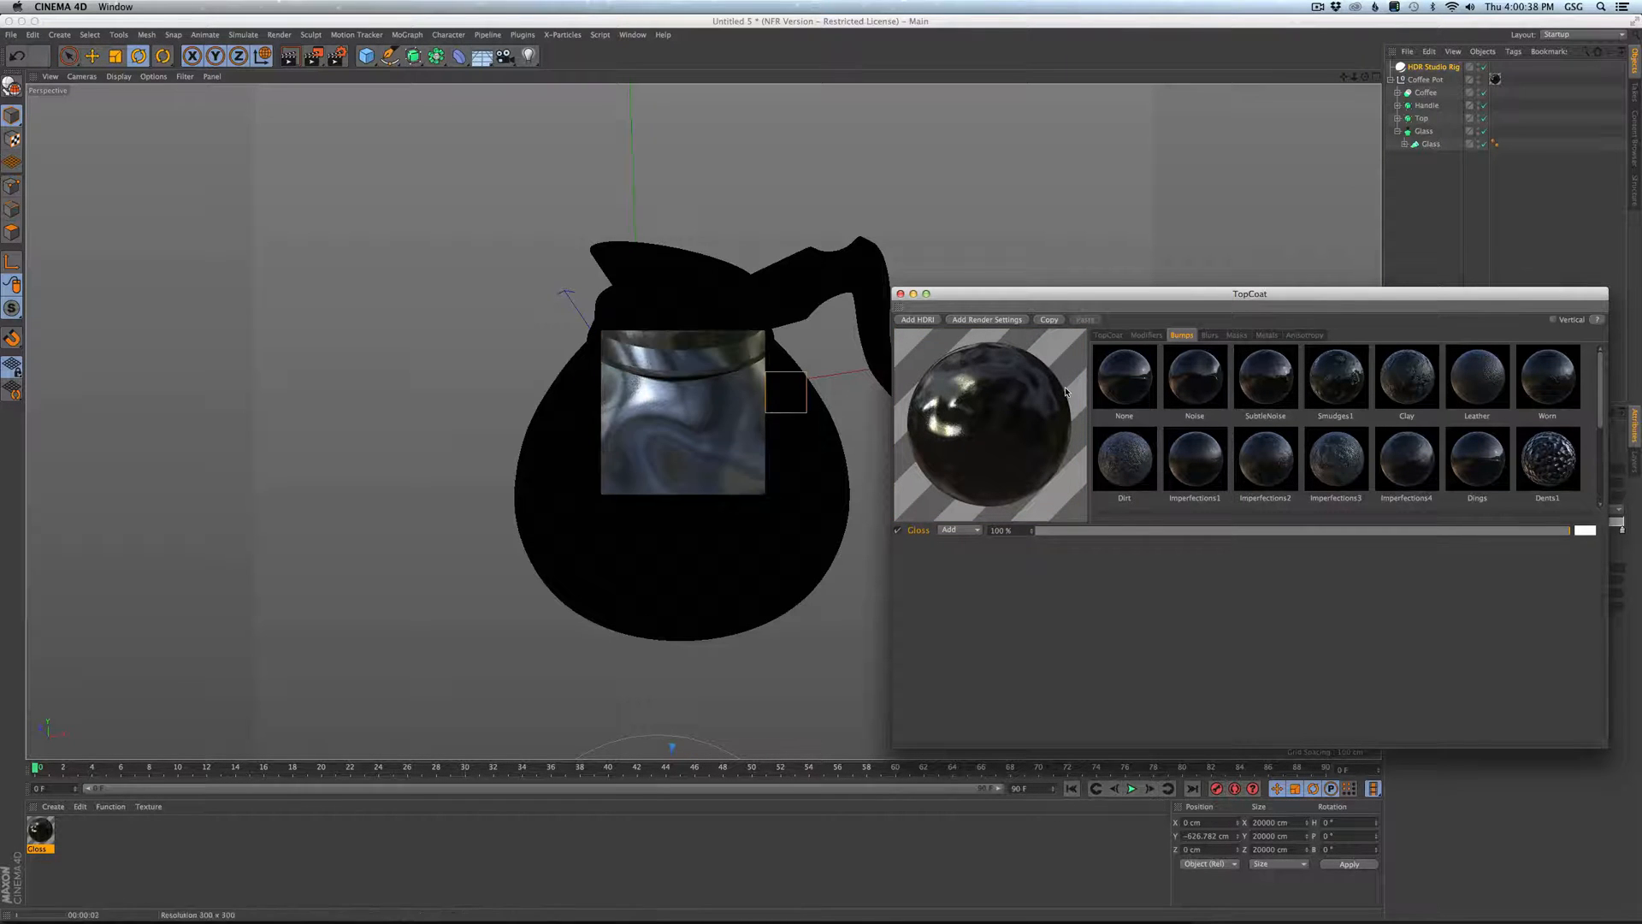
left_click(1145, 334)
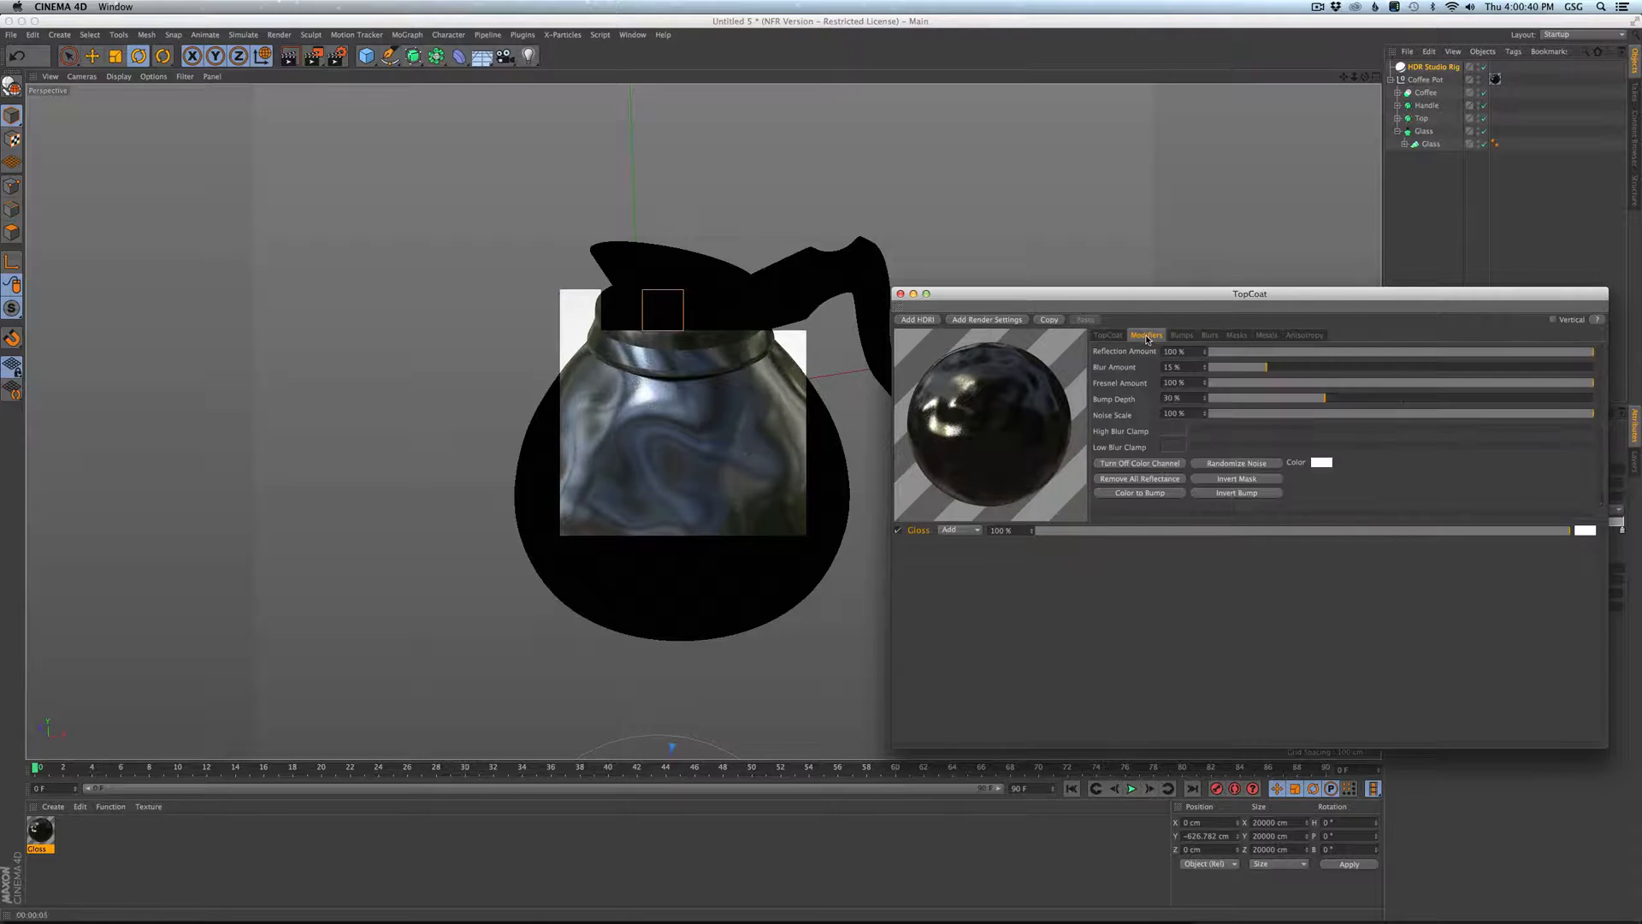
left_click_drag(1322, 397, 1189, 400)
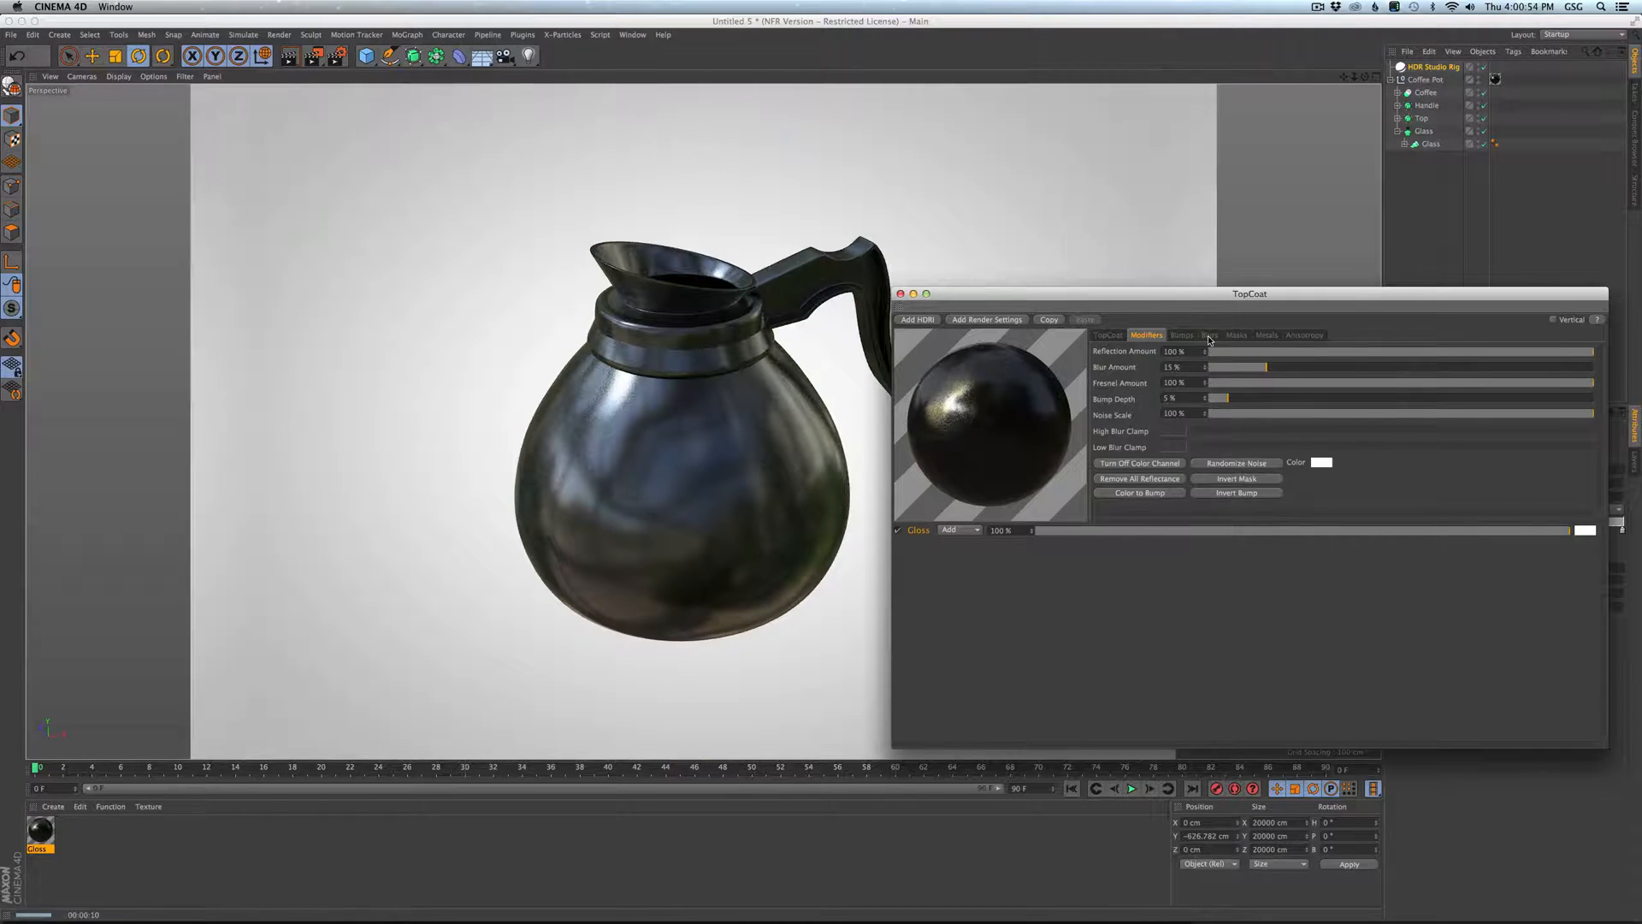
Swap in a hammered dent bump preset on the Gloss material.
left_click(1208, 335)
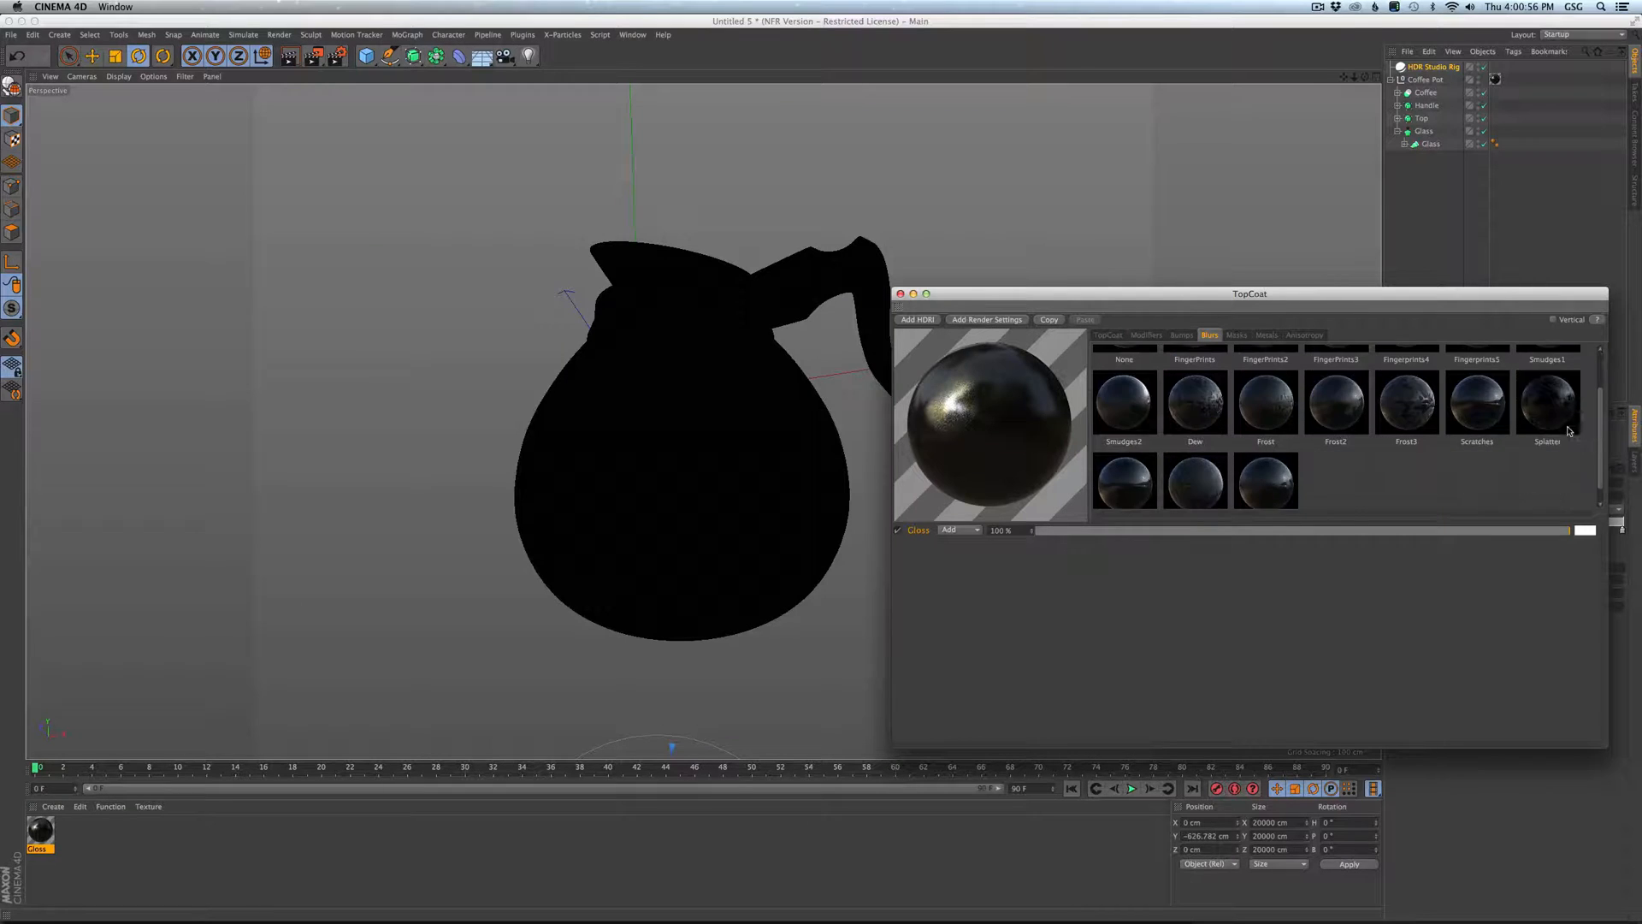
left_click(1180, 335)
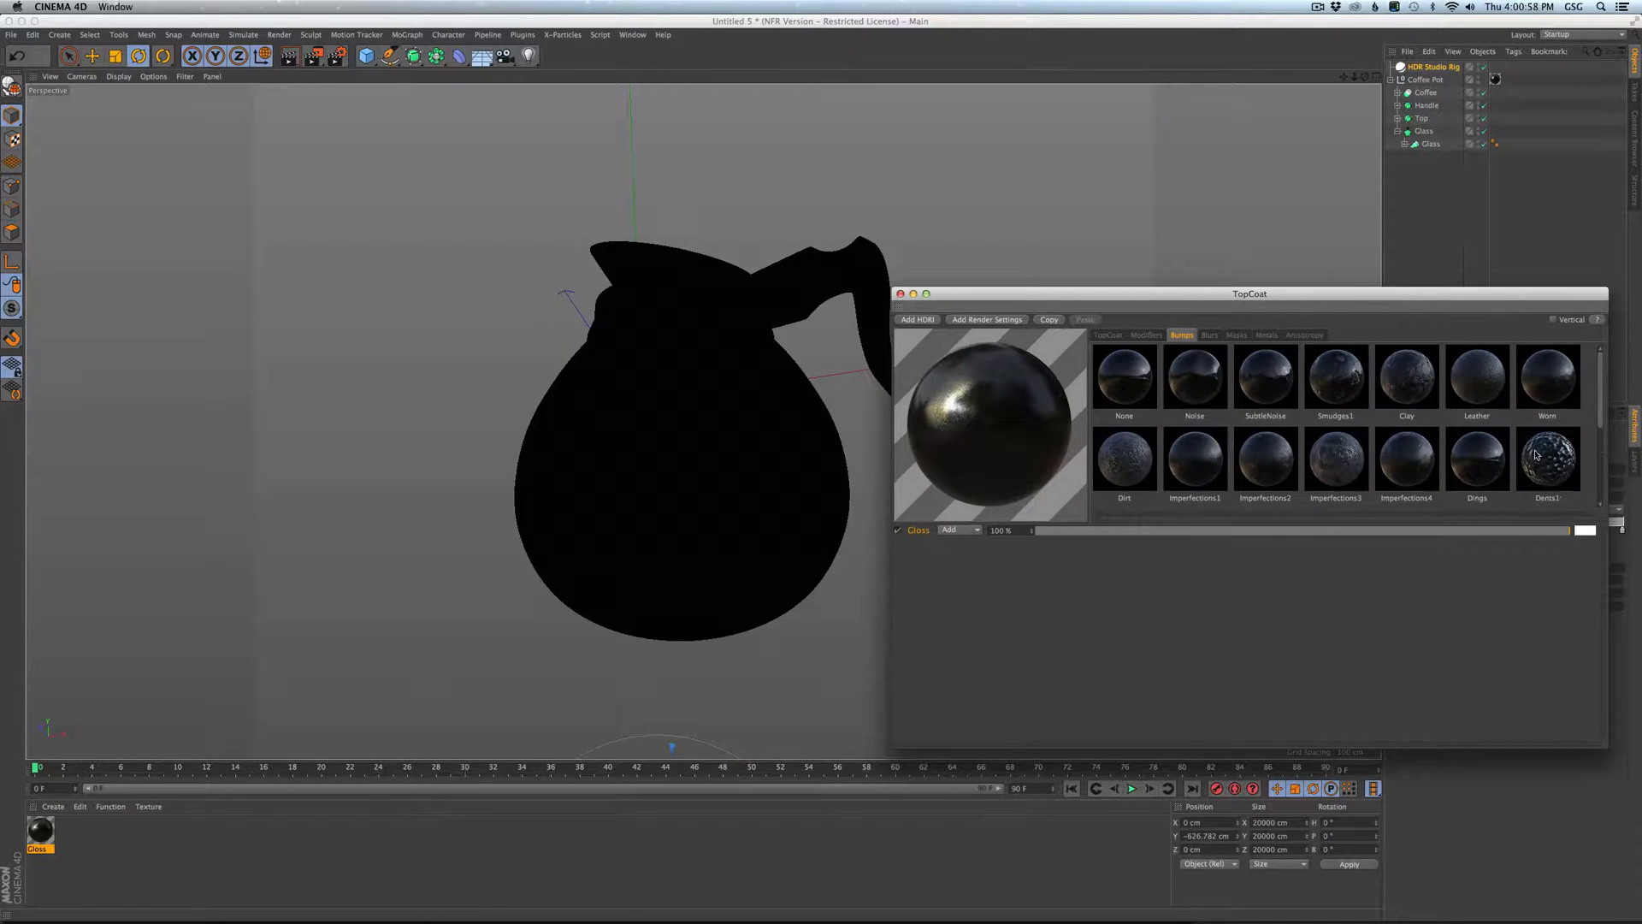
left_click(1145, 335)
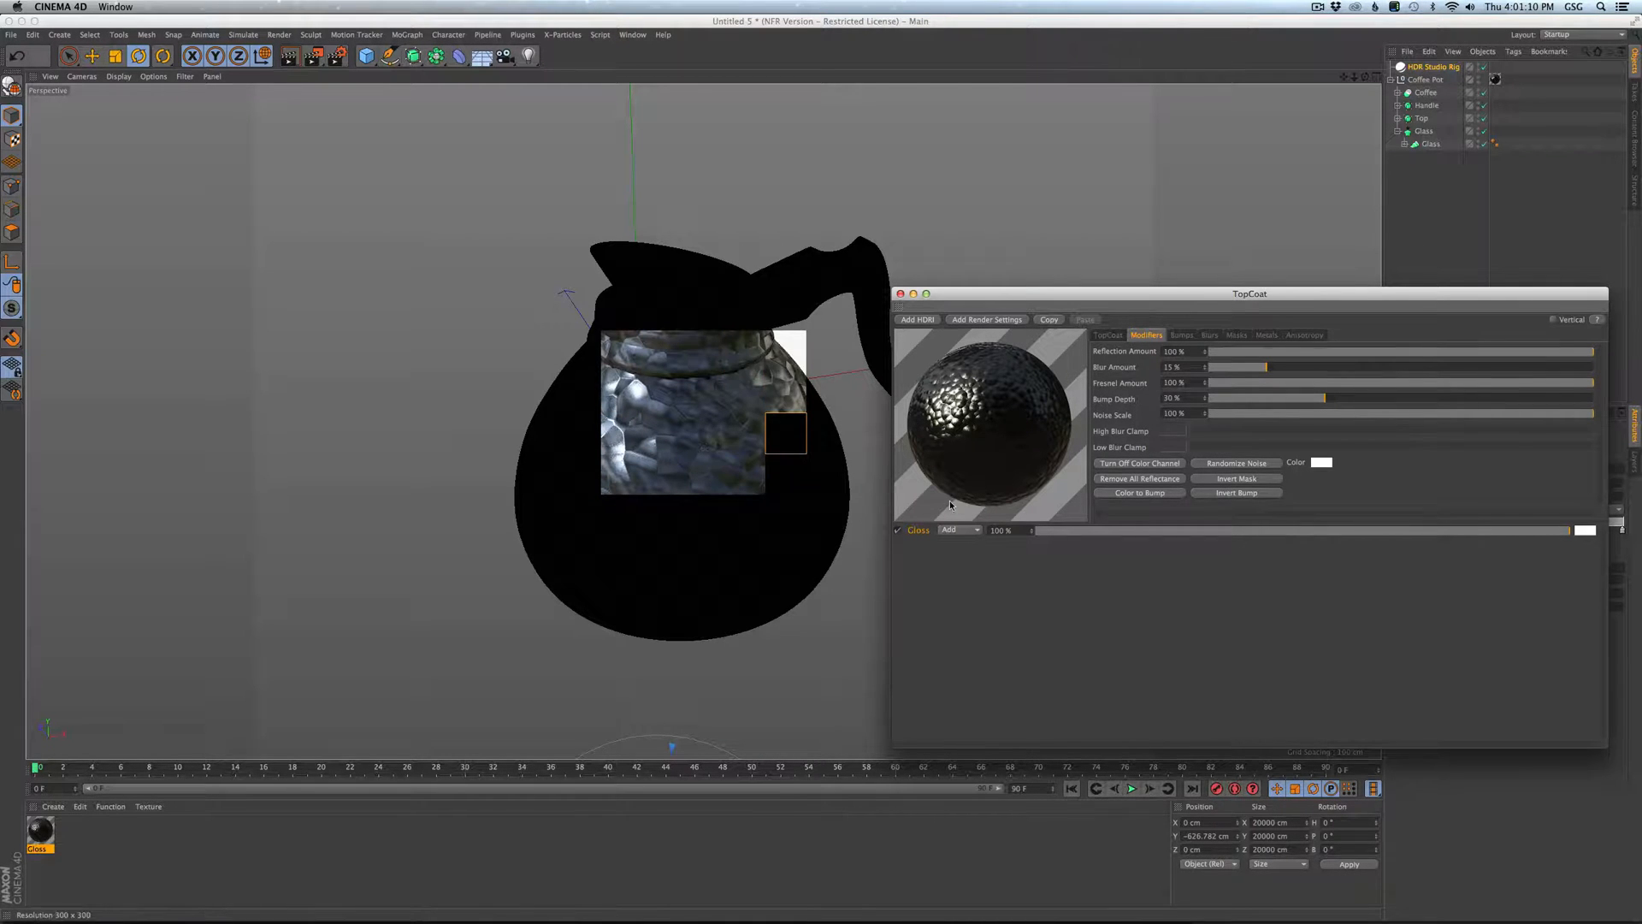
left_click_drag(680, 408, 759, 457)
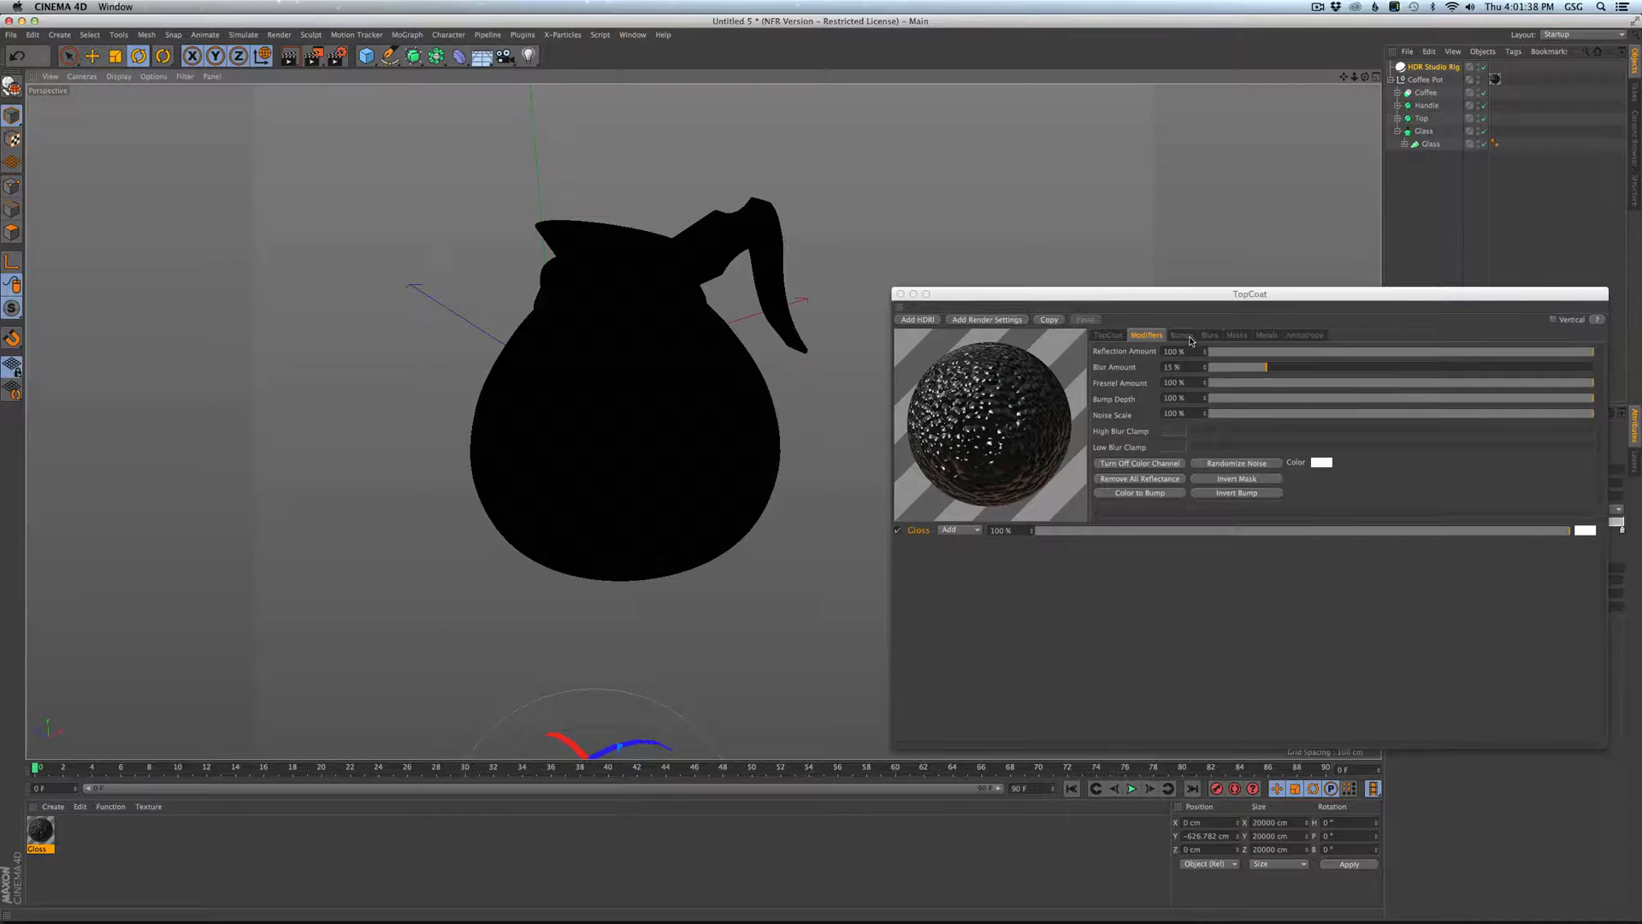
Replace the Gloss topcoat layer with the Lacquer preset.
left_click(1208, 335)
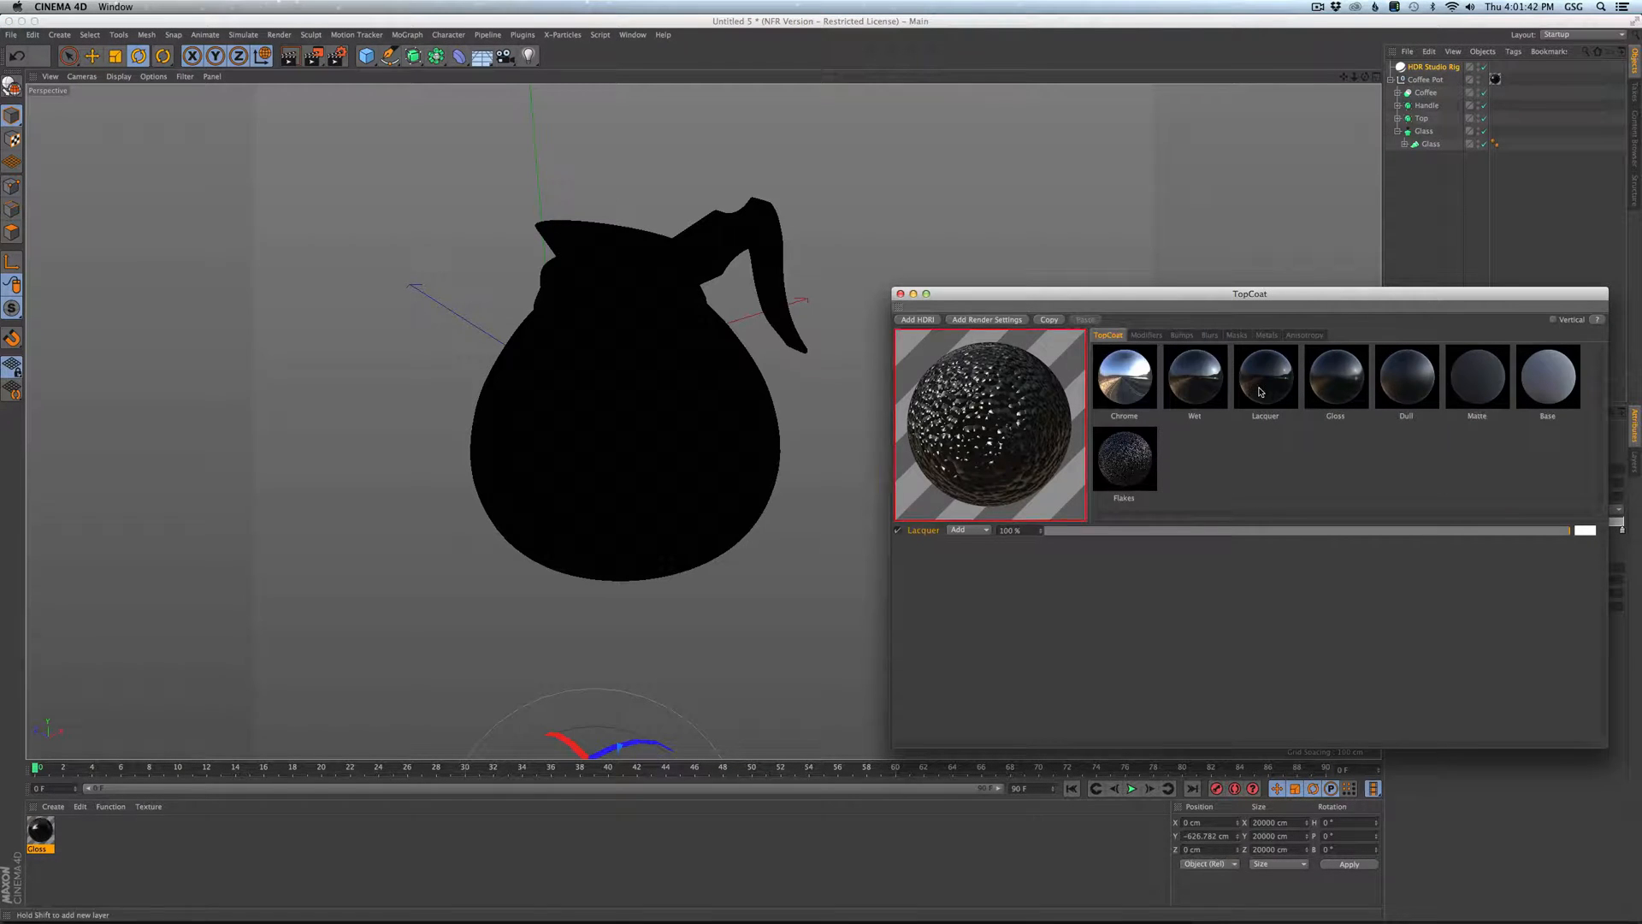
left_click(1208, 335)
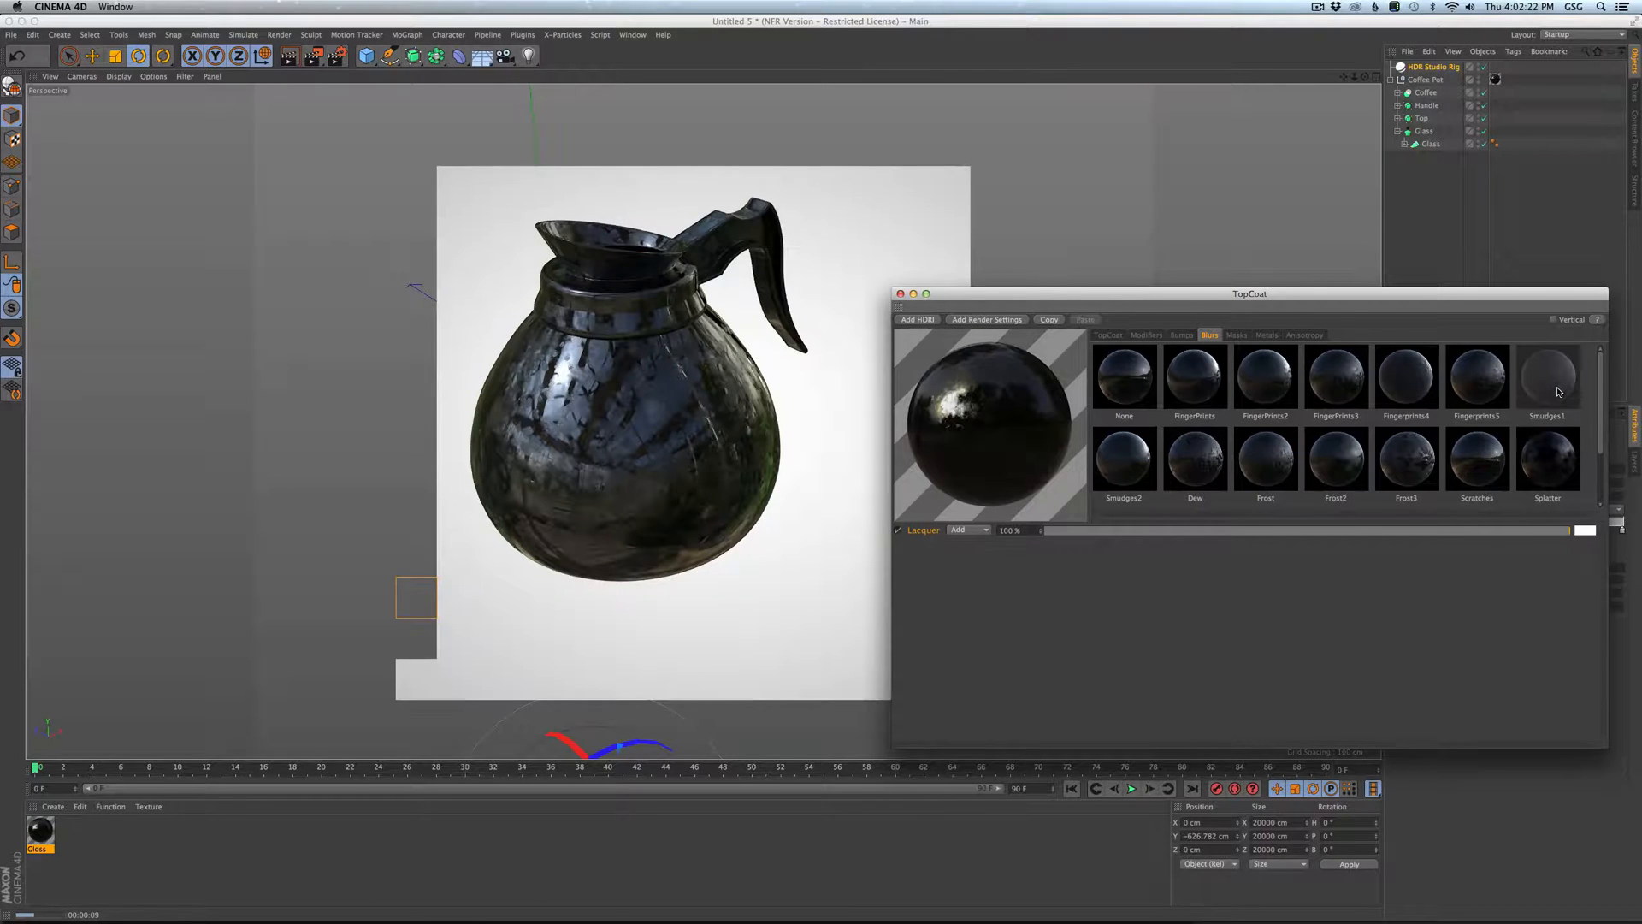
Apply a crack-style blur preset to the Lacquer material.
left_click(1547, 374)
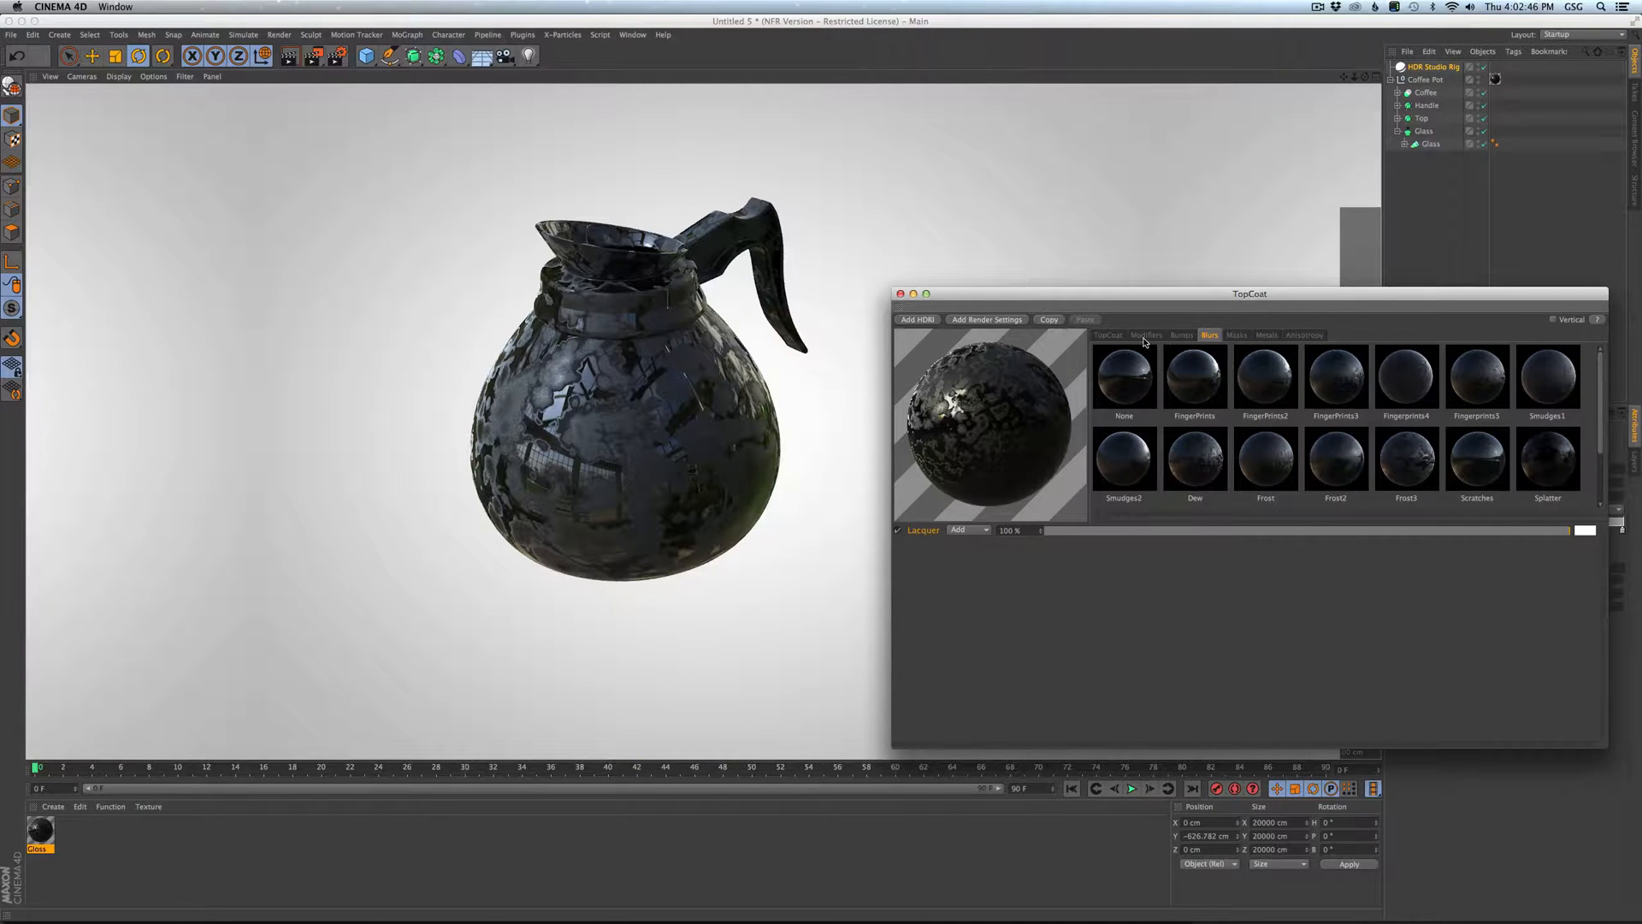
left_click(1146, 335)
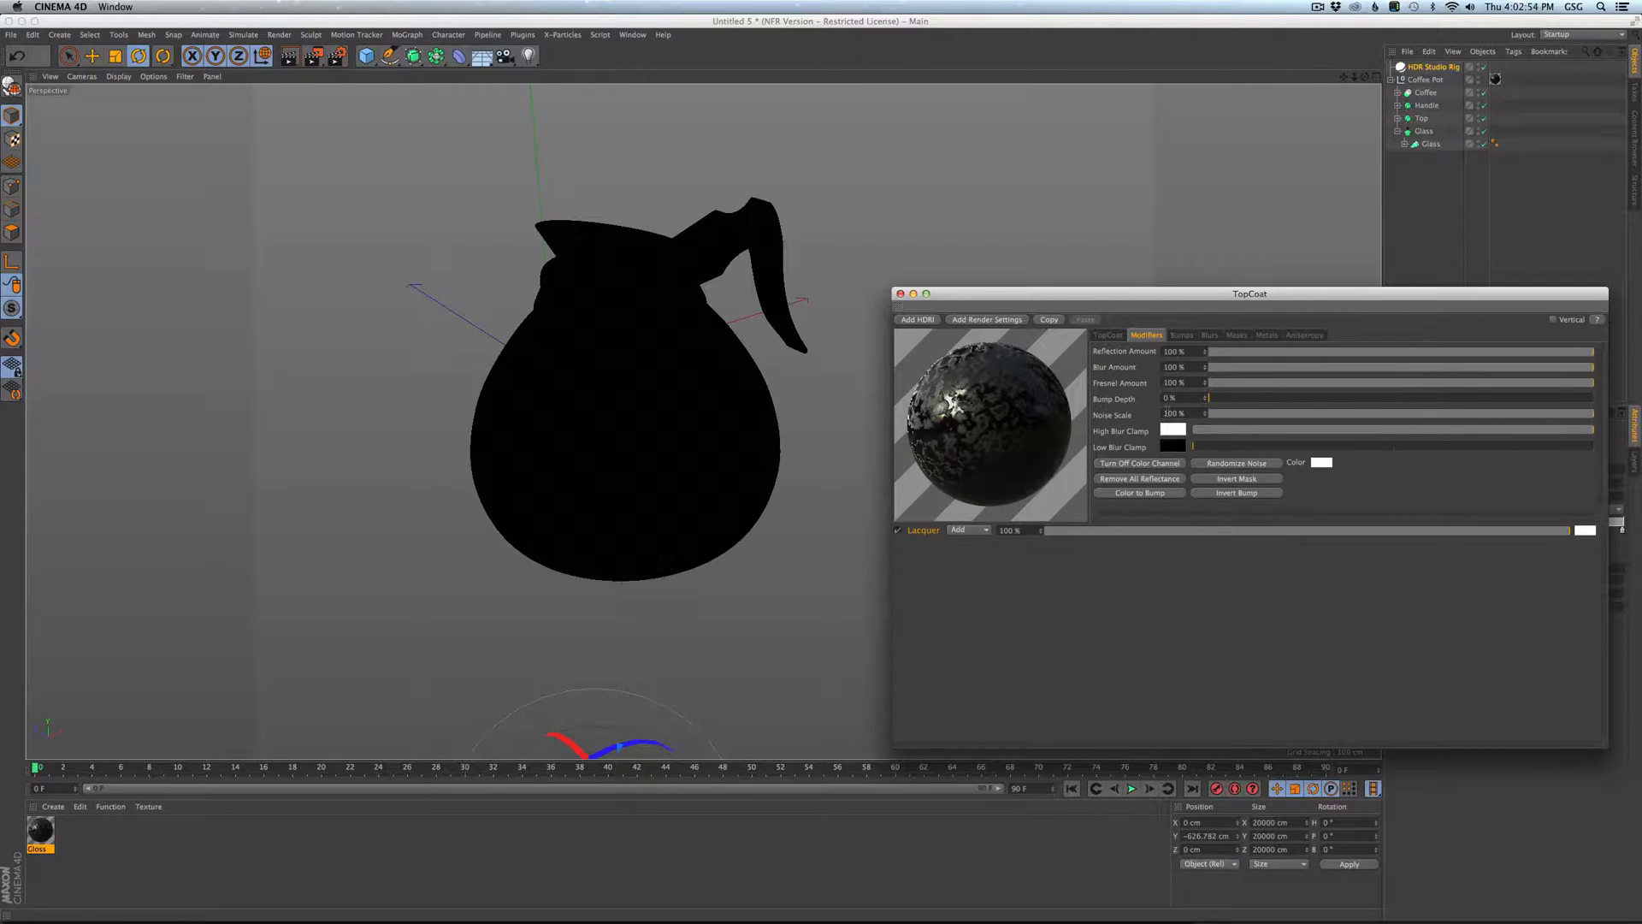
Set the blur Noise Scale to 55% and the Low Blur Clamp colour to black.
left_click_drag(1204, 414, 1586, 414)
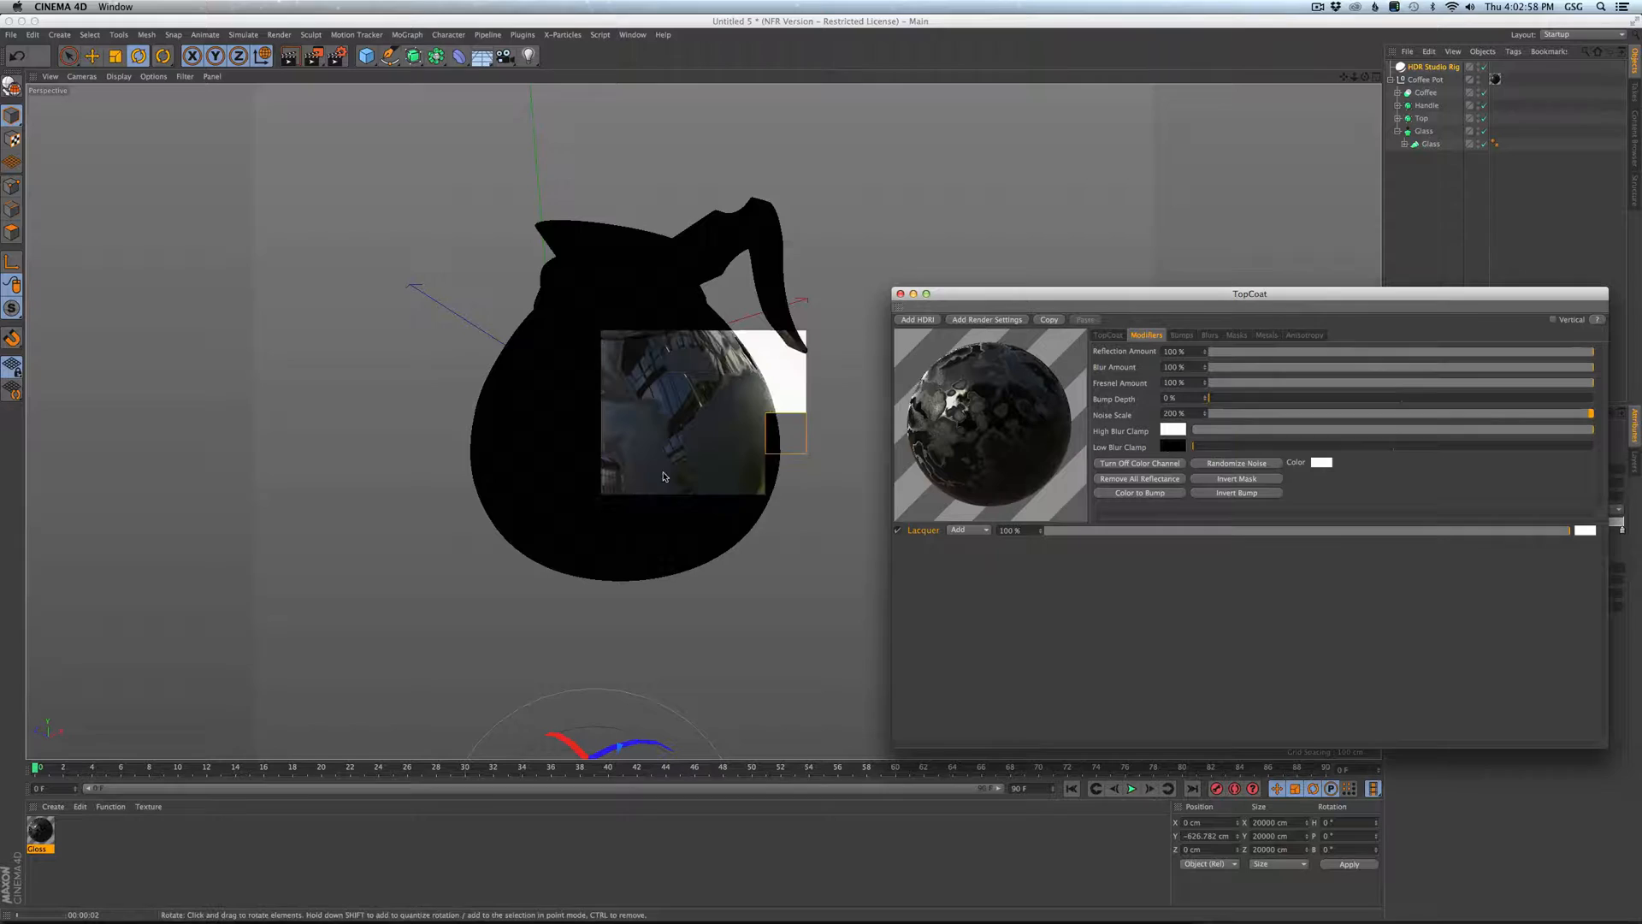
left_click_drag(1586, 412, 1421, 412)
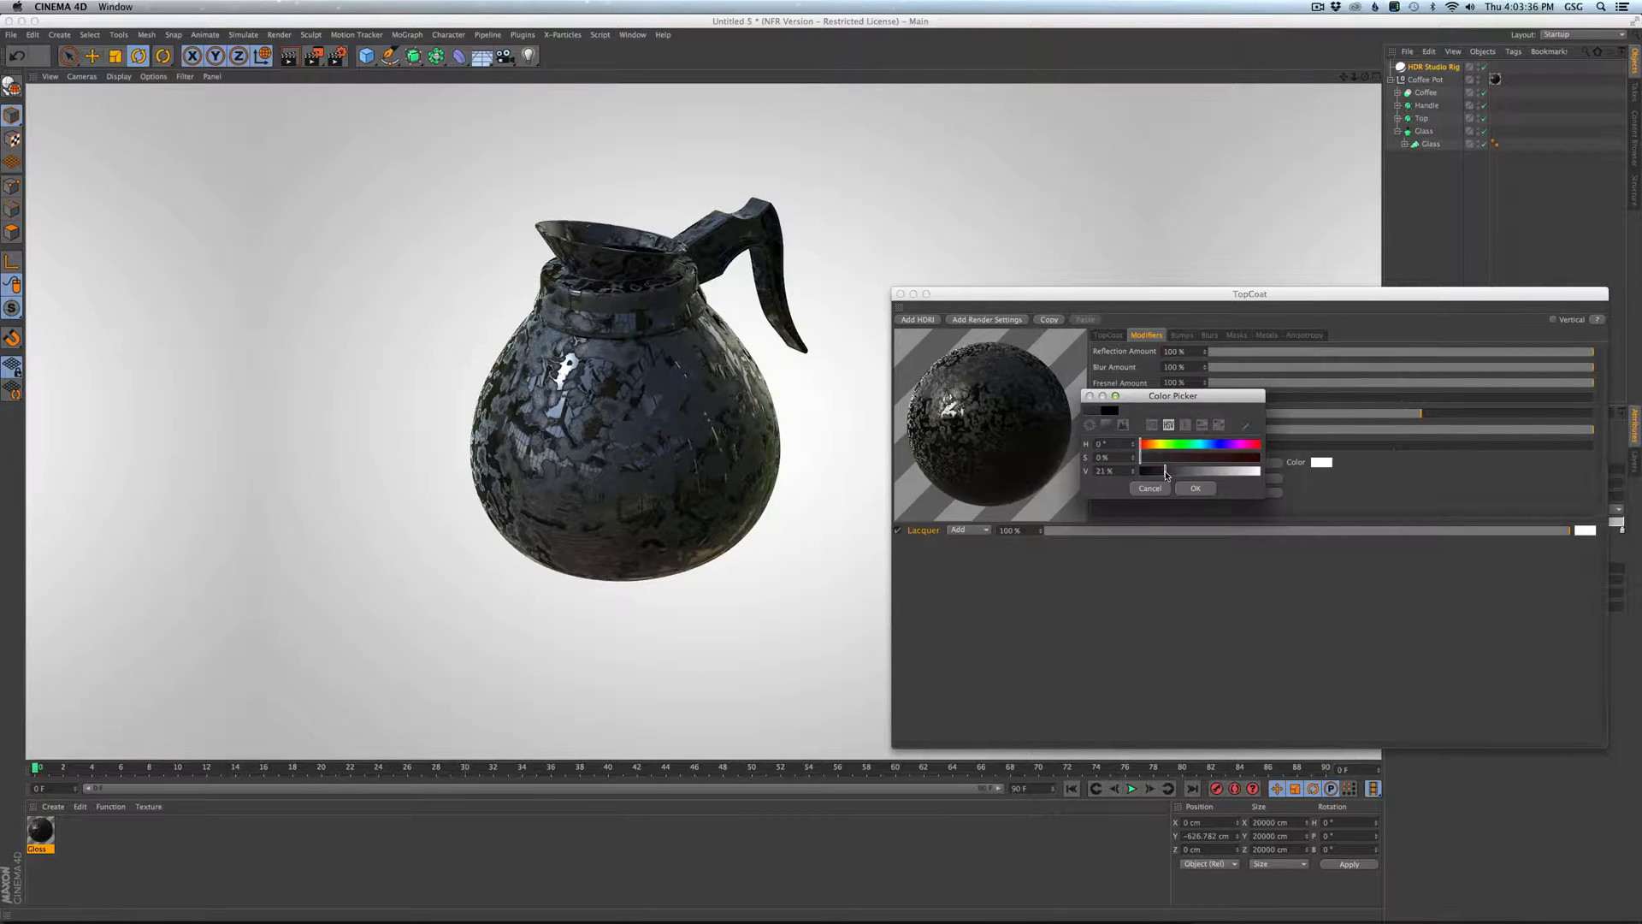
left_click(1194, 488)
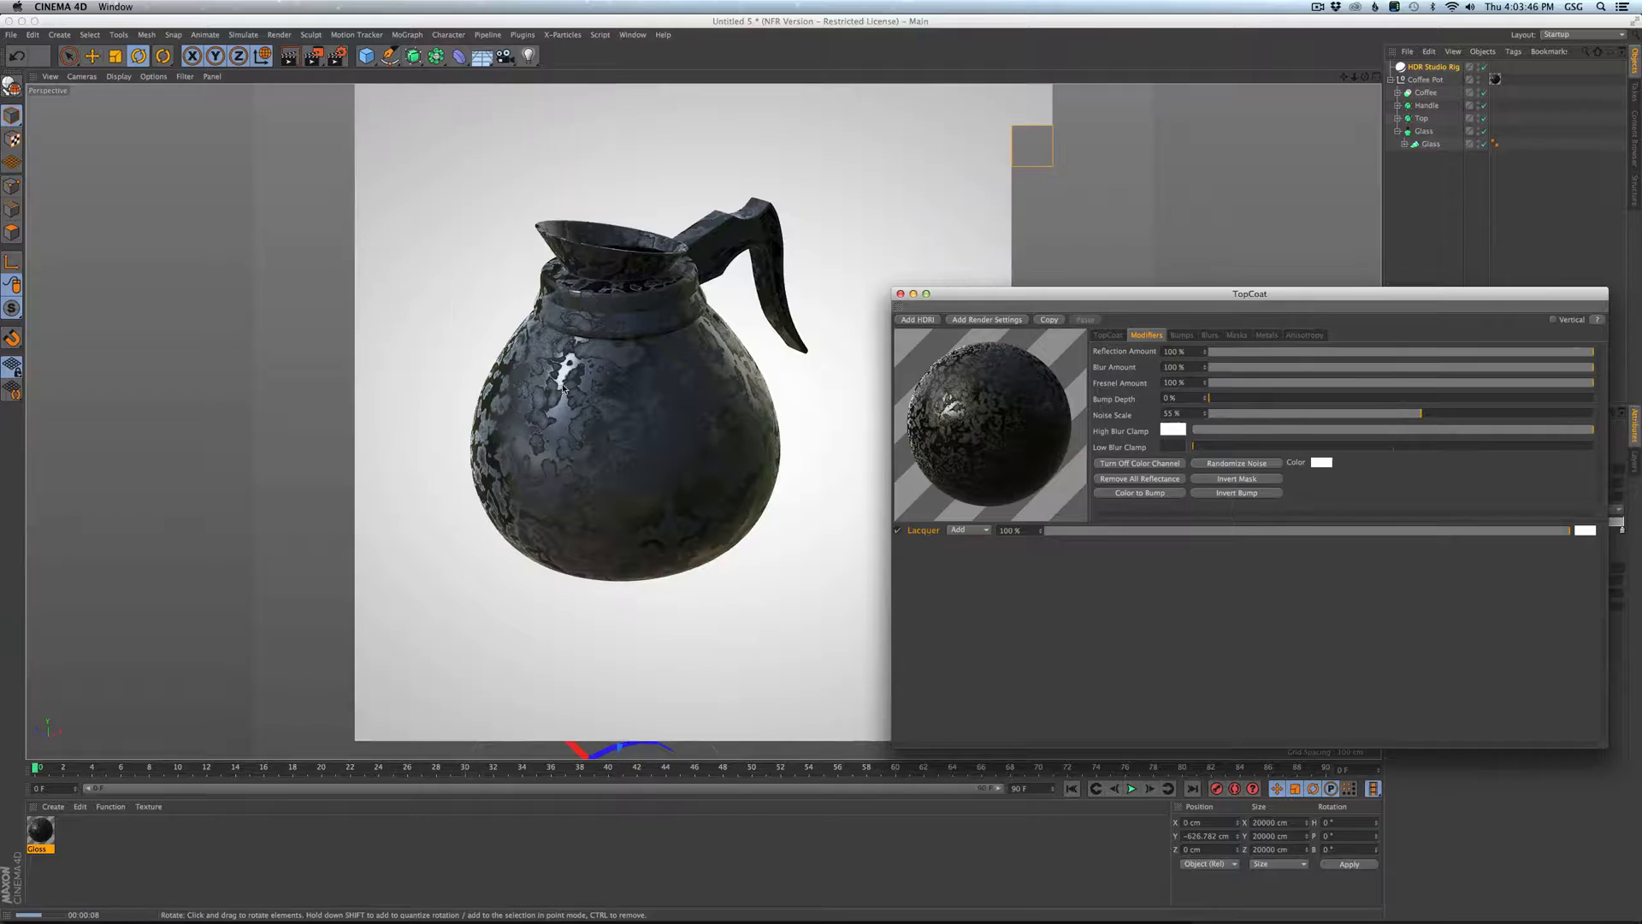
left_click(1323, 462)
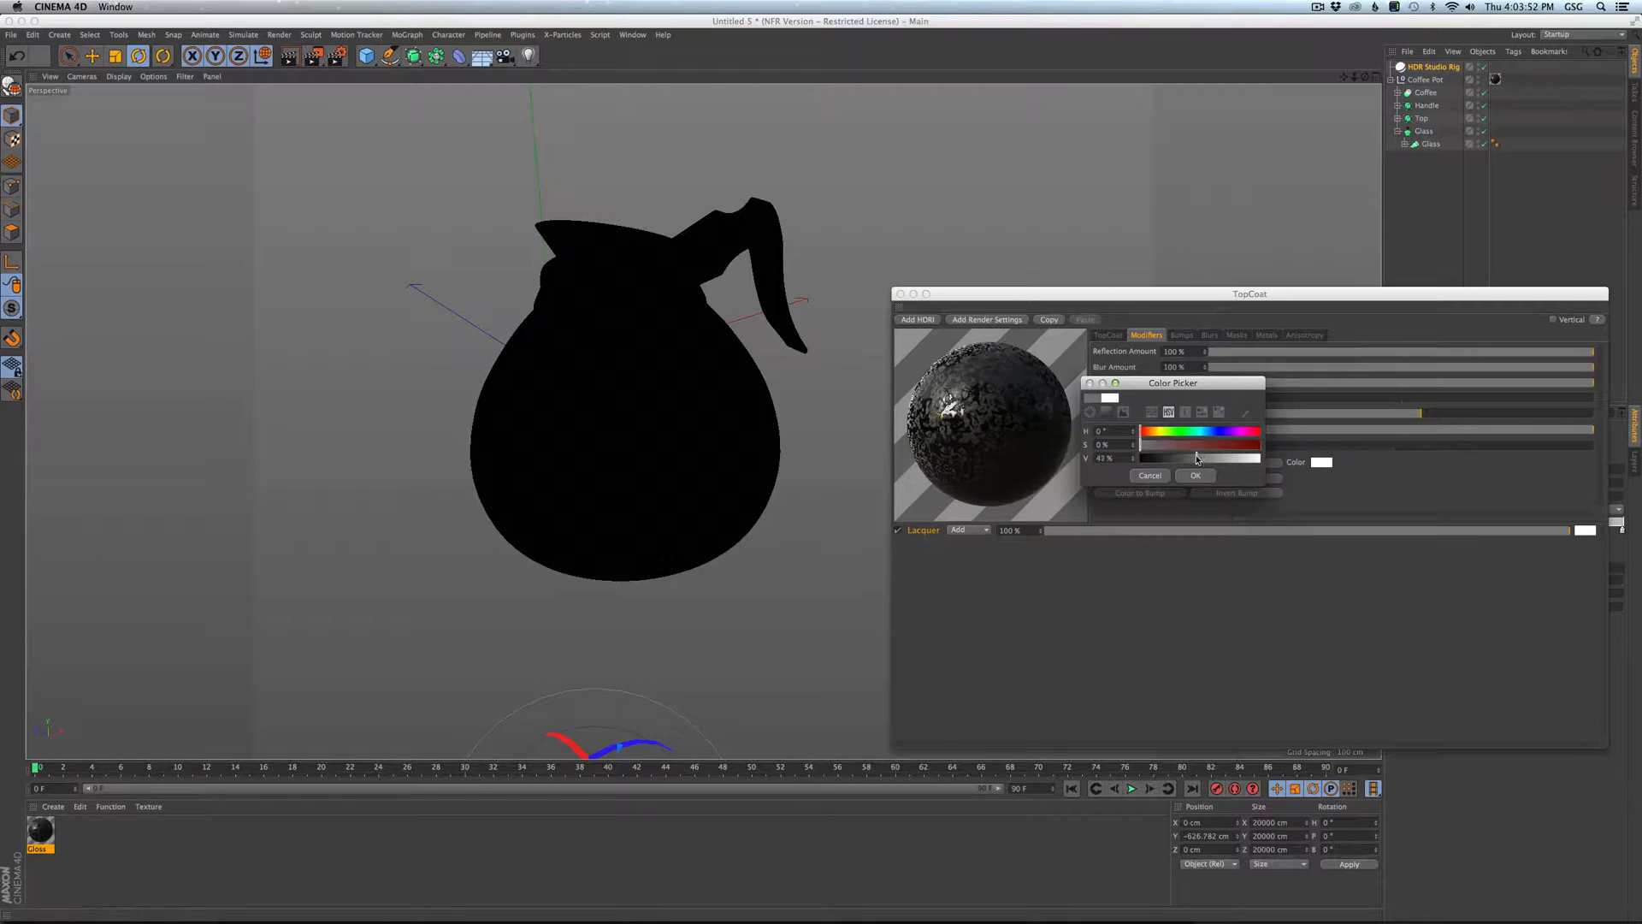
left_click(1195, 475)
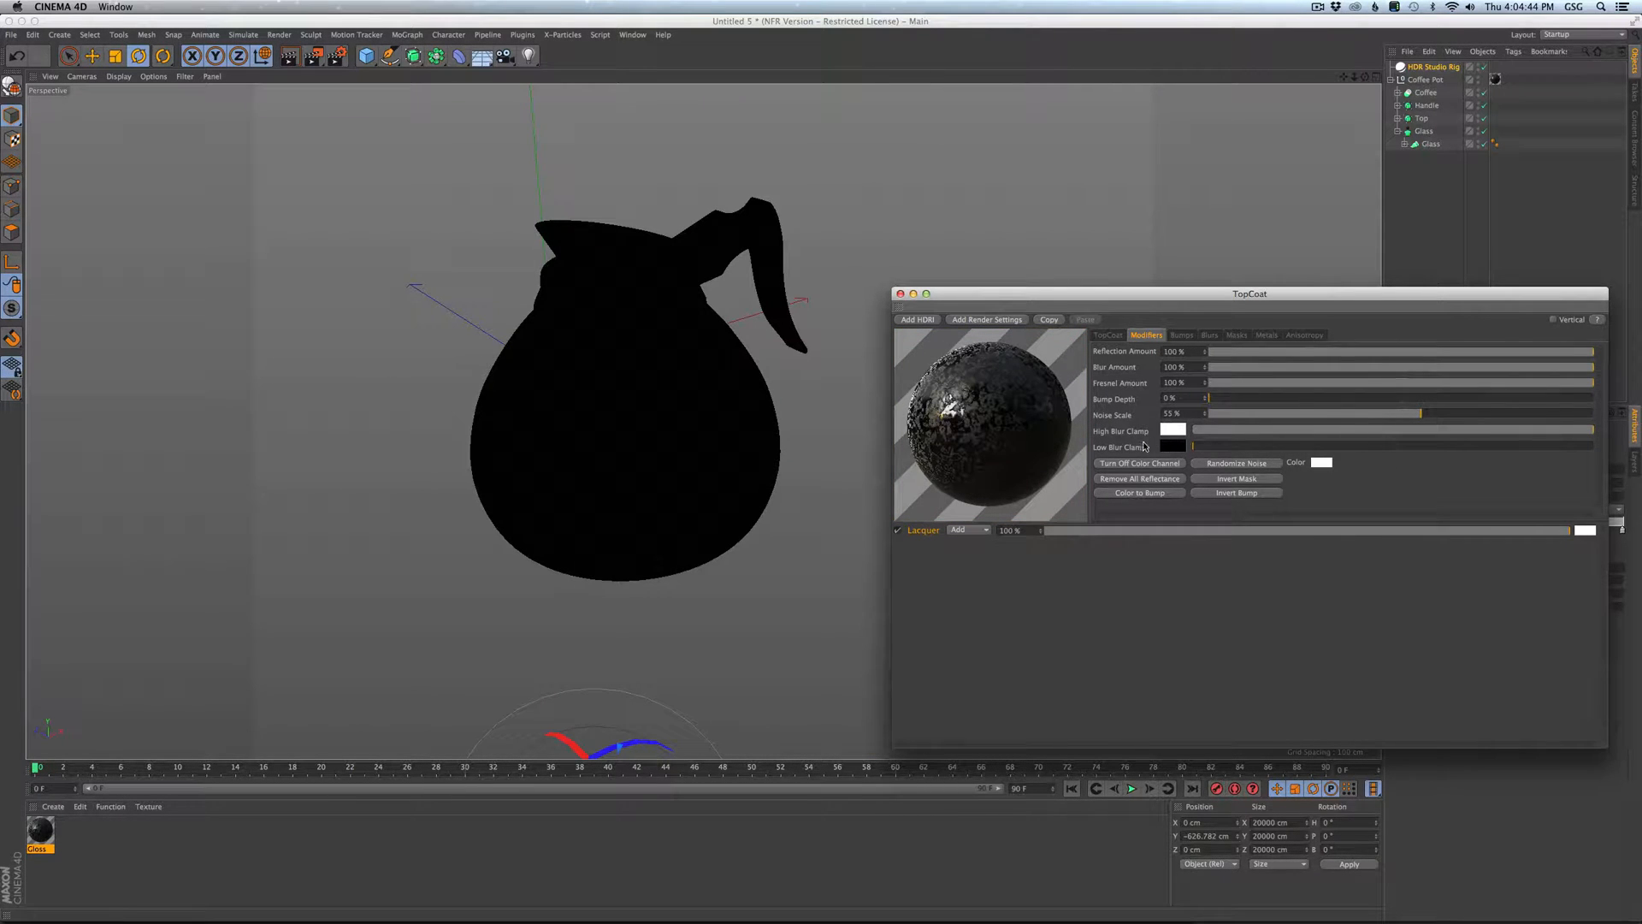
Replace the lacquer with a Base preset topped by a Chrome layer in Normal mode.
left_click(1107, 334)
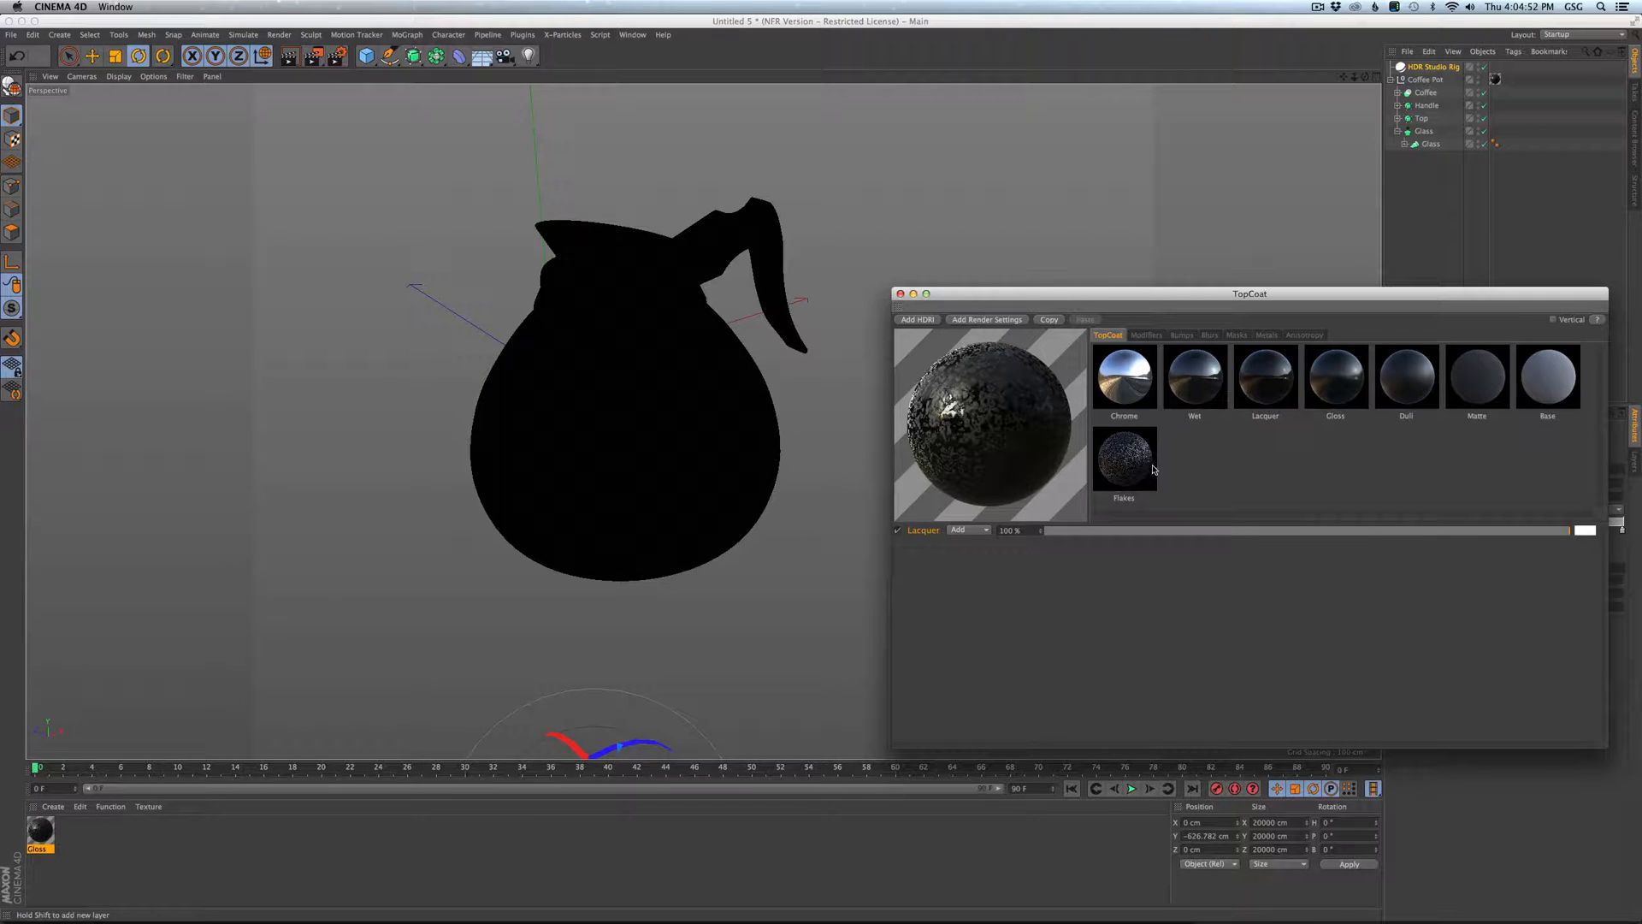
left_click(1547, 374)
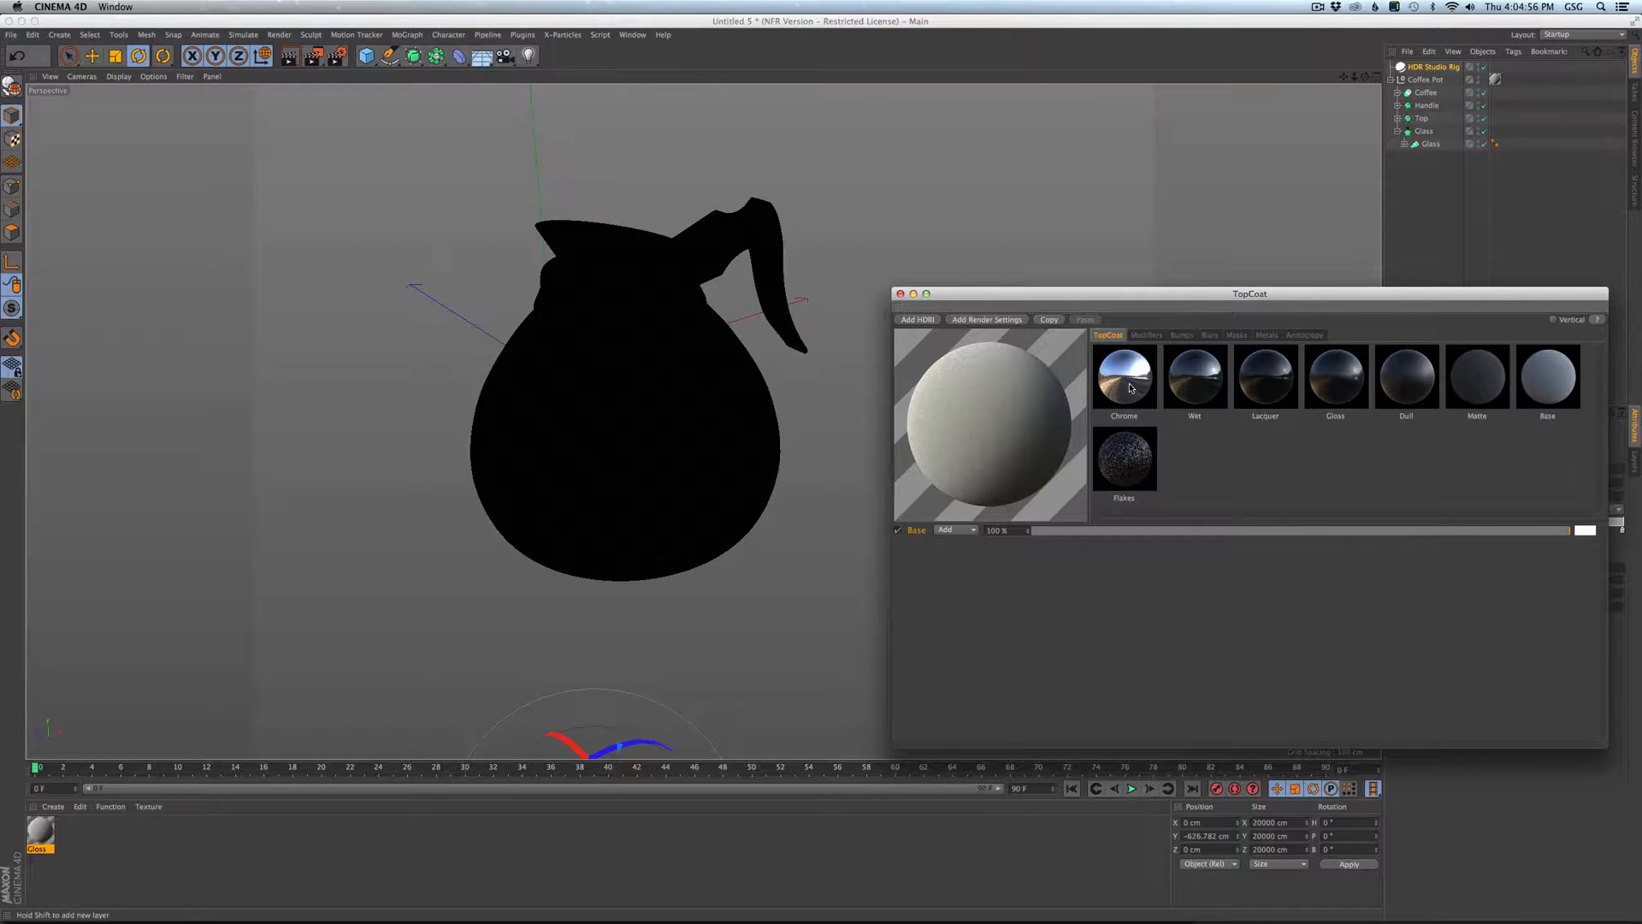
left_click(1122, 377)
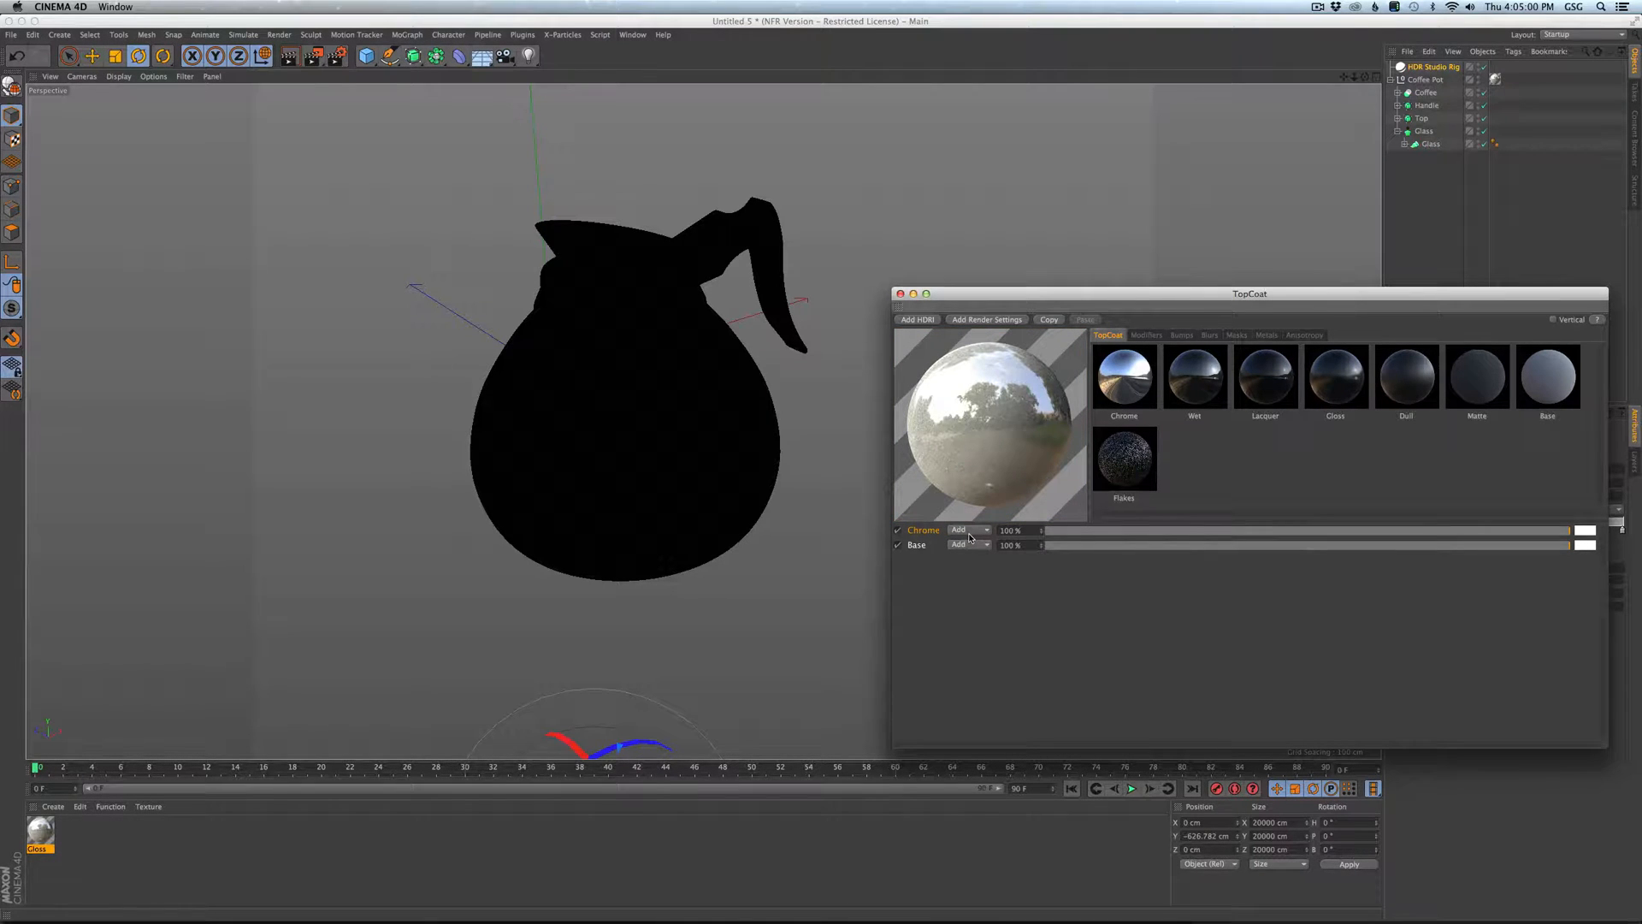
left_click(967, 528)
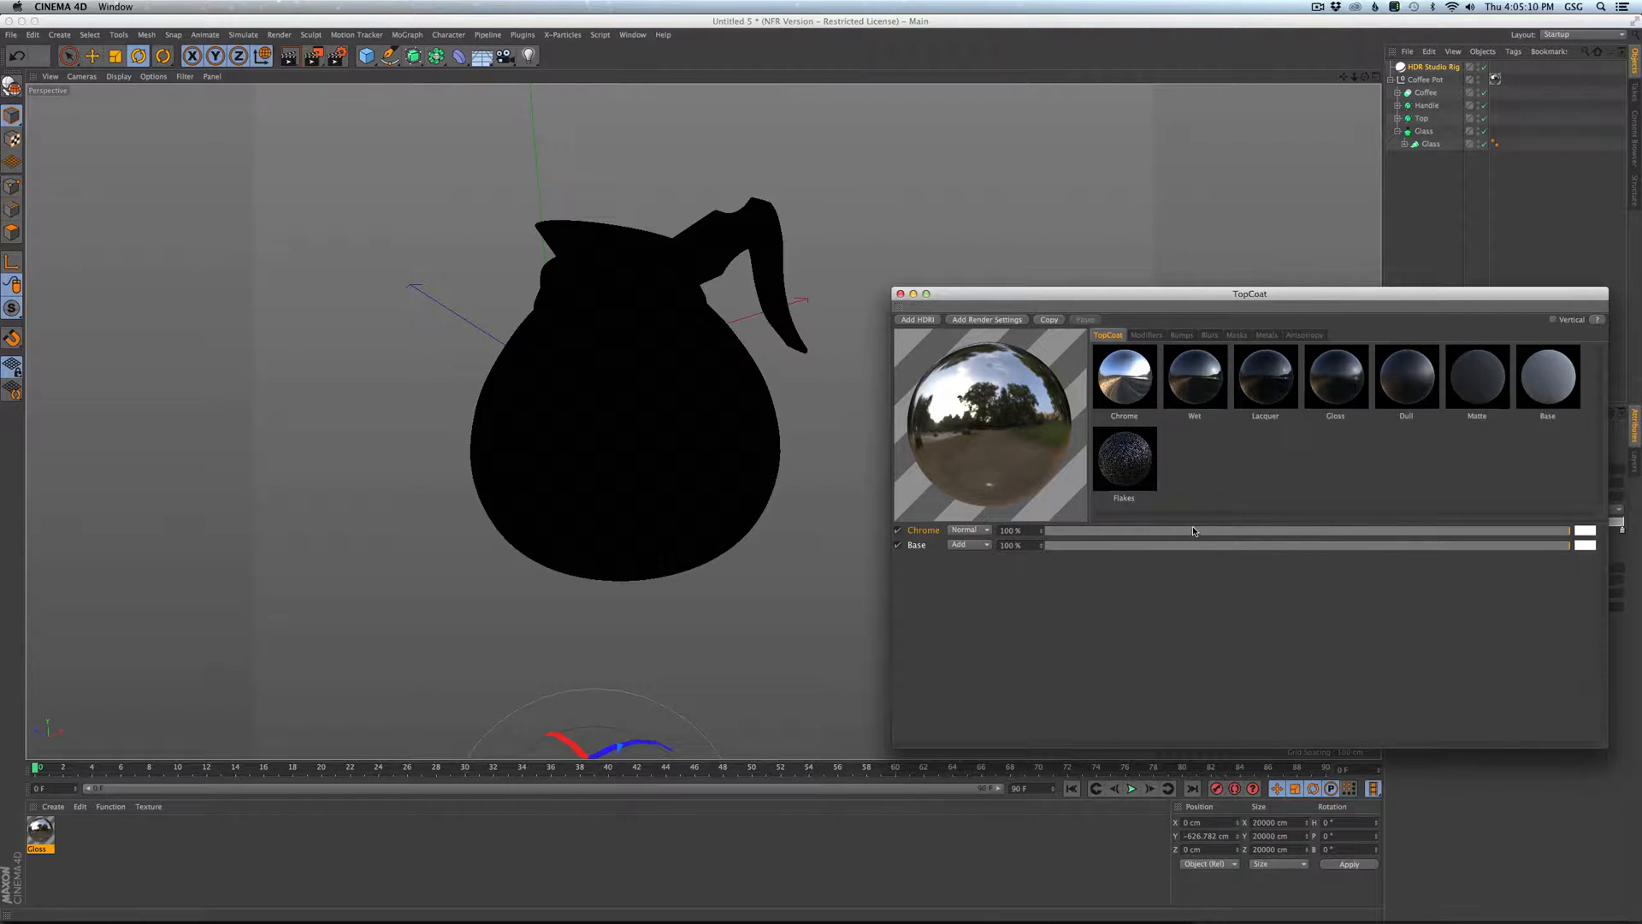
Make the Base layer's colour yellow.
left_click_drag(1581, 530, 1171, 530)
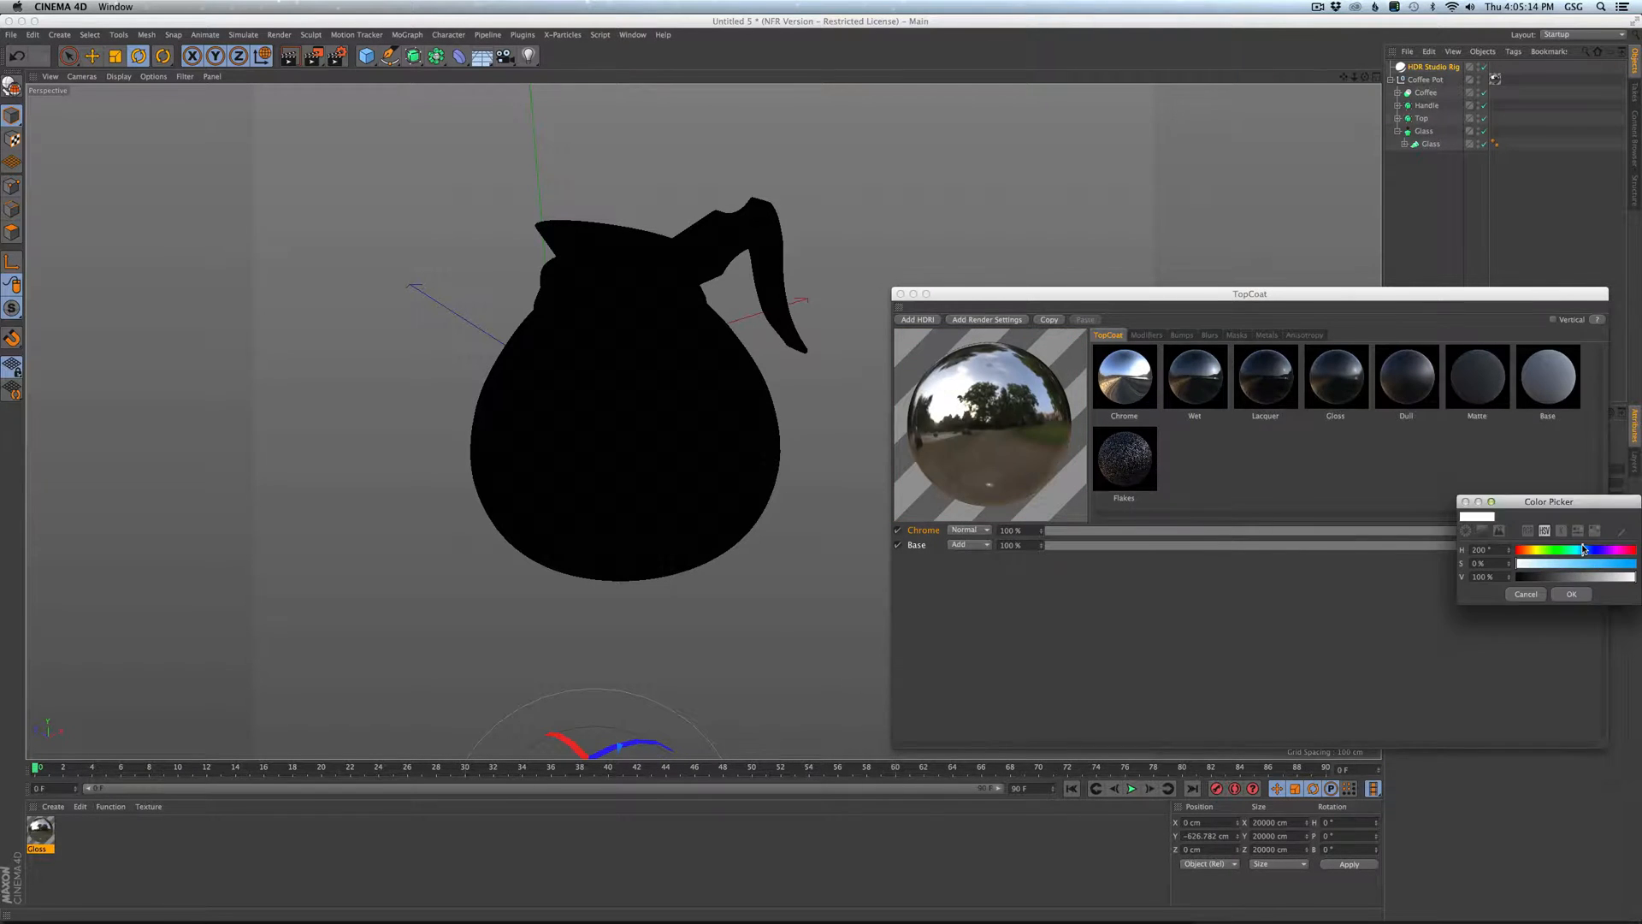
left_click(1571, 593)
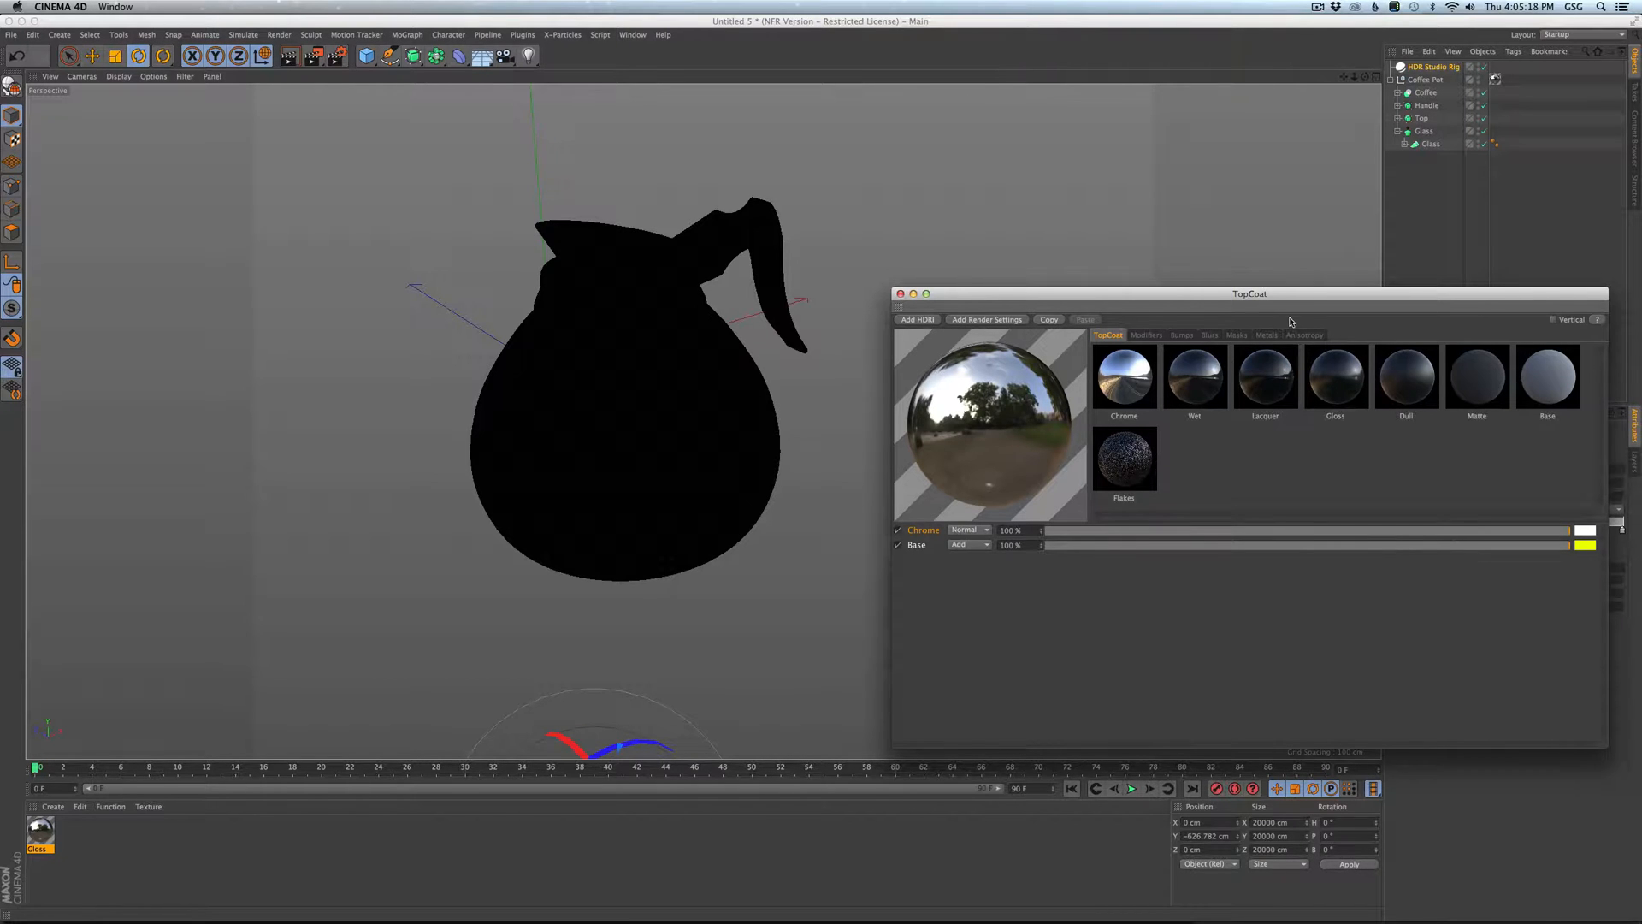
mouse_move(1152, 338)
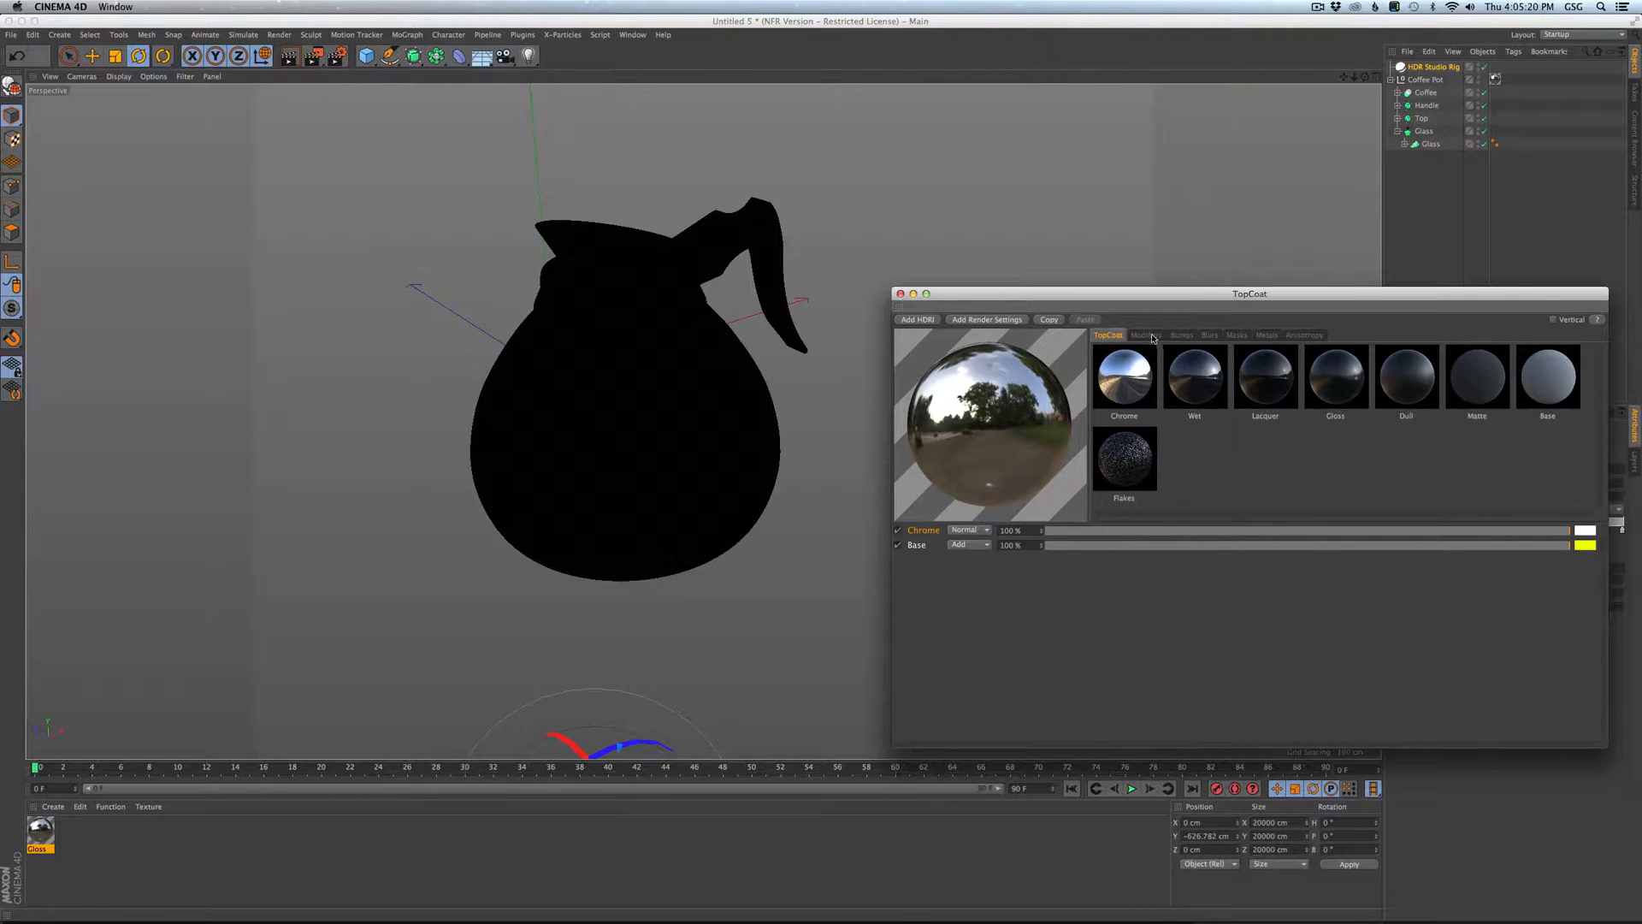
left_click(1146, 334)
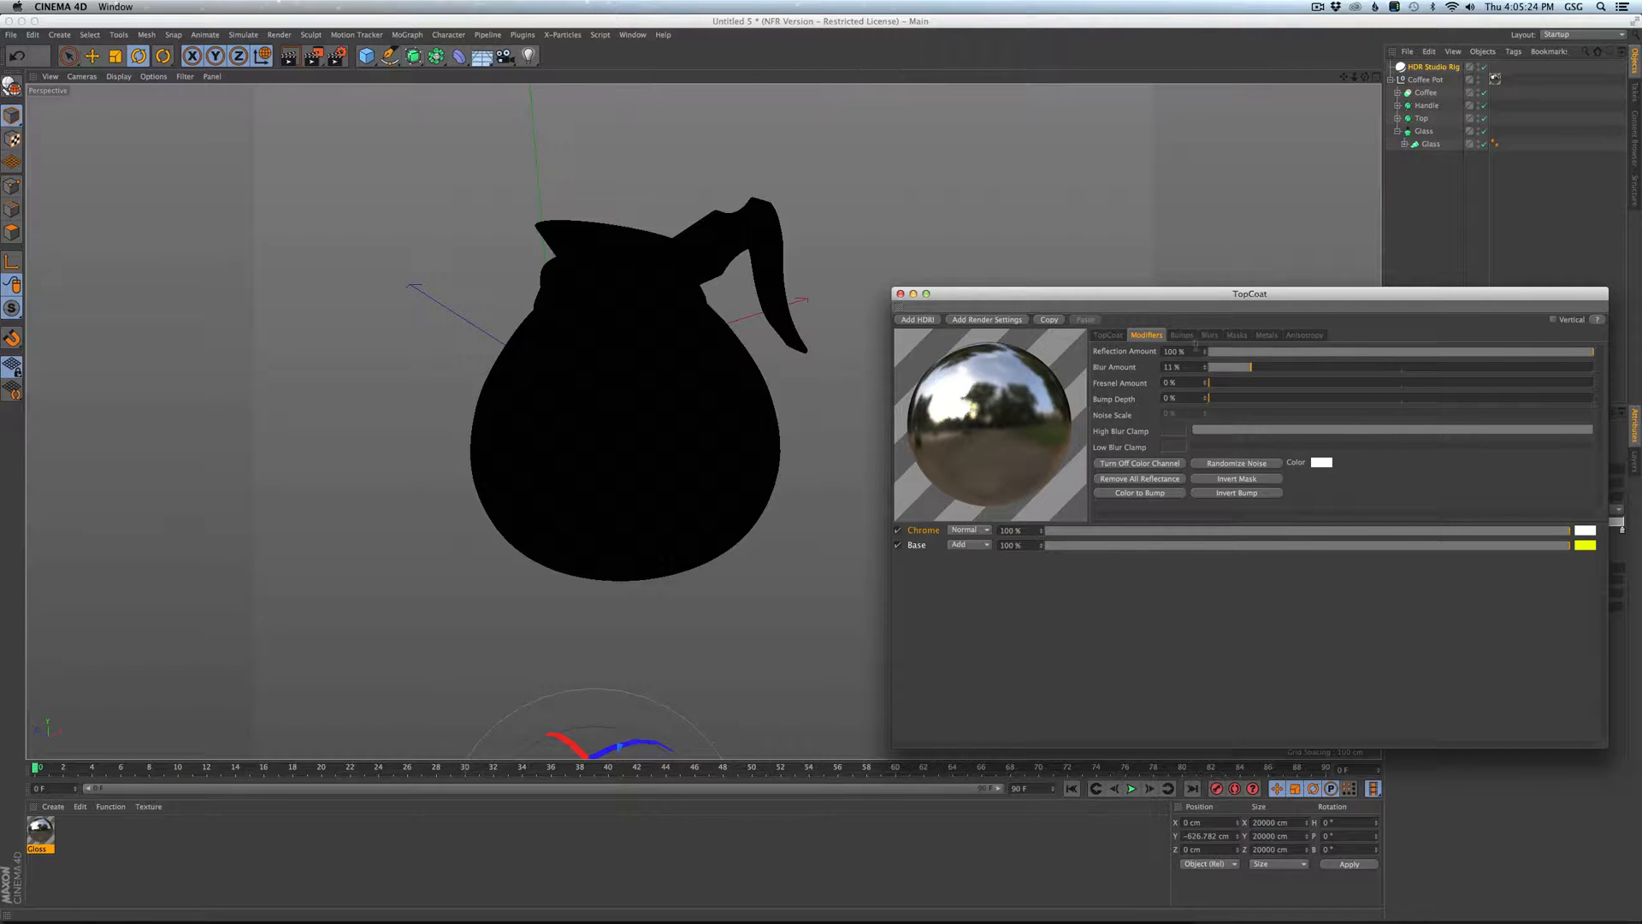
Apply a fine speckled mask to the Chrome layer and raise Noise Scale to 300%.
left_click(1236, 334)
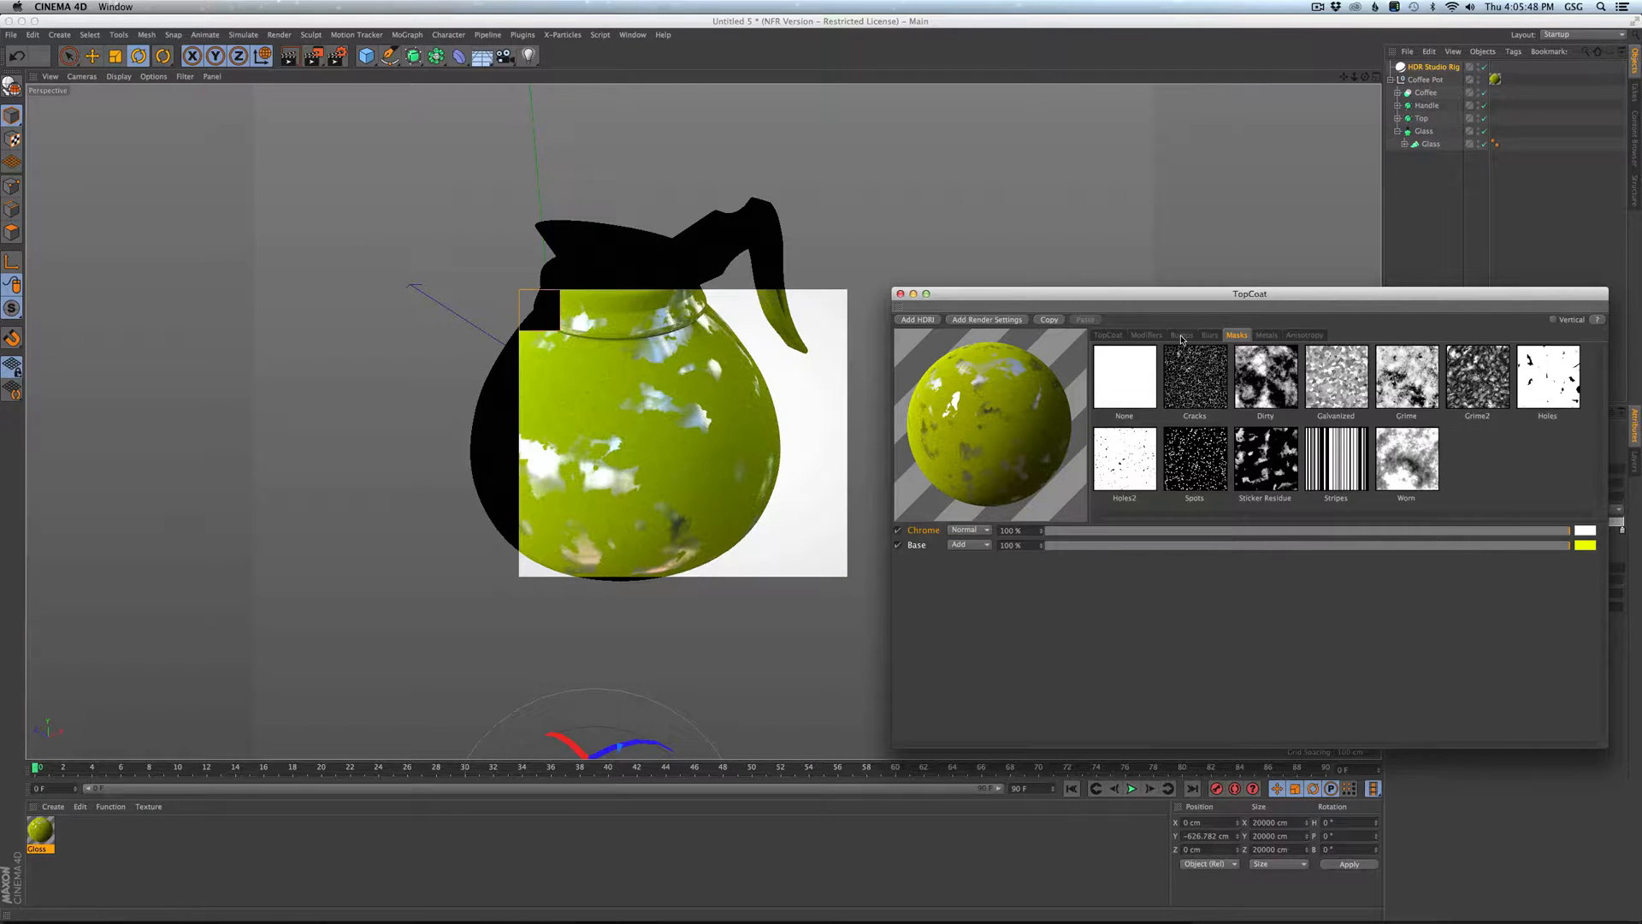
left_click(1146, 334)
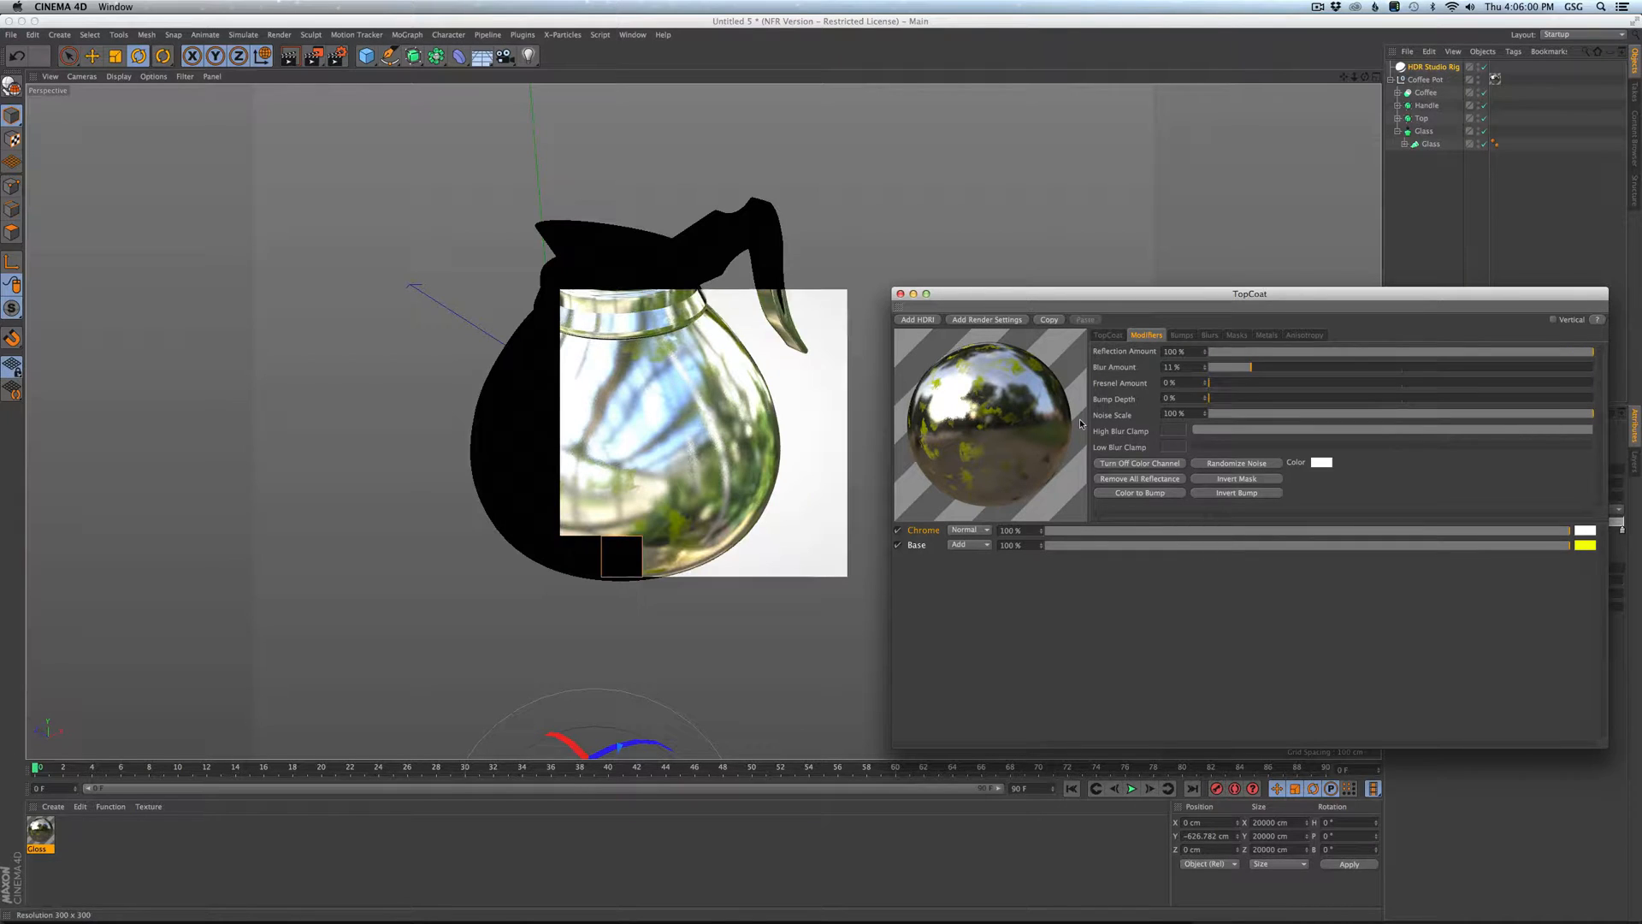
left_click(1236, 335)
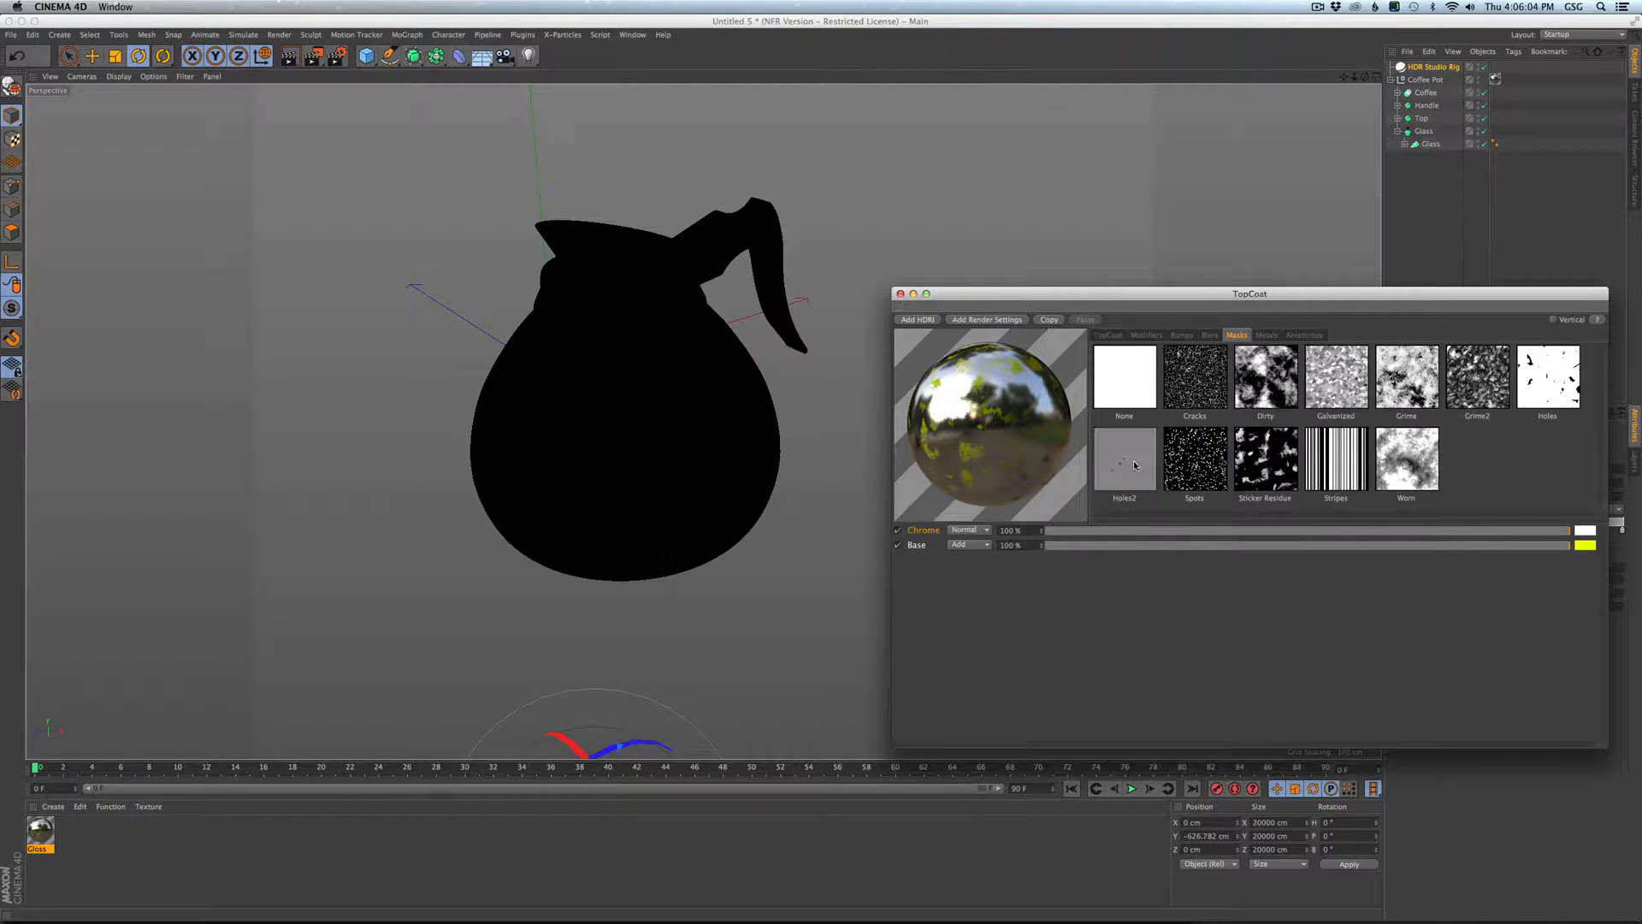
left_click(1124, 460)
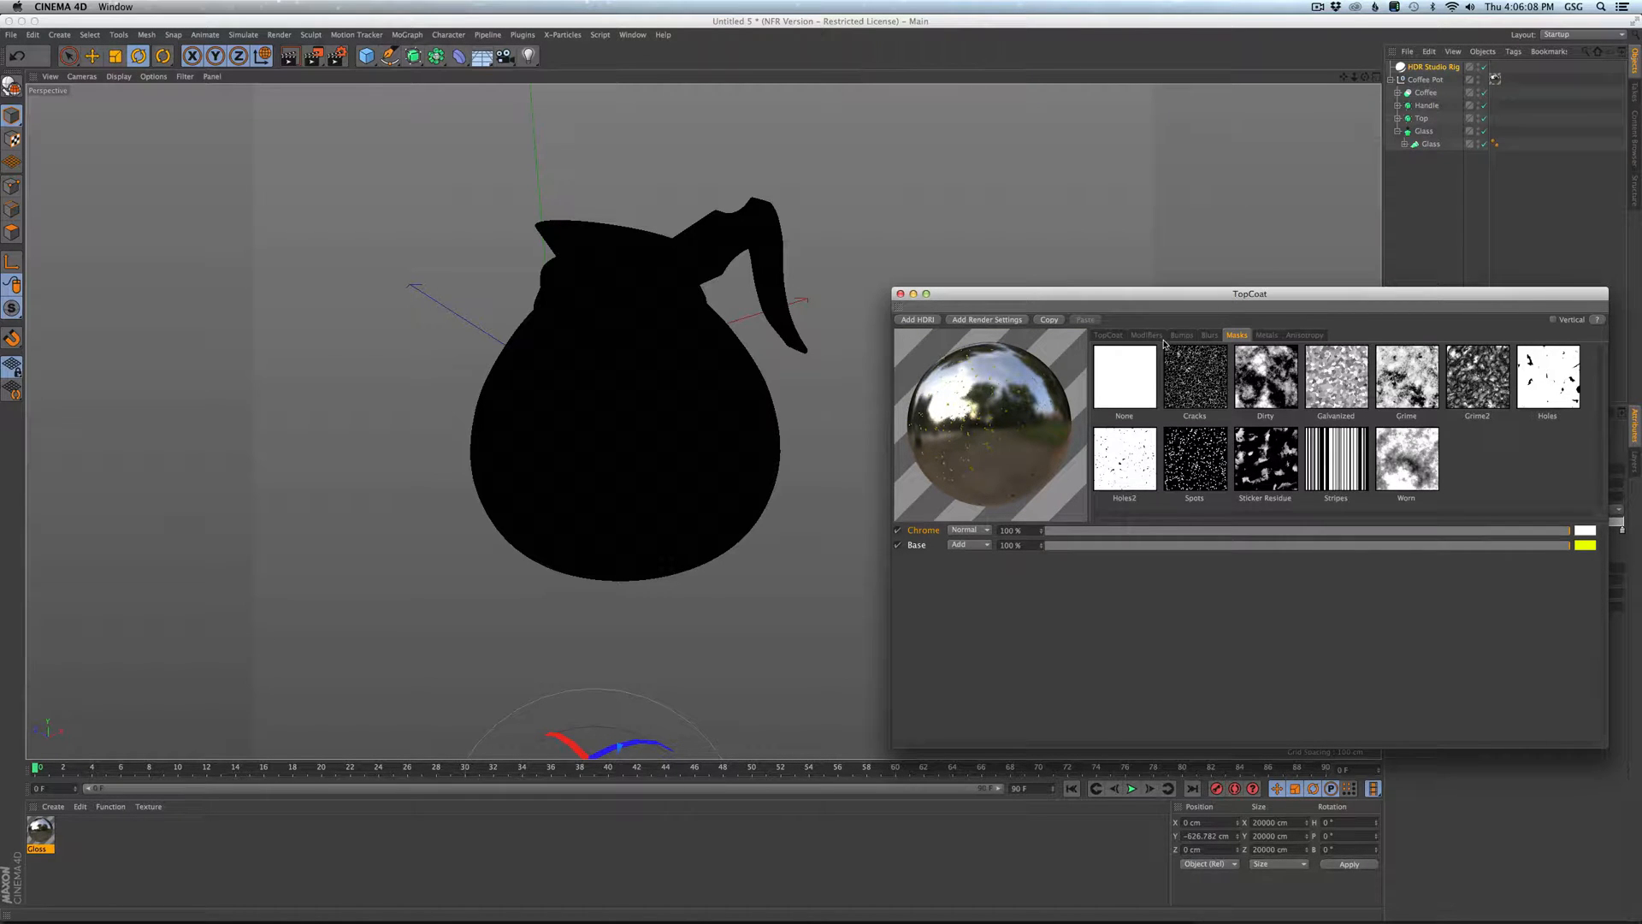
left_click(1146, 335)
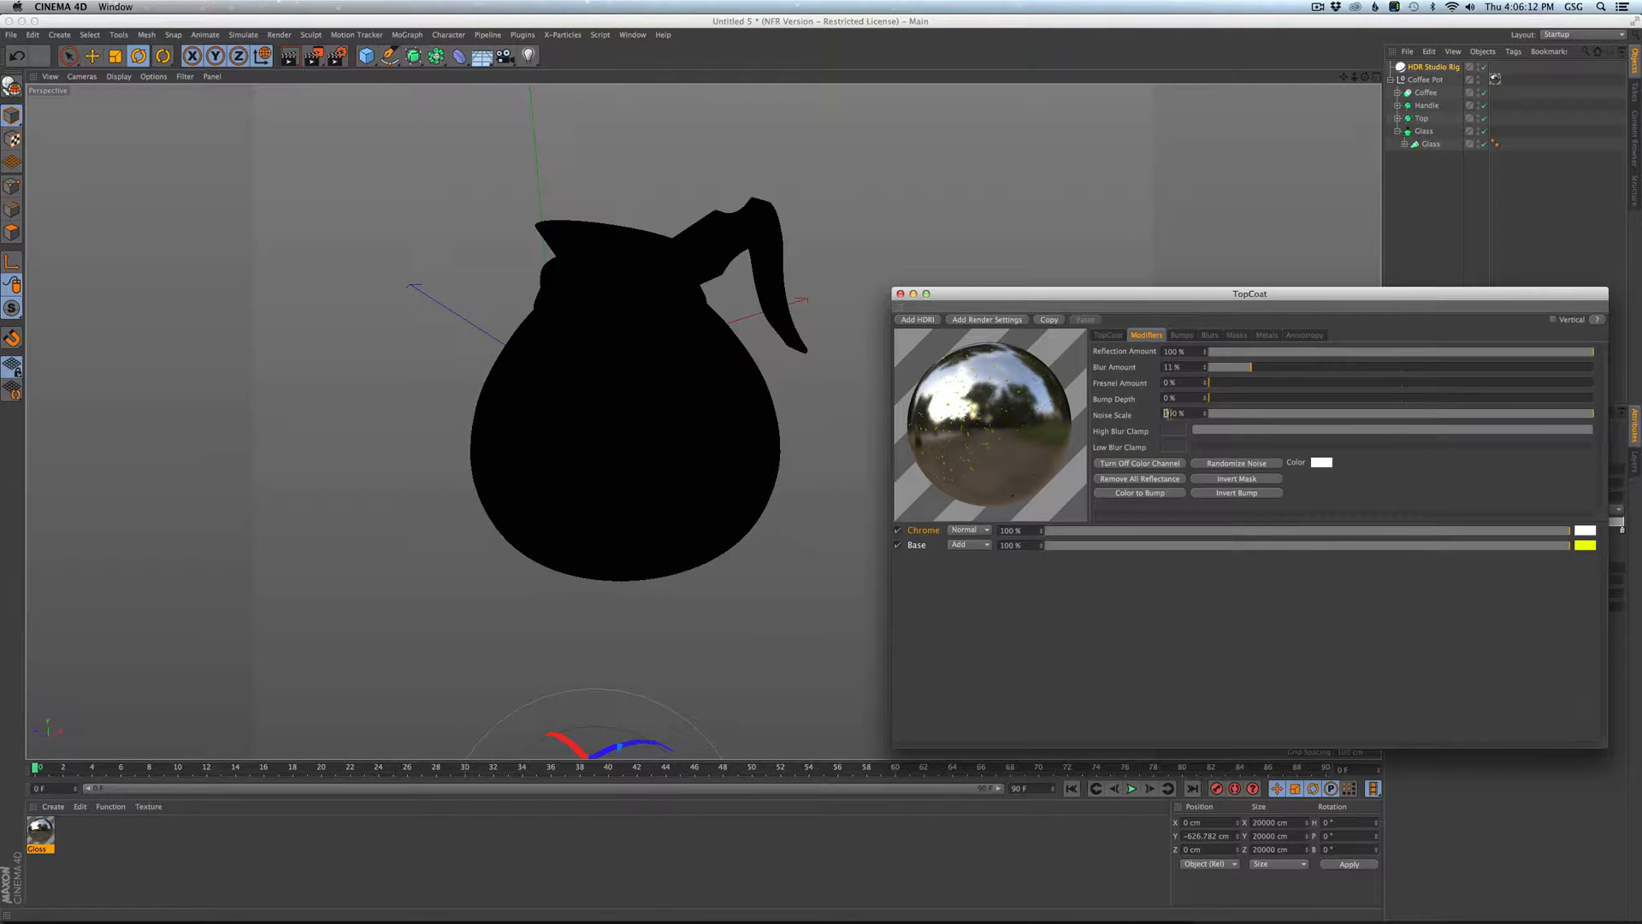
left_click_drag(1208, 414, 1584, 414)
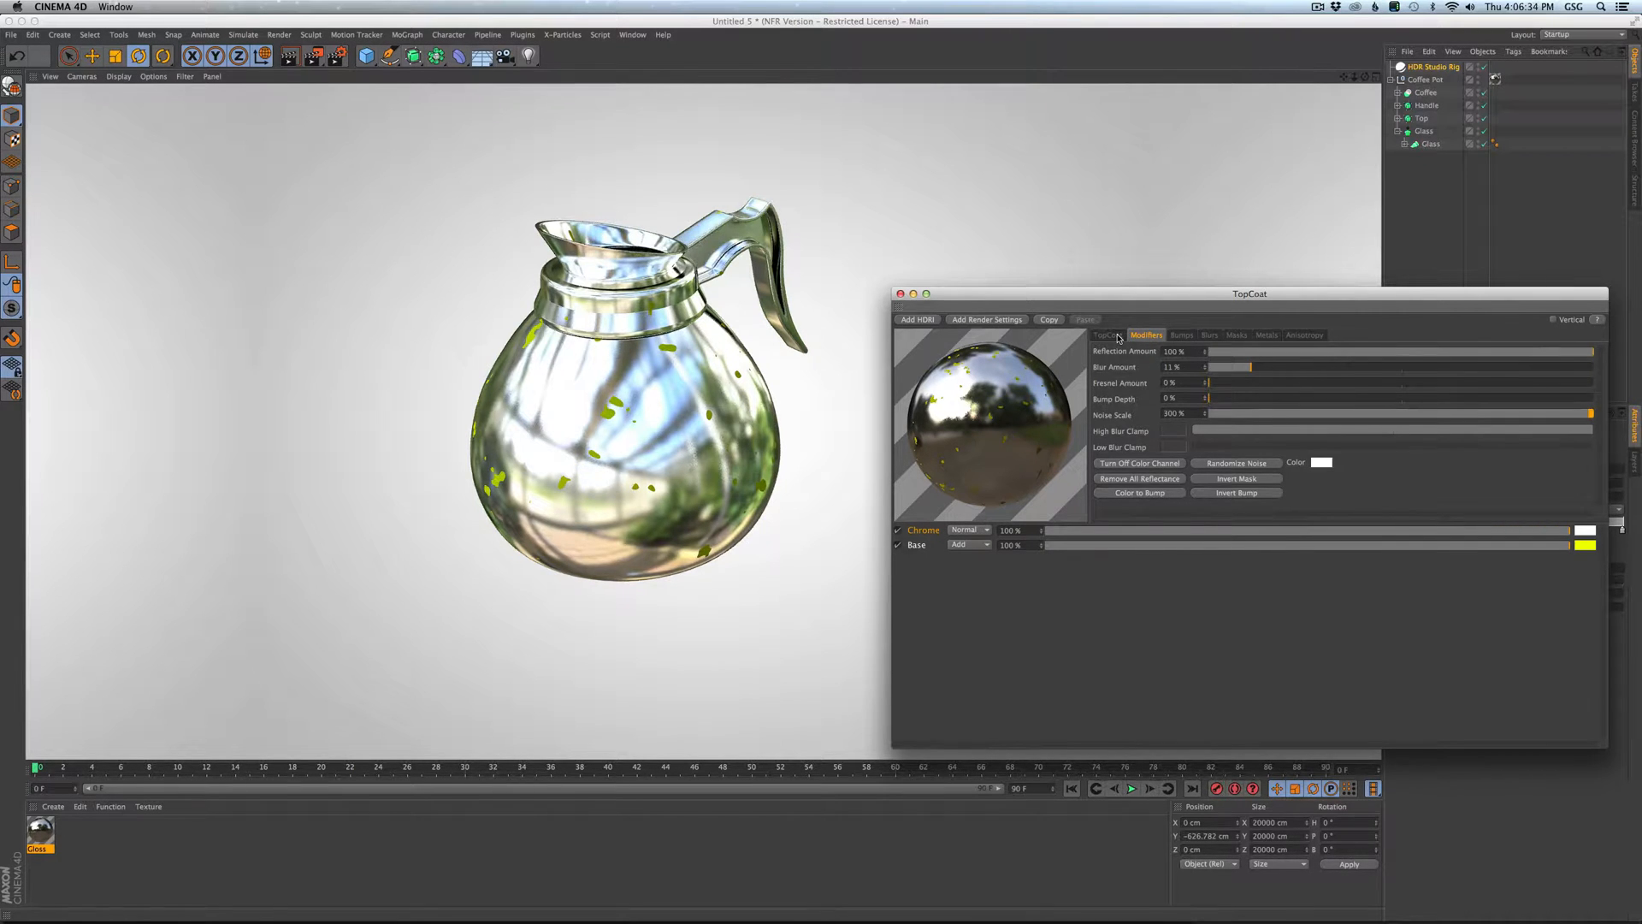
Replace the chrome with a single Lacquer coat with the Layers2 bump, and render the pot.
left_click(1106, 334)
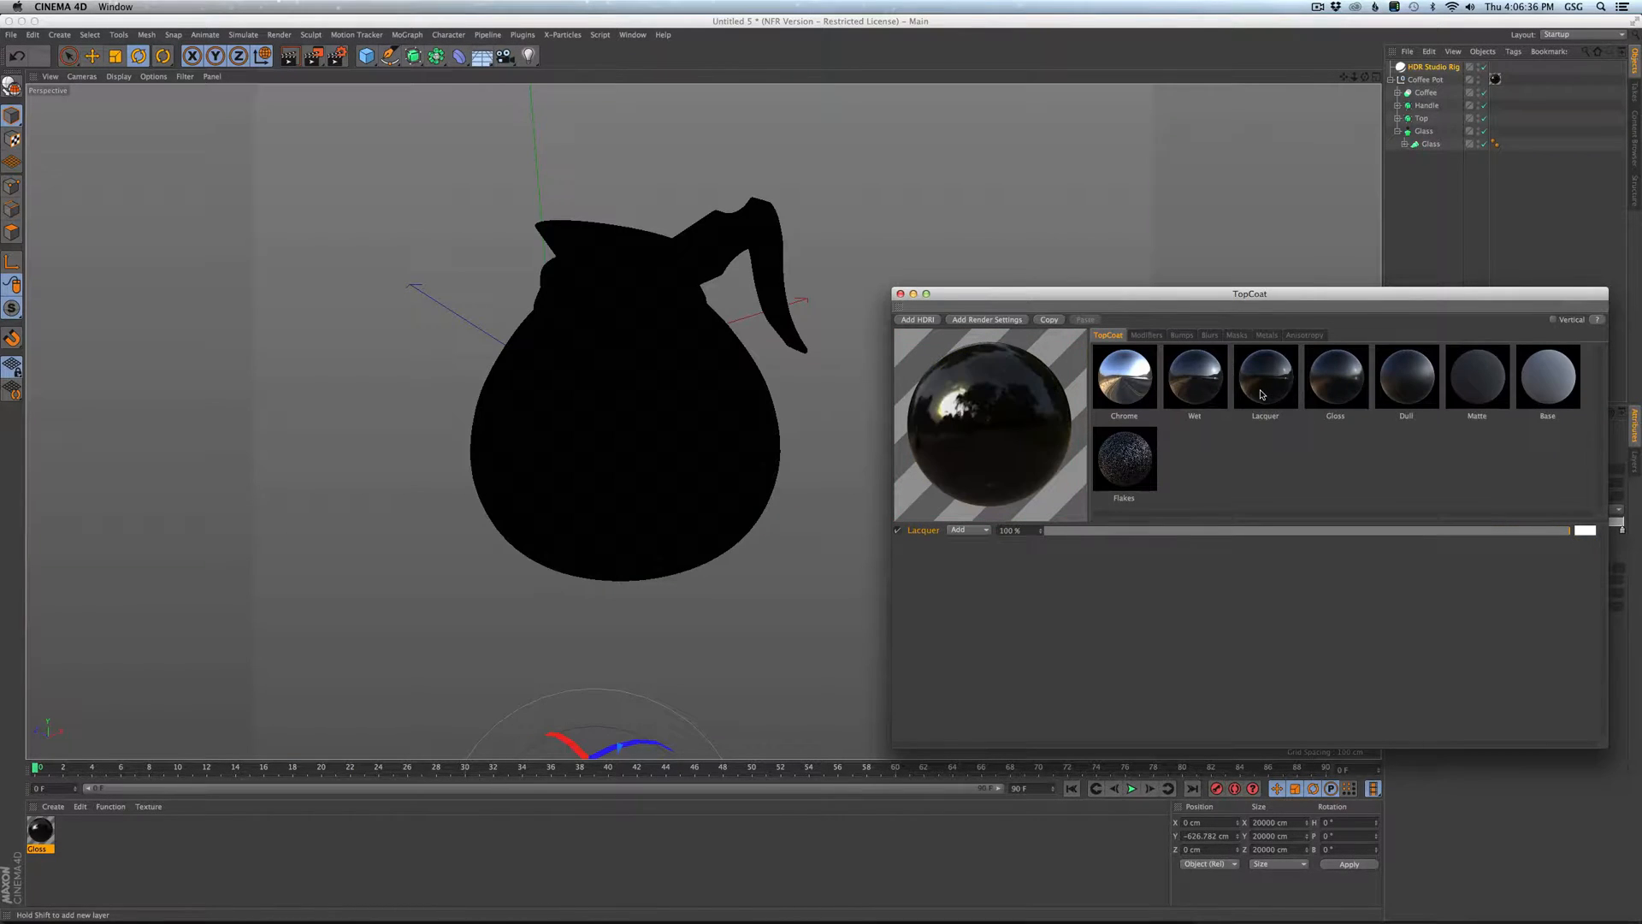
left_click(1180, 336)
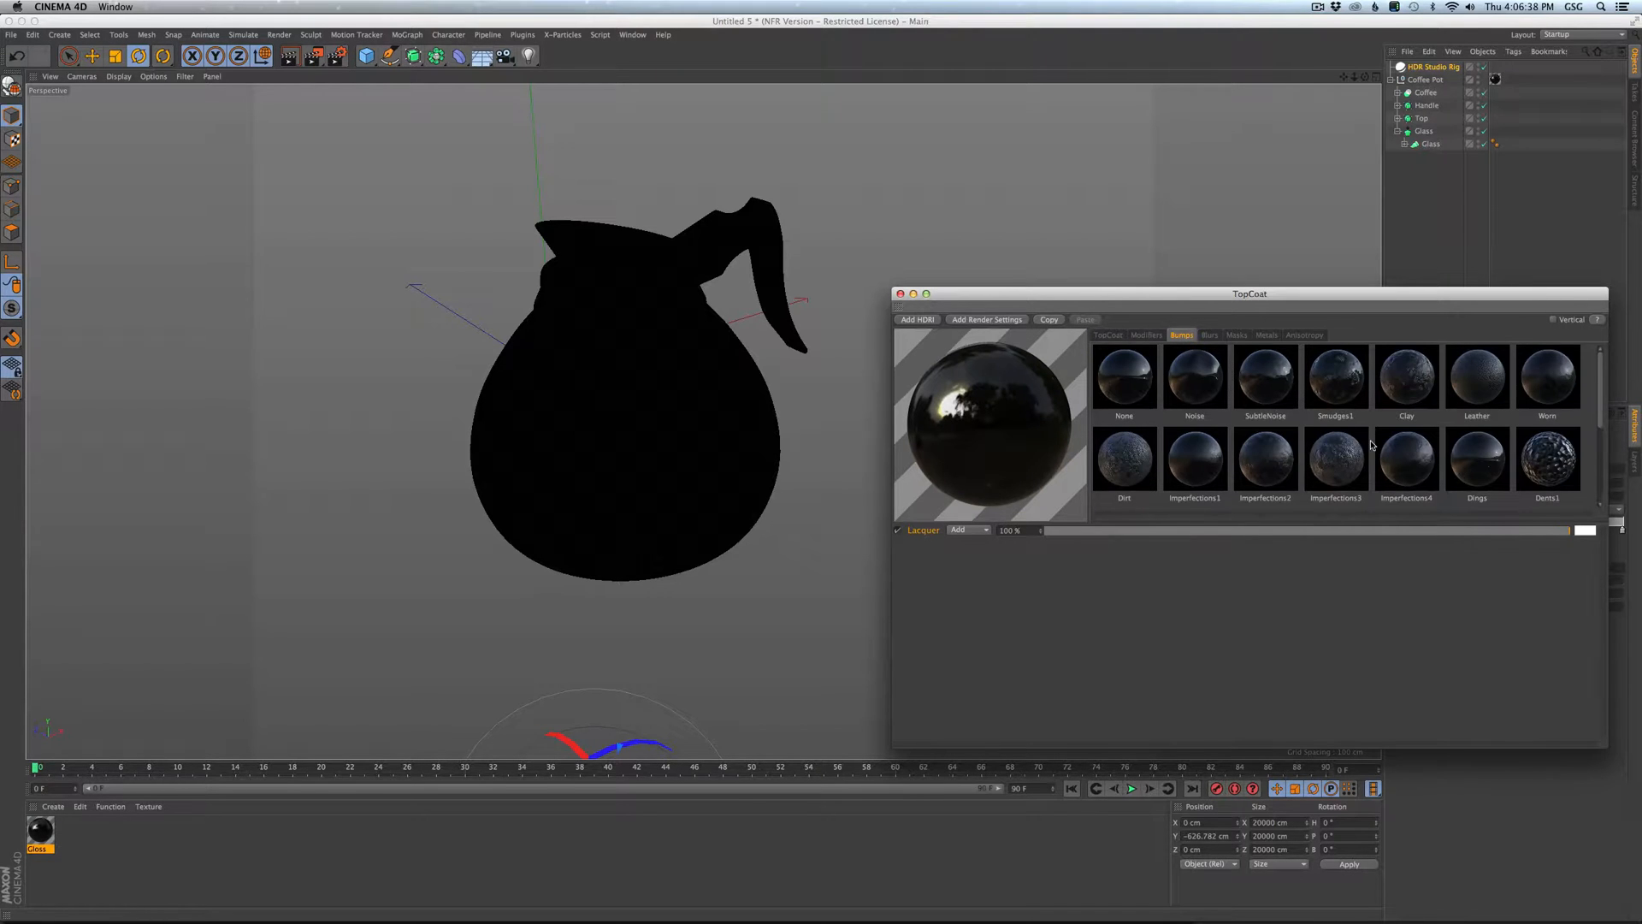
scroll("down", 3)
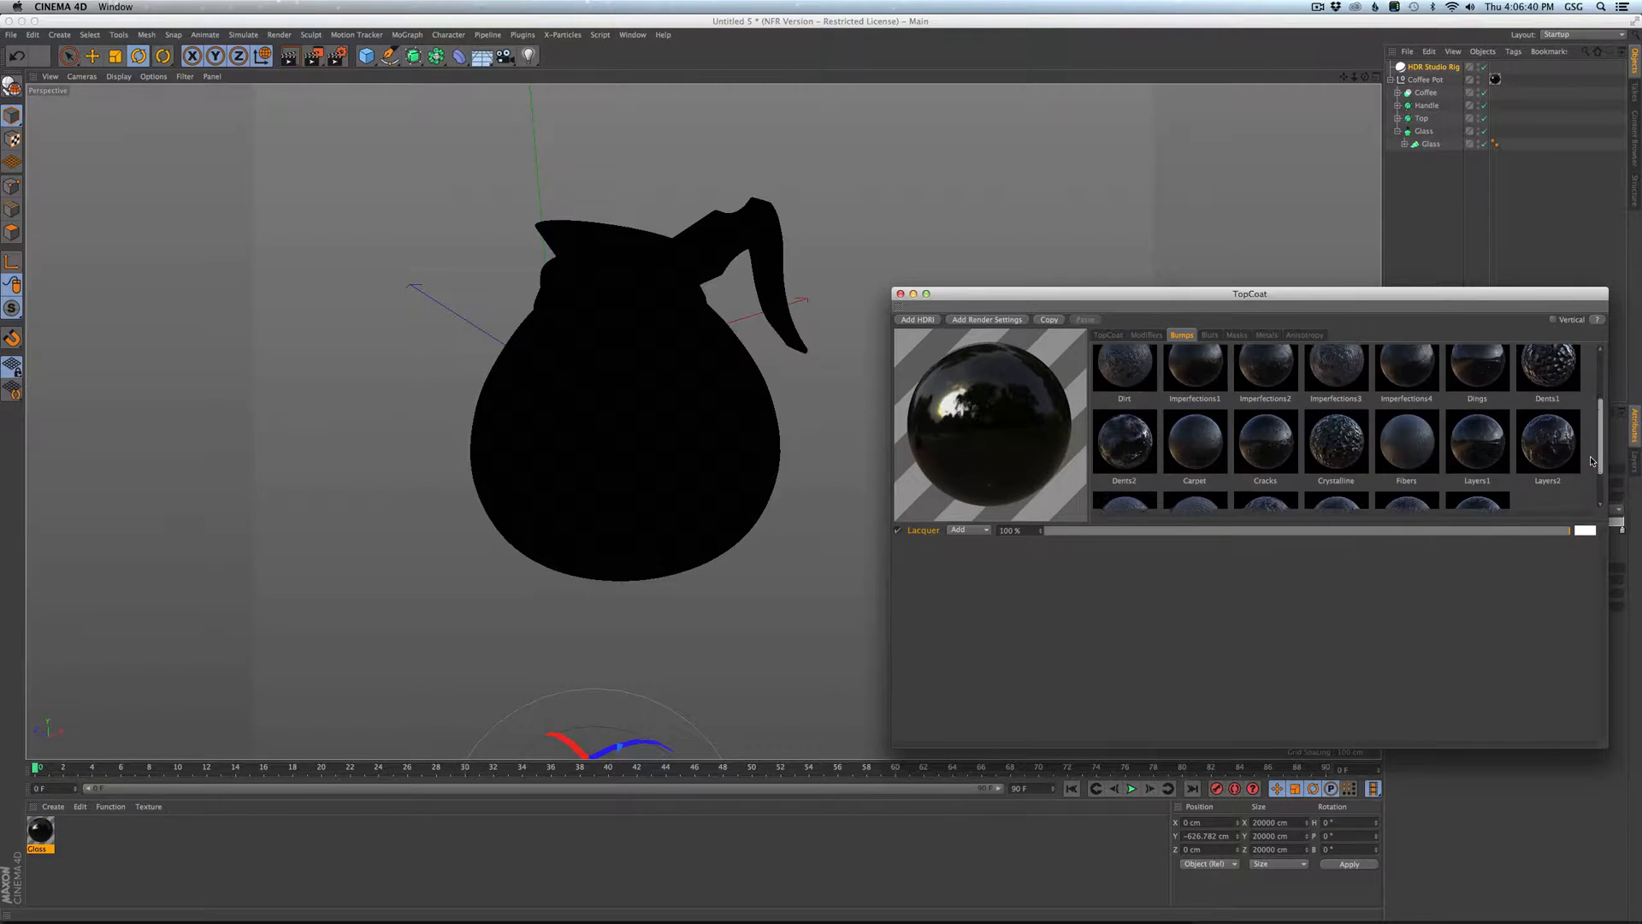
scroll("down", 3)
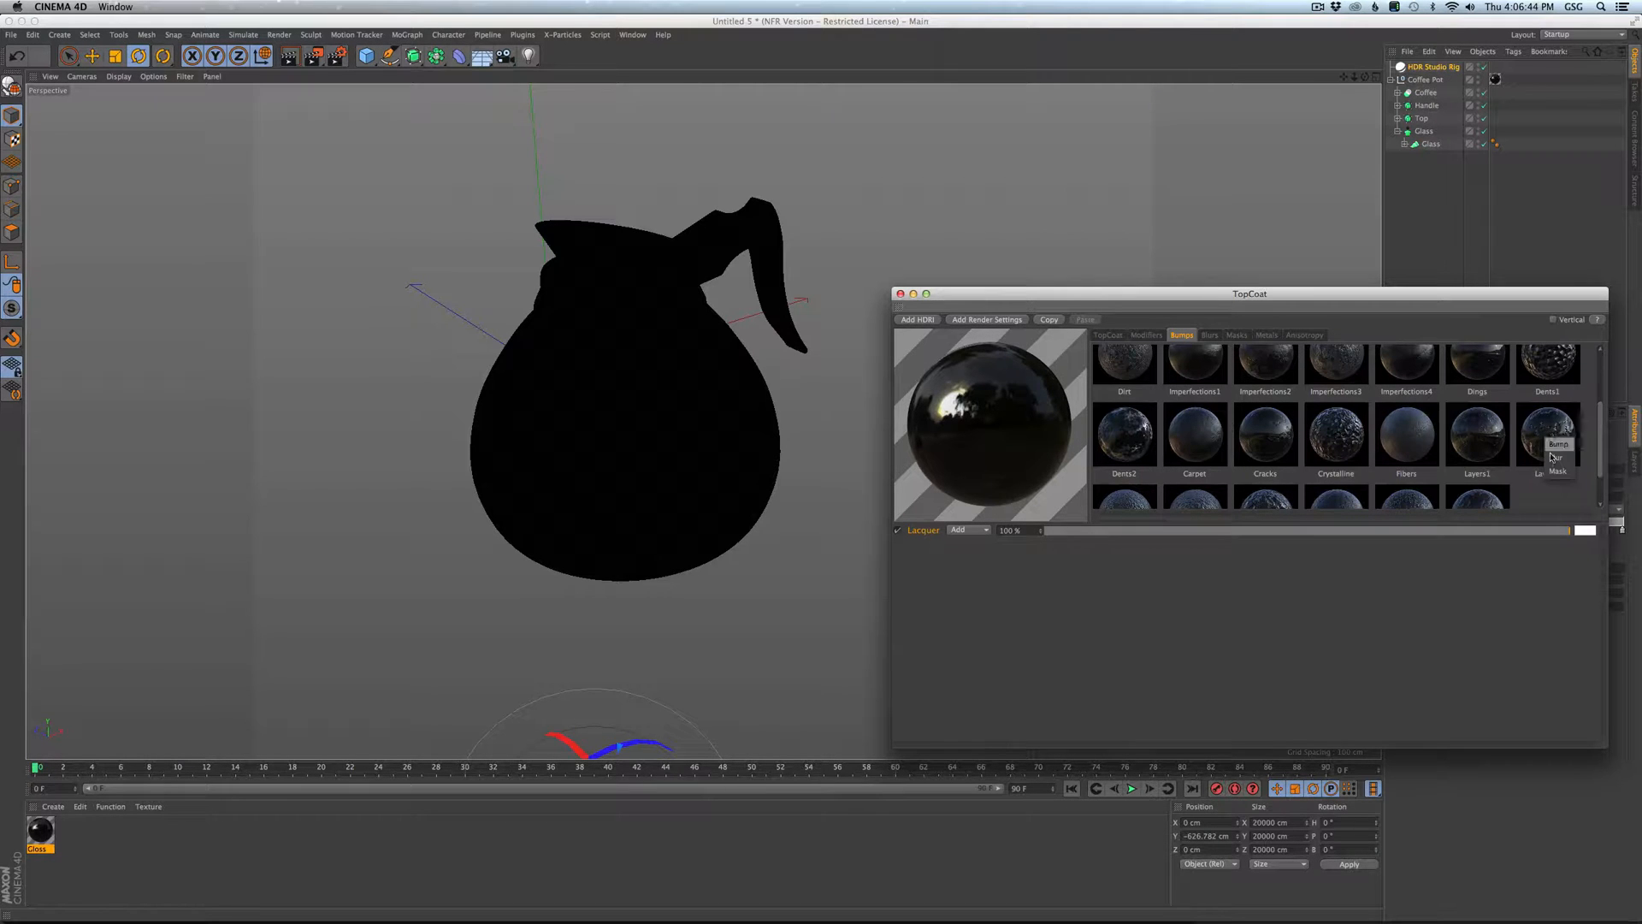
mouse_move(1550, 426)
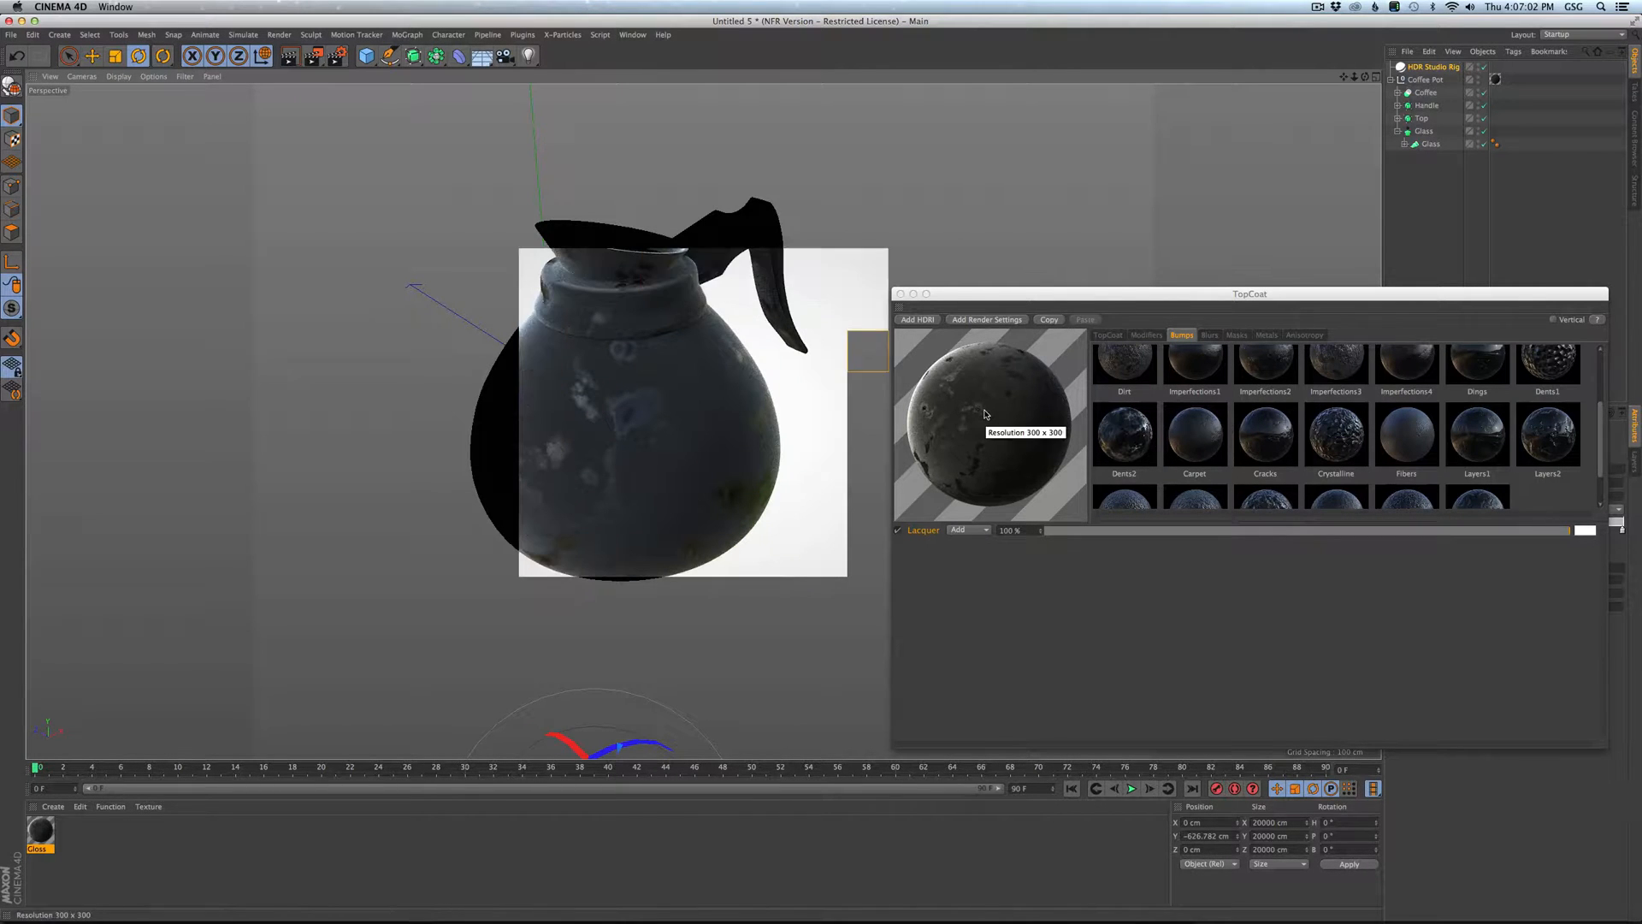
left_click_drag(681, 419, 545, 367)
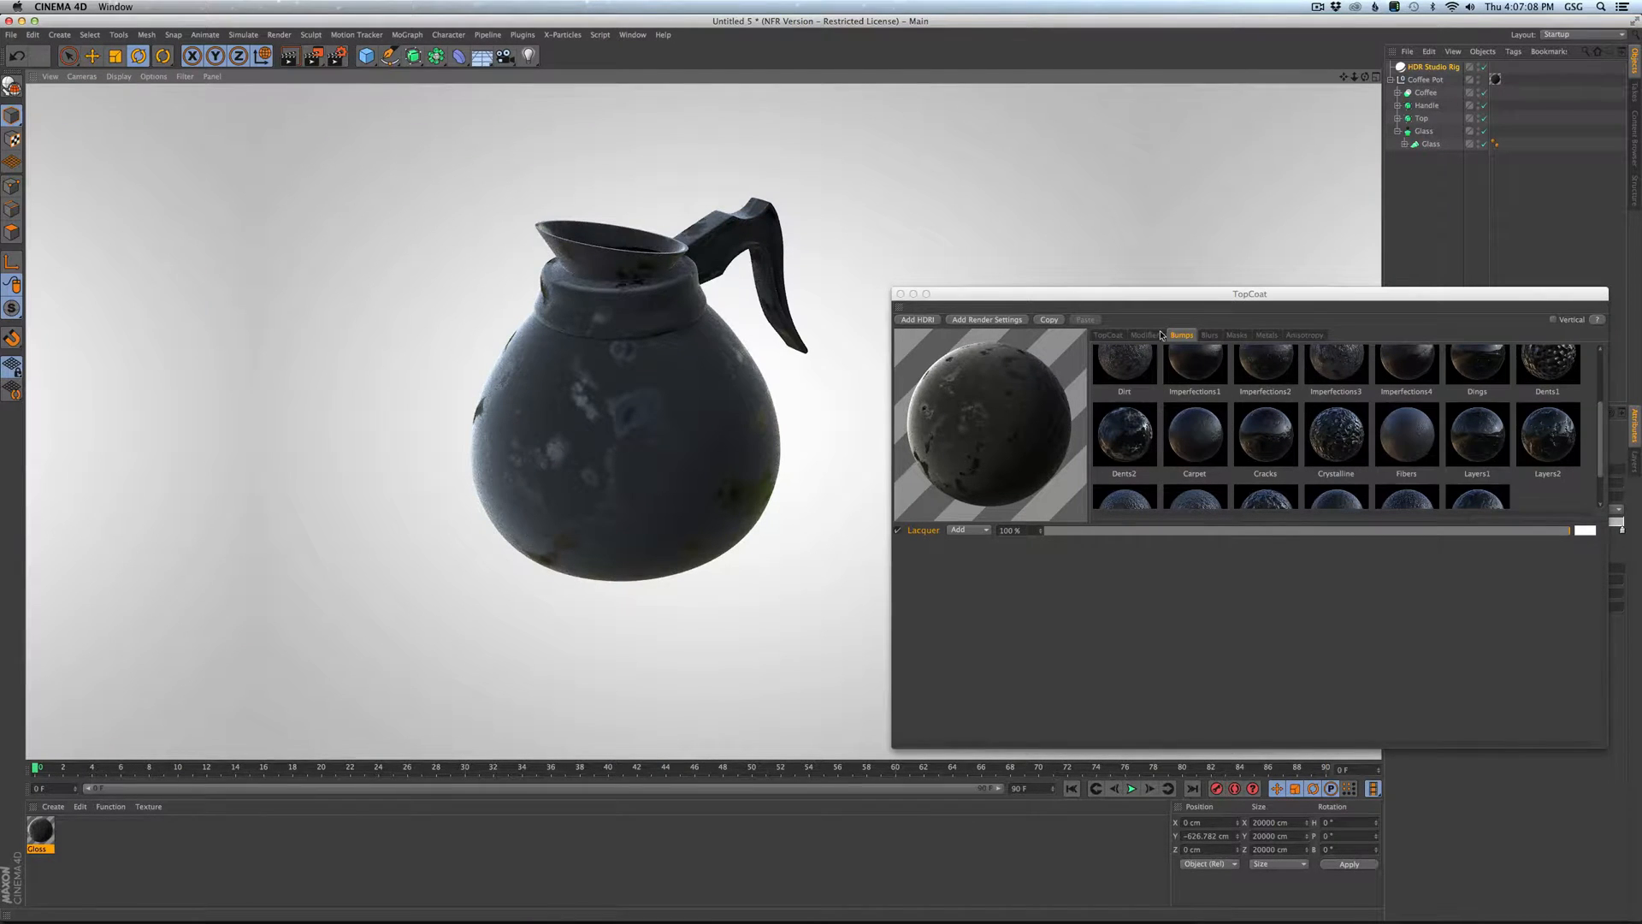
Pick a new Low Blur Clamp colour for the Lacquer coat in Modifiers.
left_click(1146, 335)
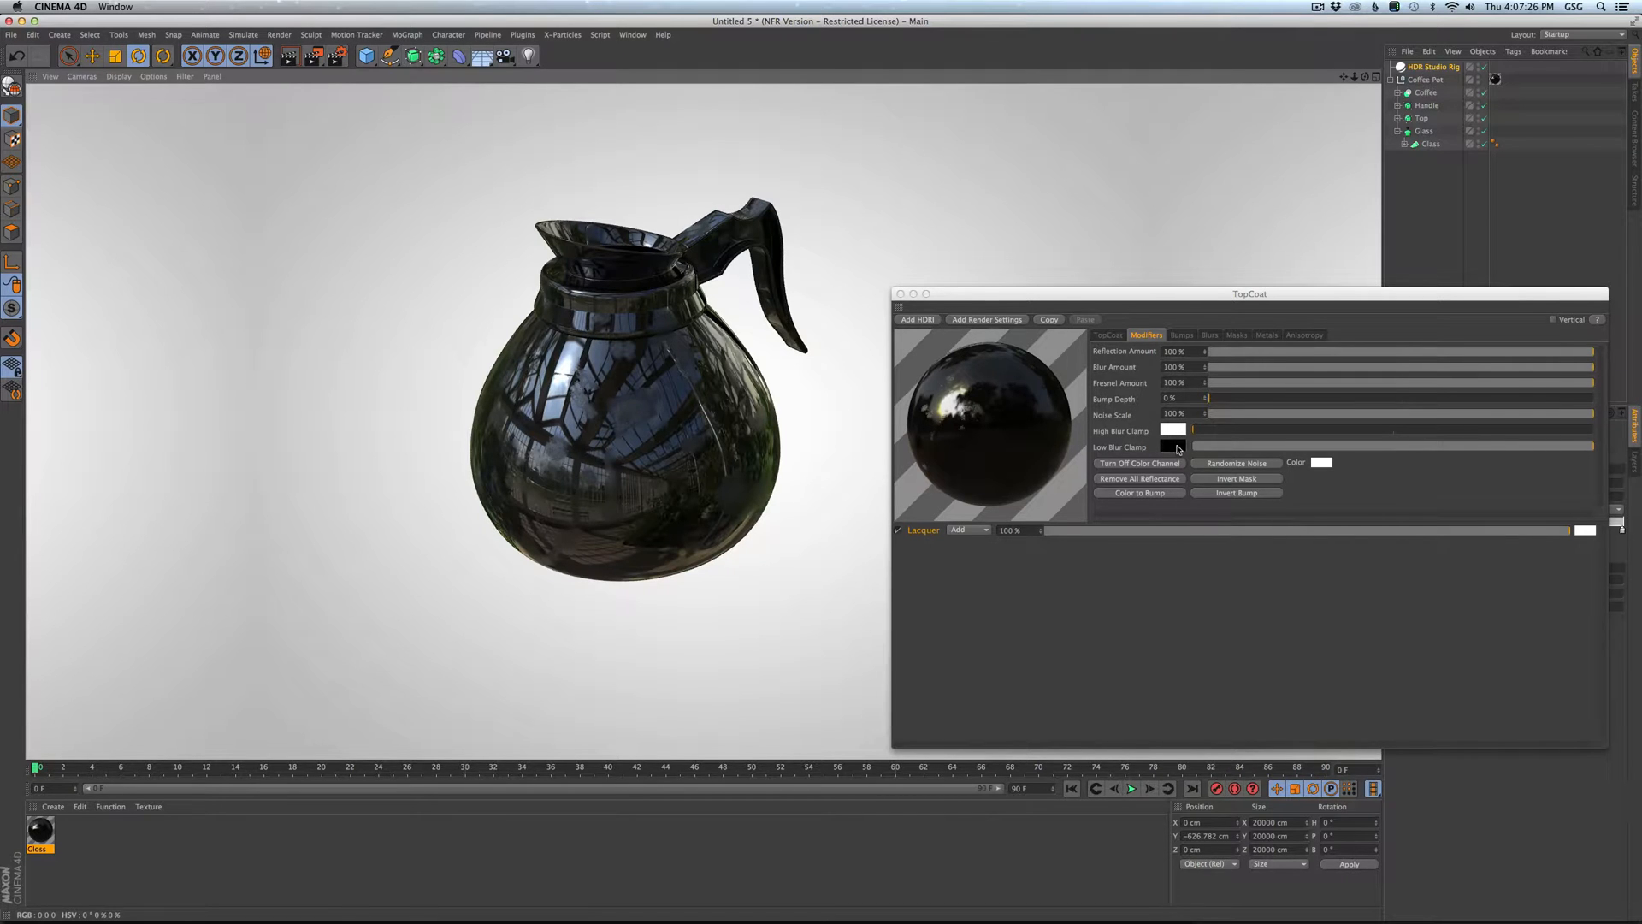
left_click(1175, 447)
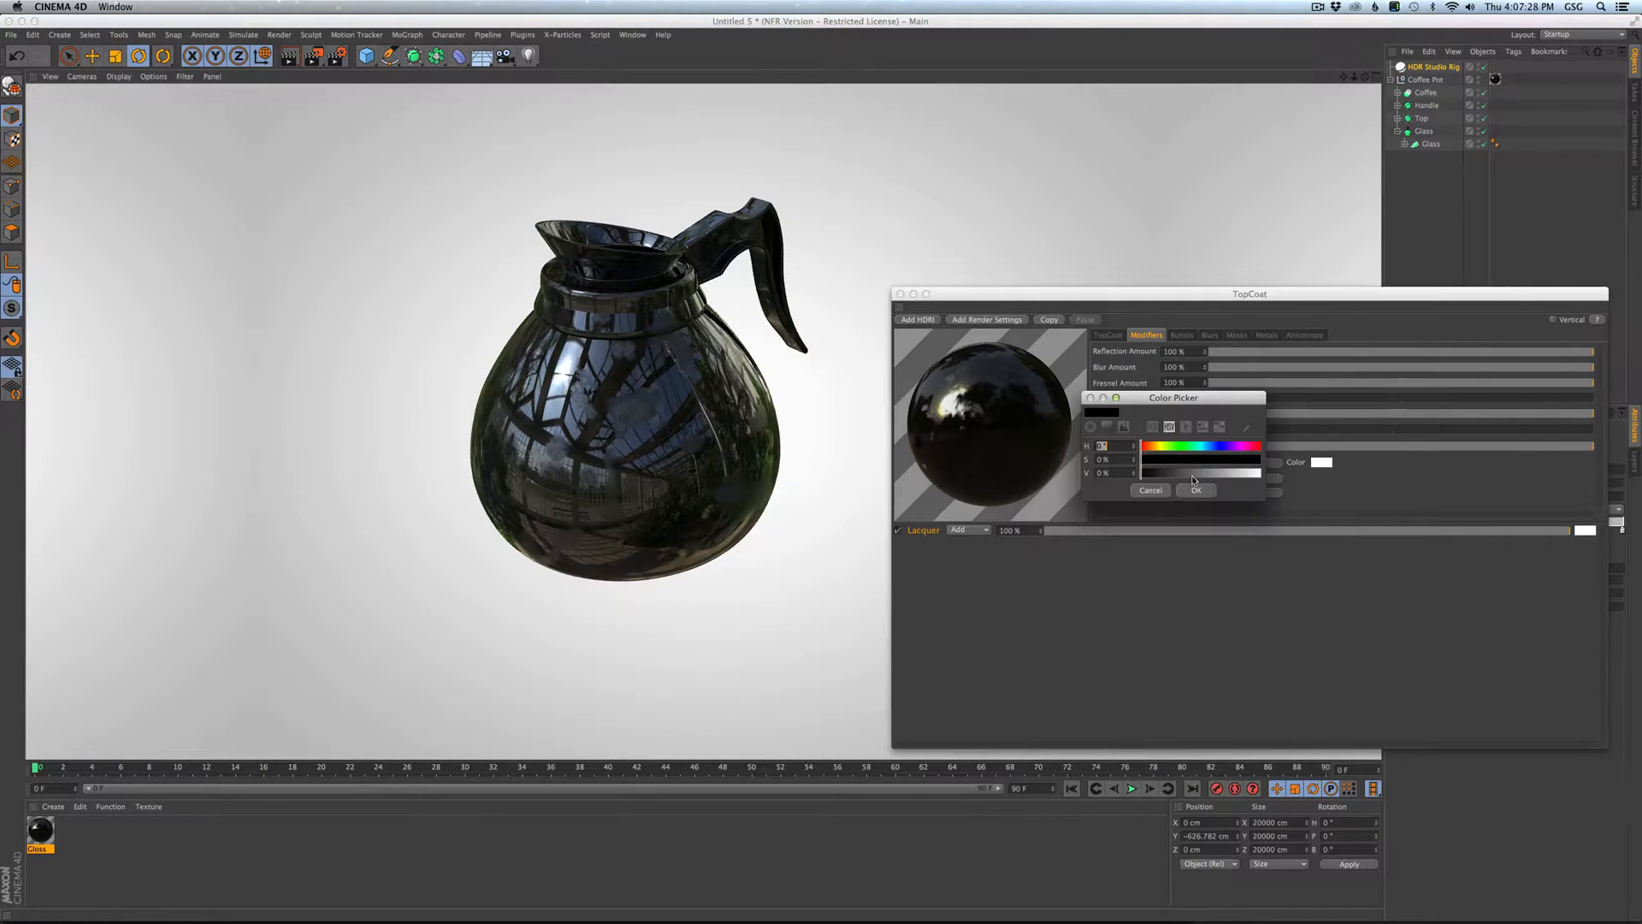
left_click(1195, 490)
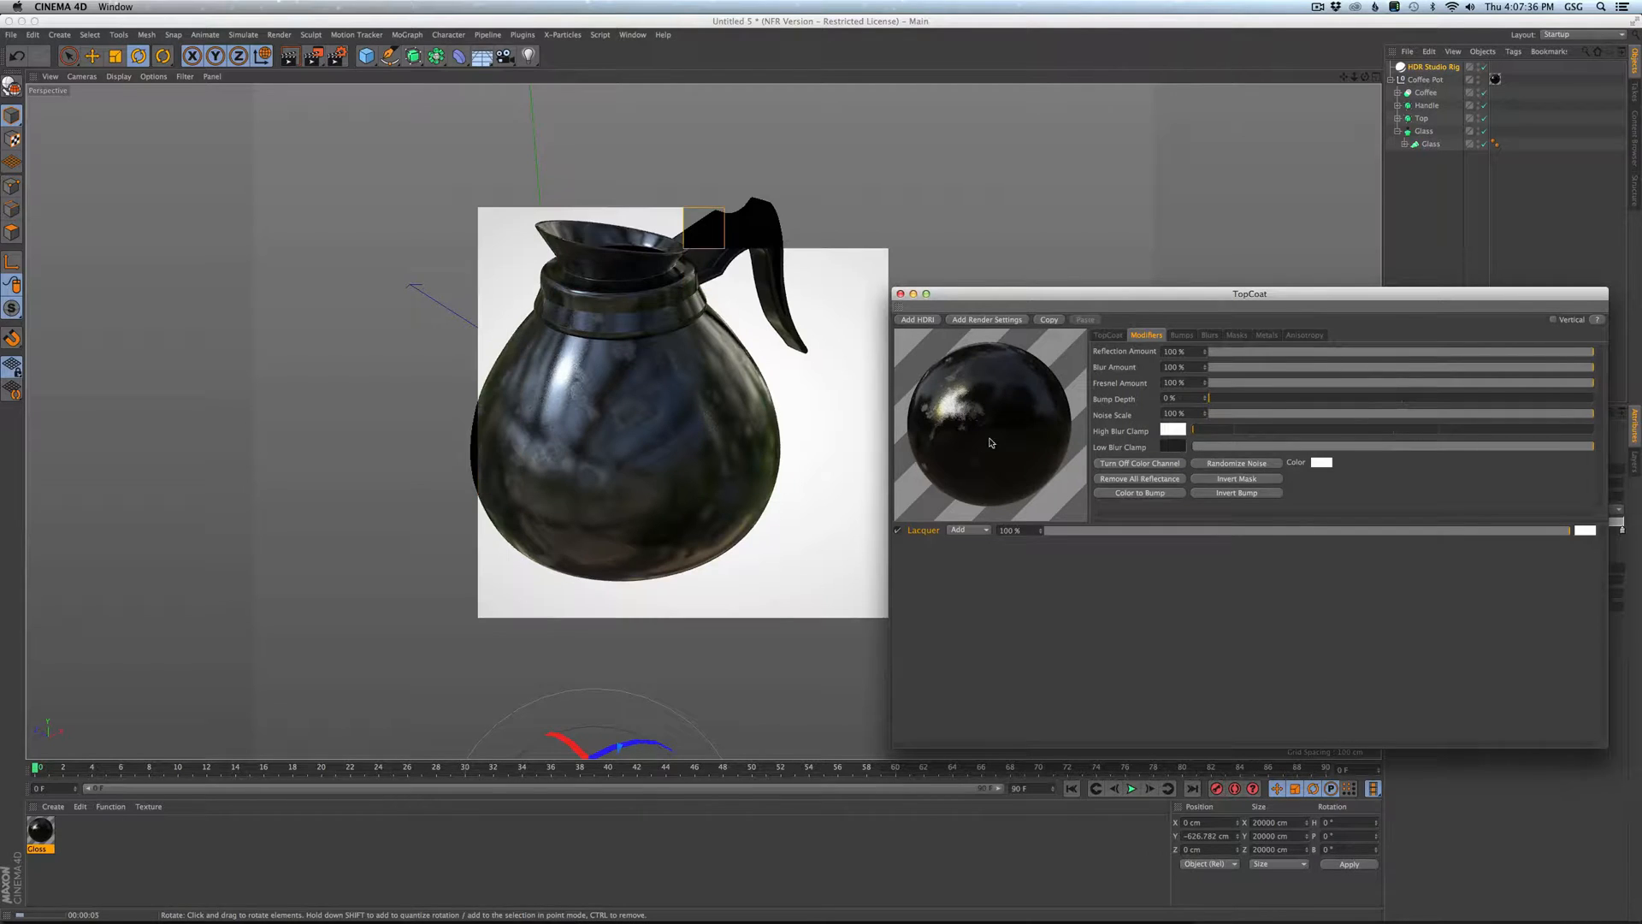
left_click(1105, 334)
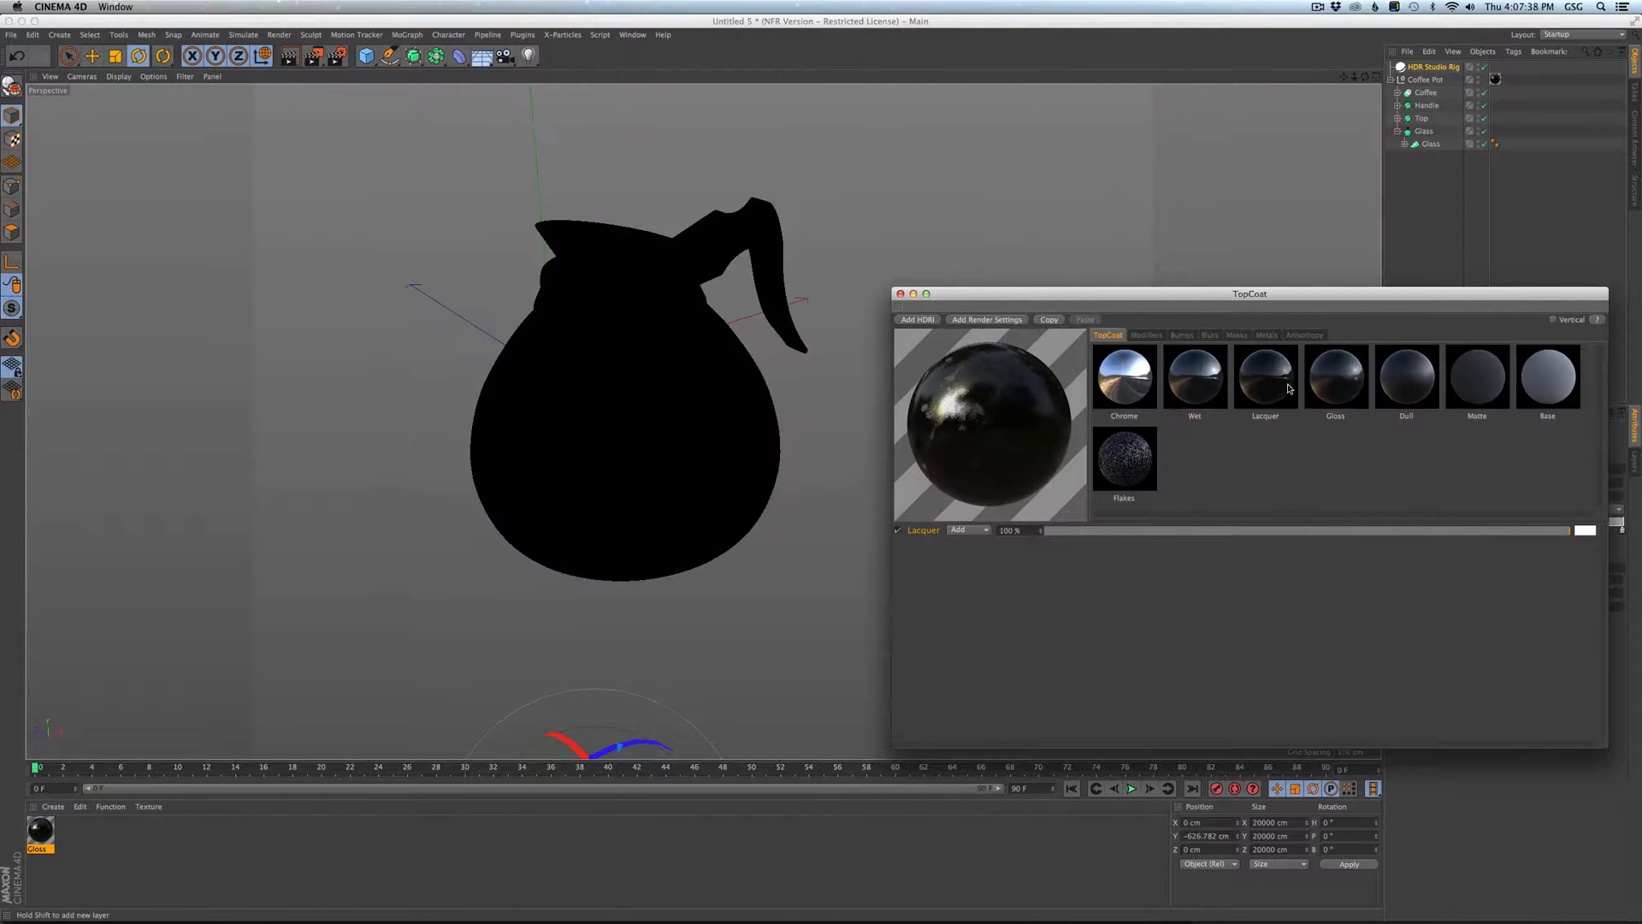
Revisit the Lacquer bump presets and modifiers, then render part of the pot.
left_click(1181, 335)
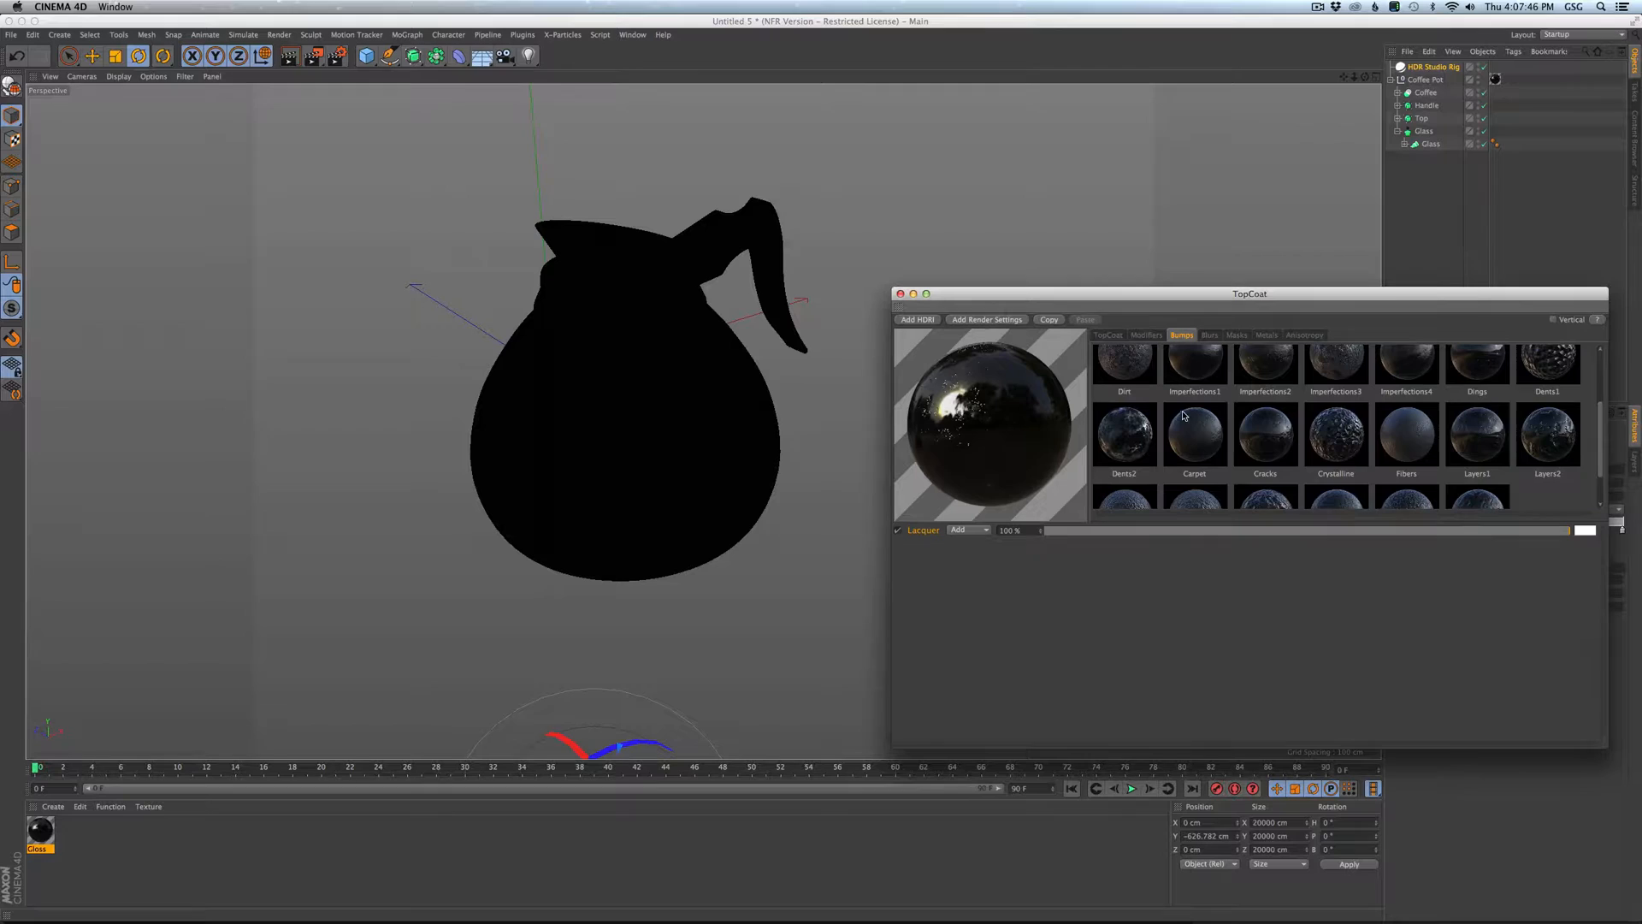
left_click(1146, 334)
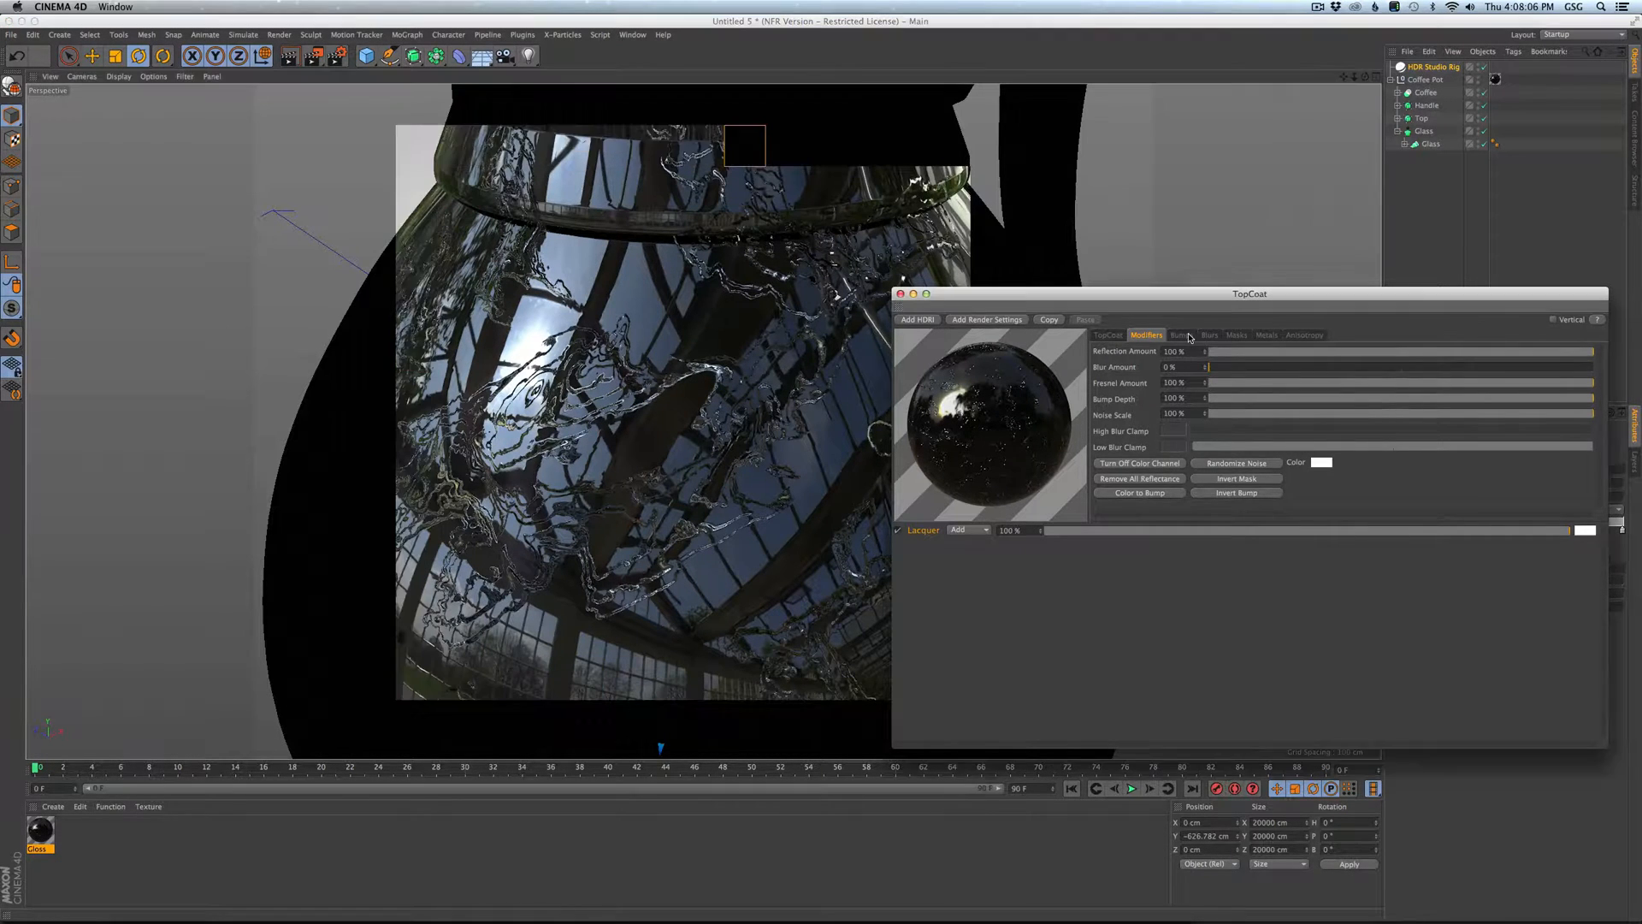
left_click(1180, 335)
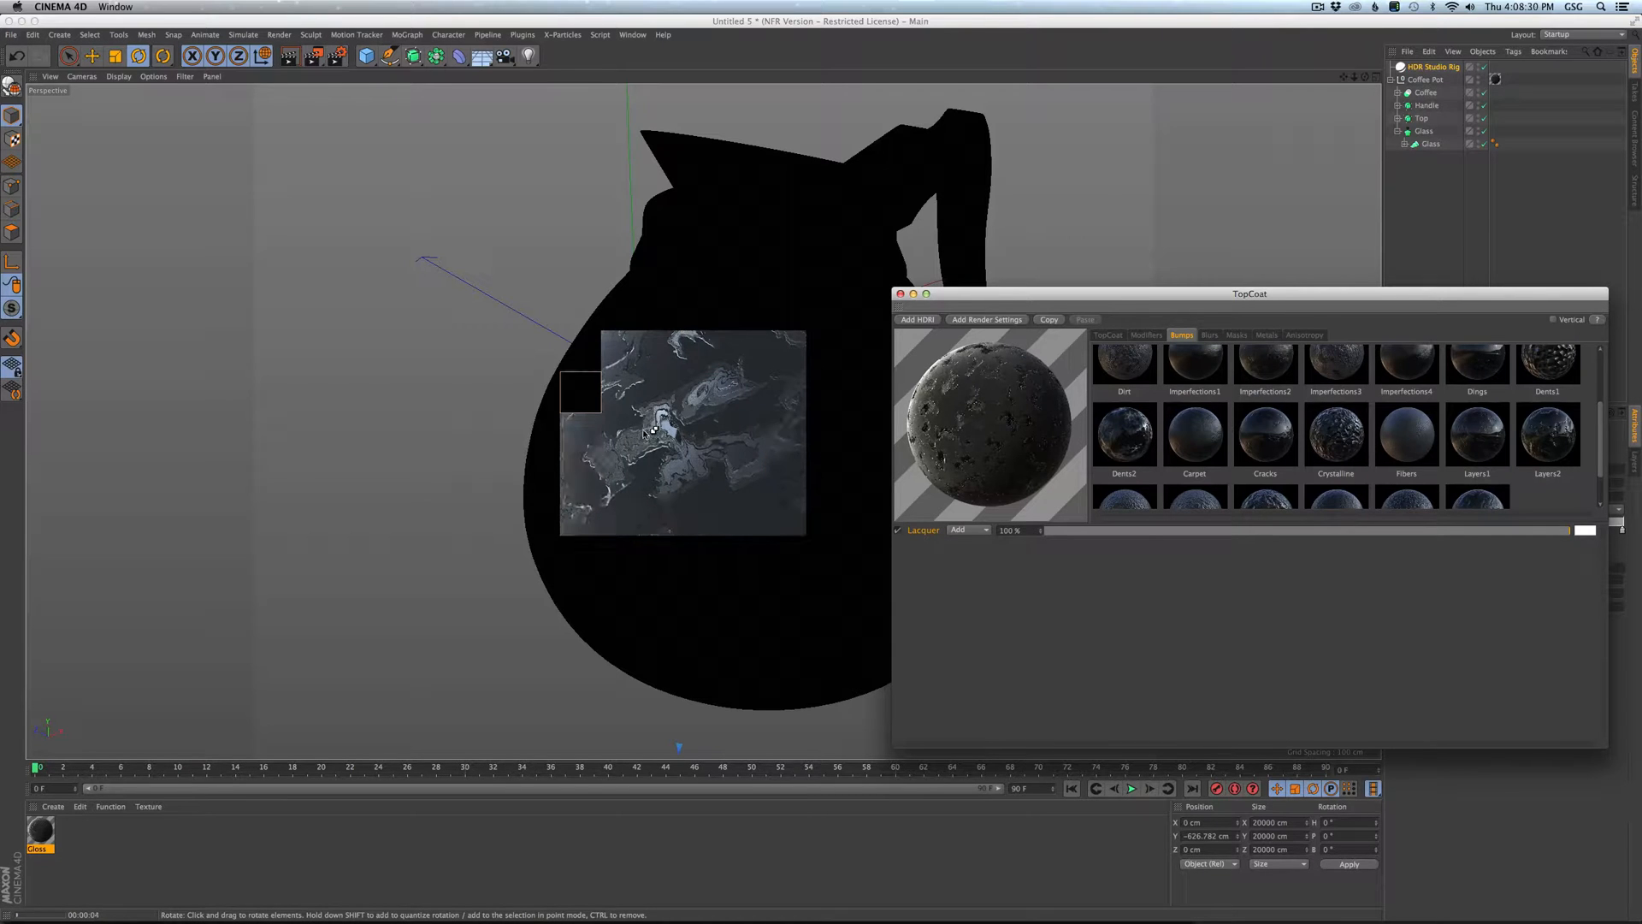
left_click_drag(579, 390, 704, 555)
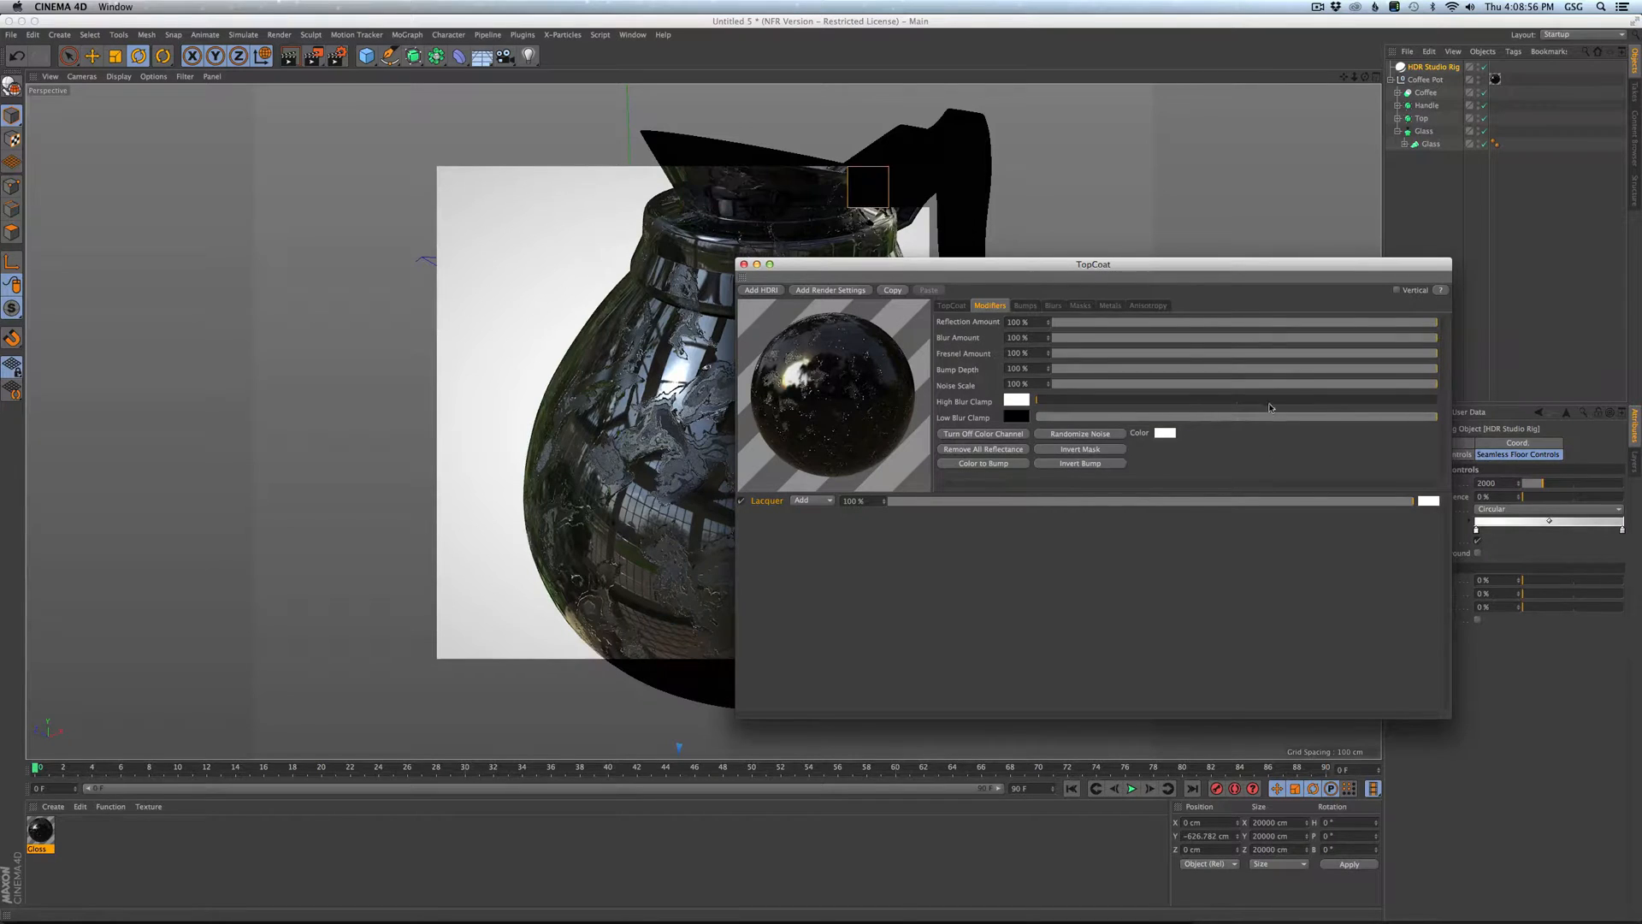
Drag the blur clamp slider and move the TopCoat editor off the render.
left_click_drag(1036, 400, 1303, 400)
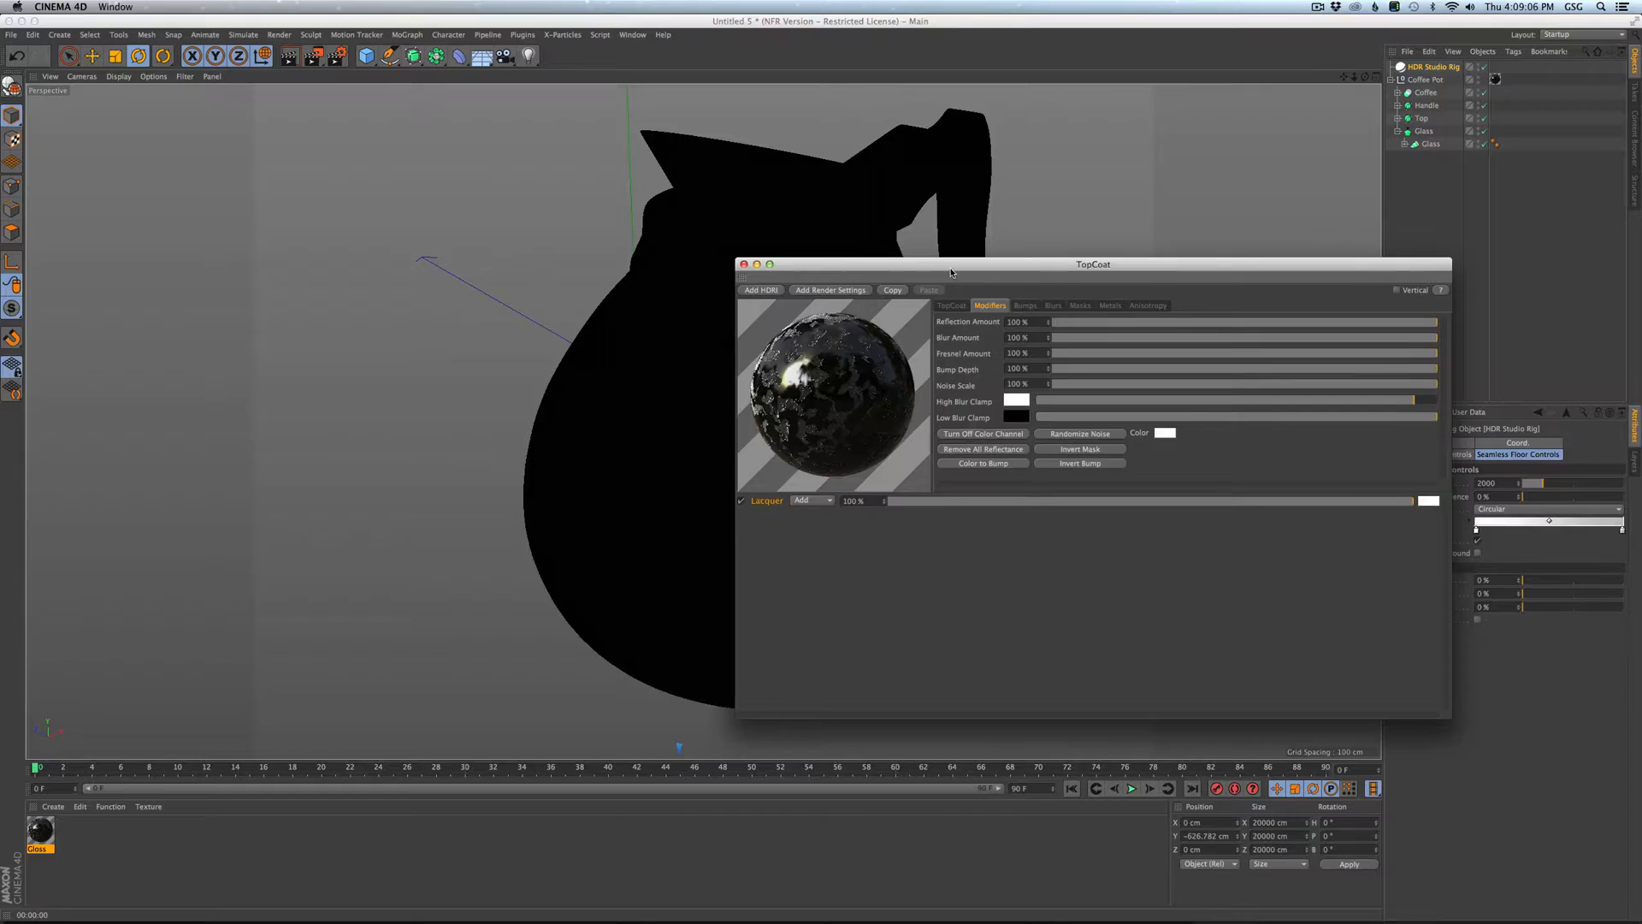
left_click_drag(1093, 264, 1301, 270)
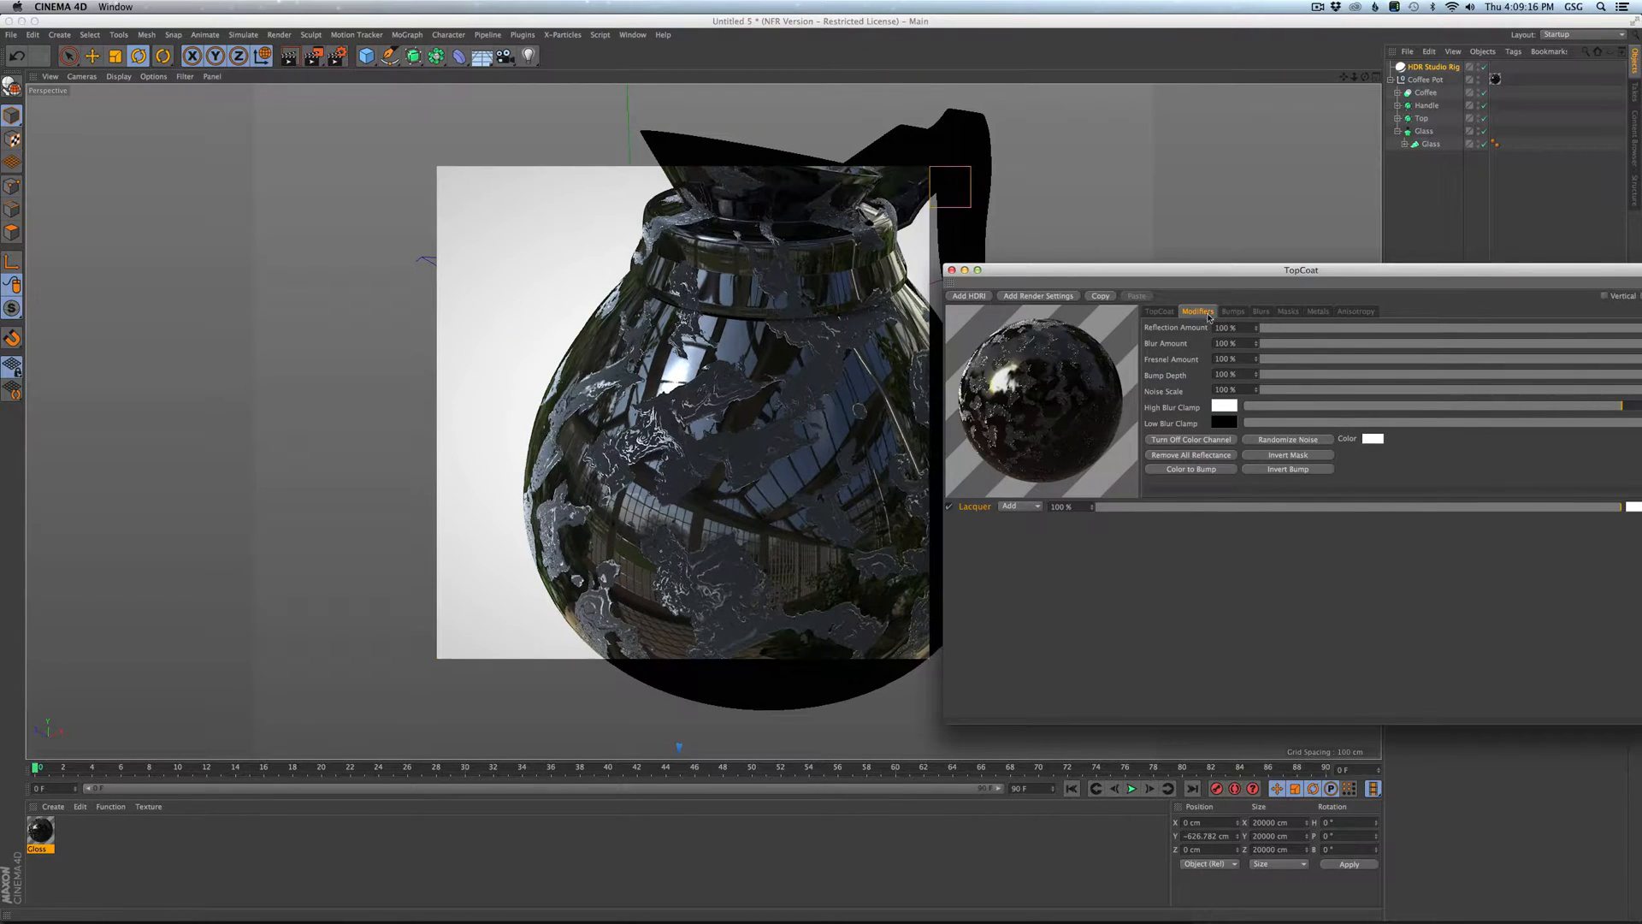
left_click(1158, 311)
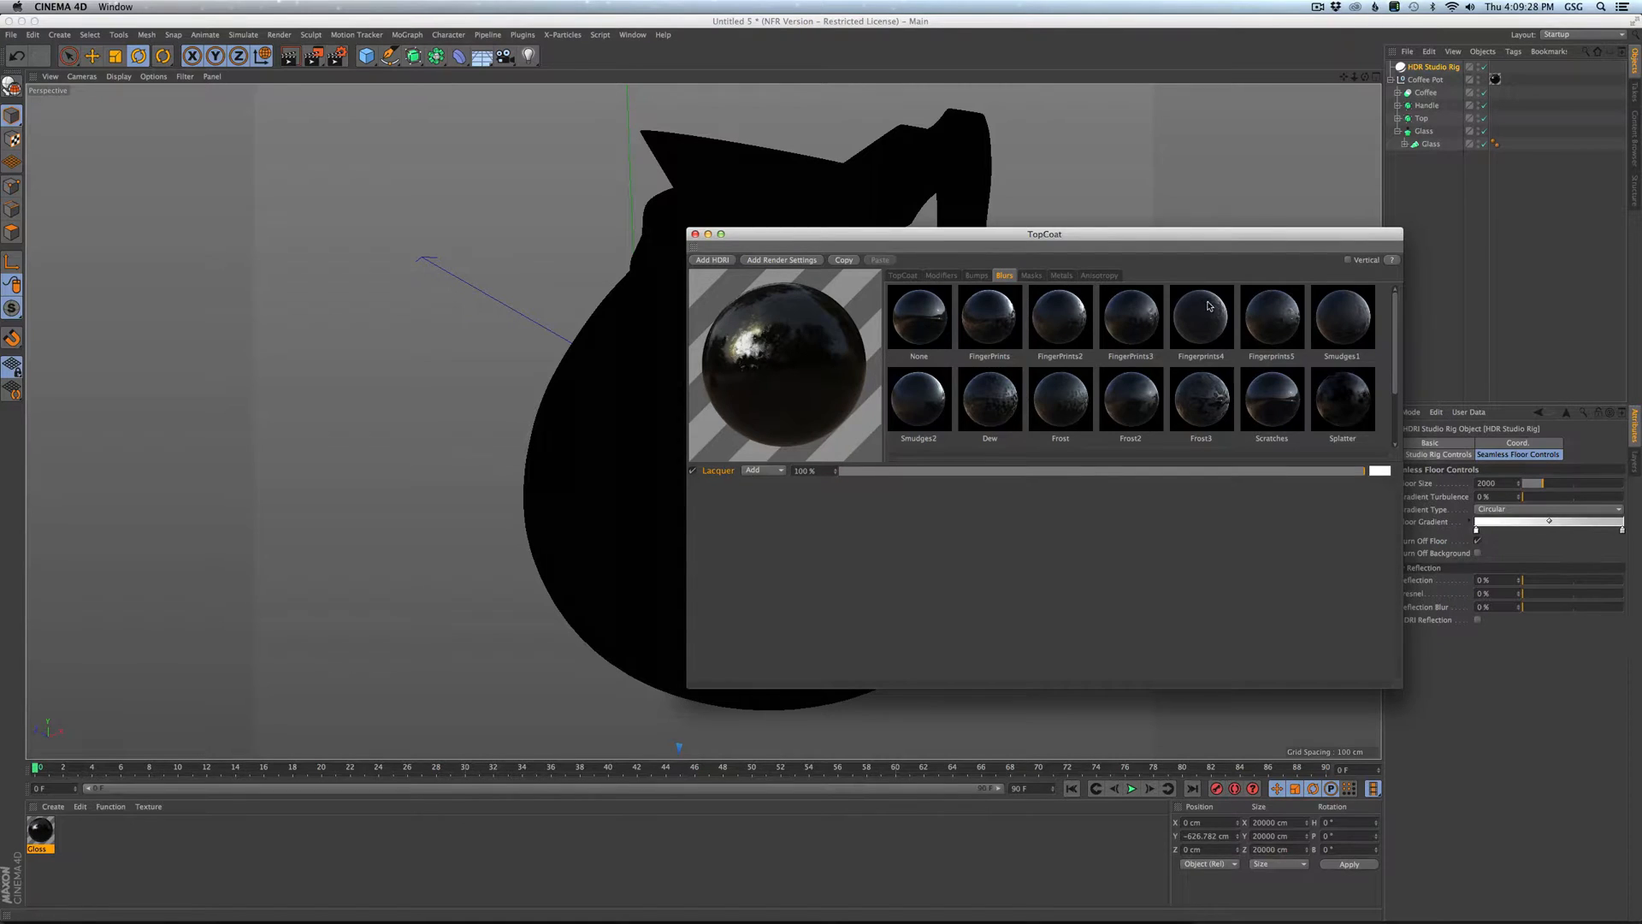
mouse_move(1269, 318)
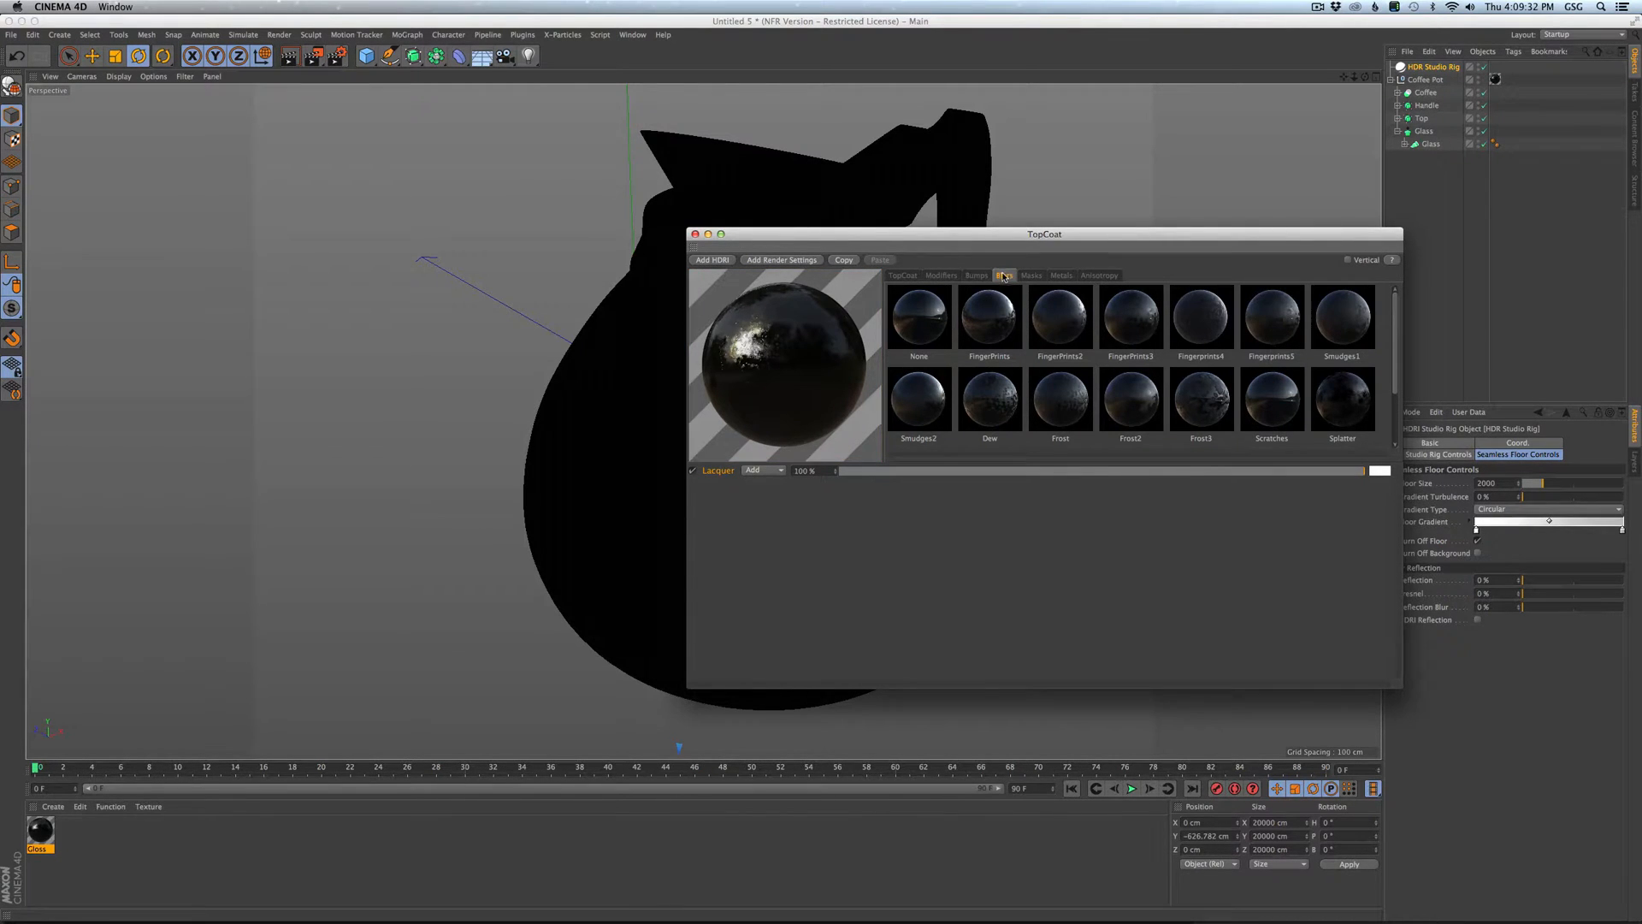
Lower the Lacquer bump depth to 7% with noise scale at 200%.
left_click(1003, 274)
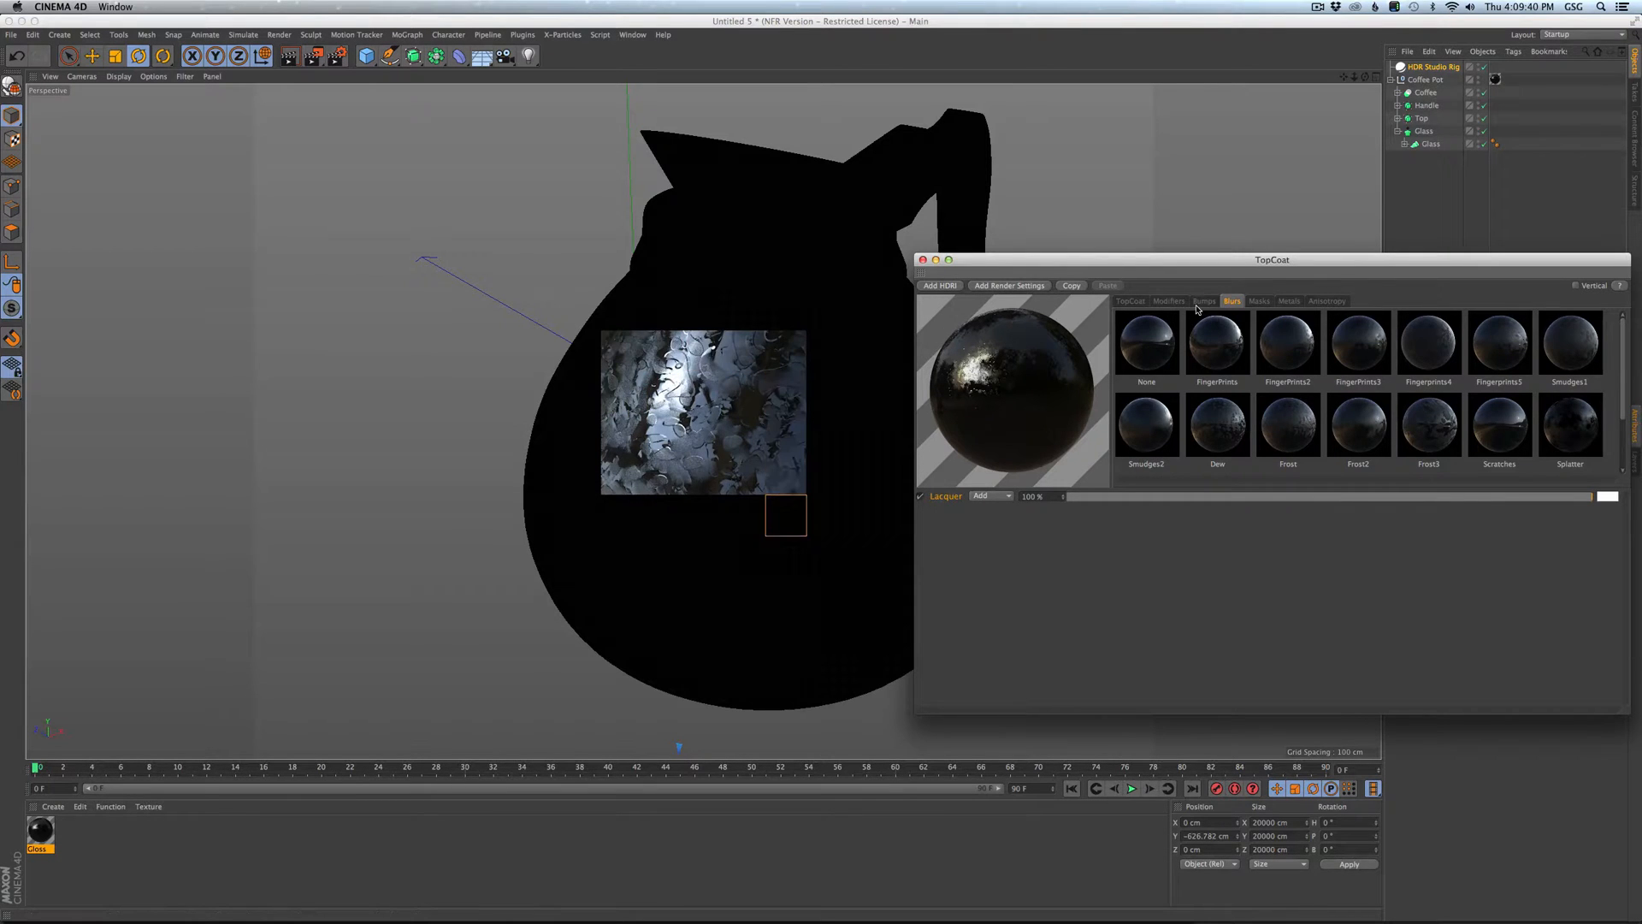
left_click(1166, 300)
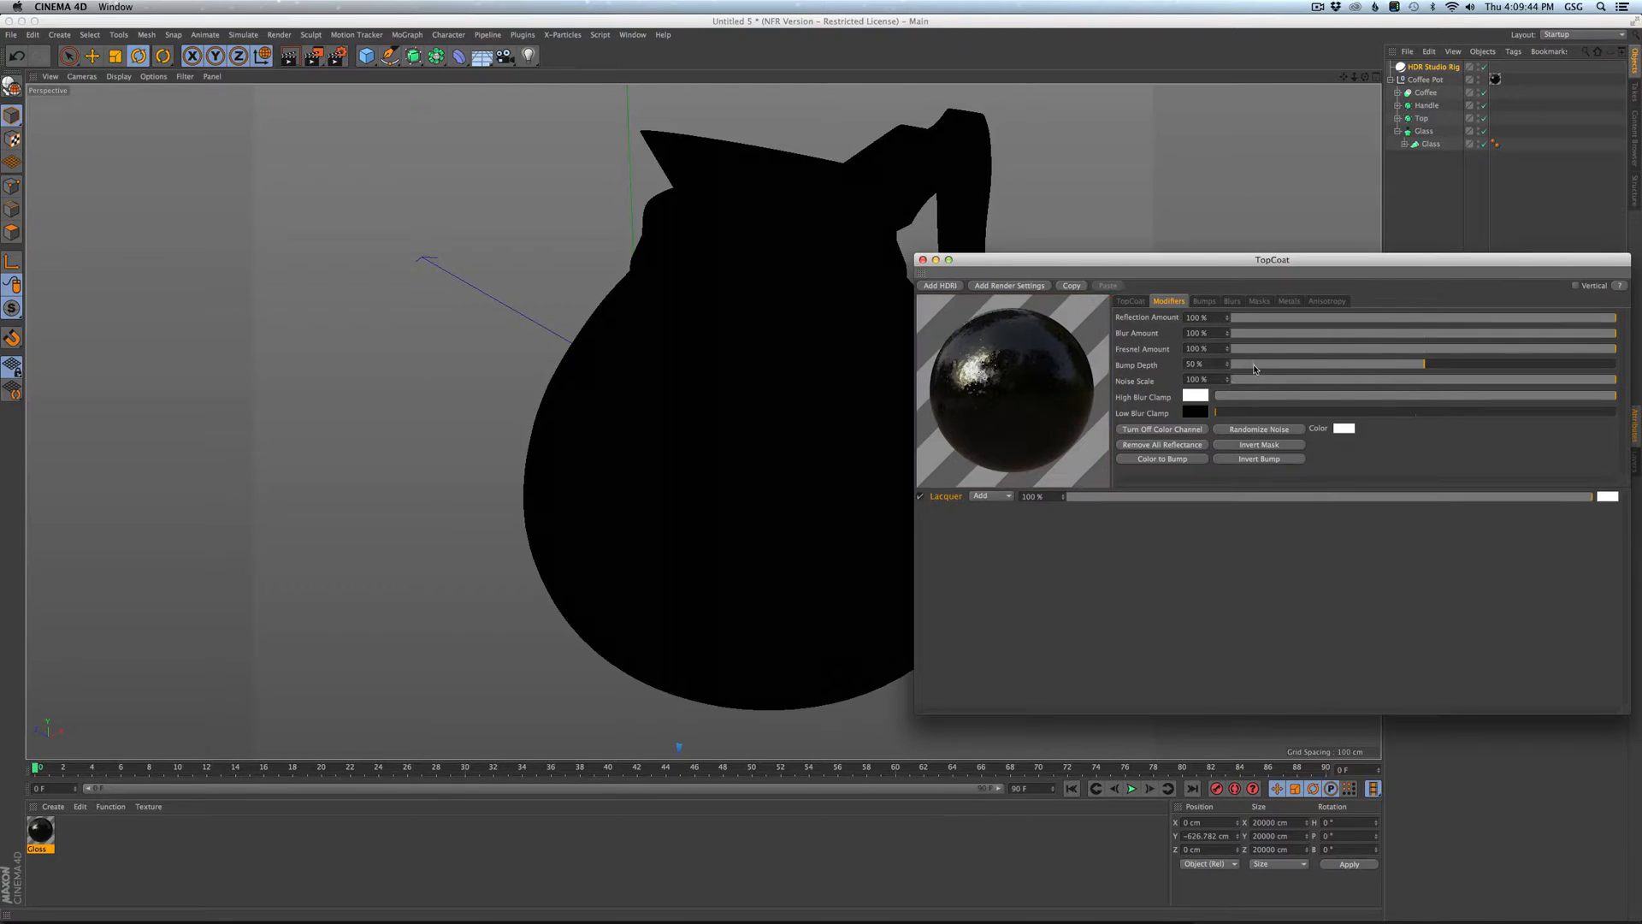
left_click_drag(1405, 363, 1256, 363)
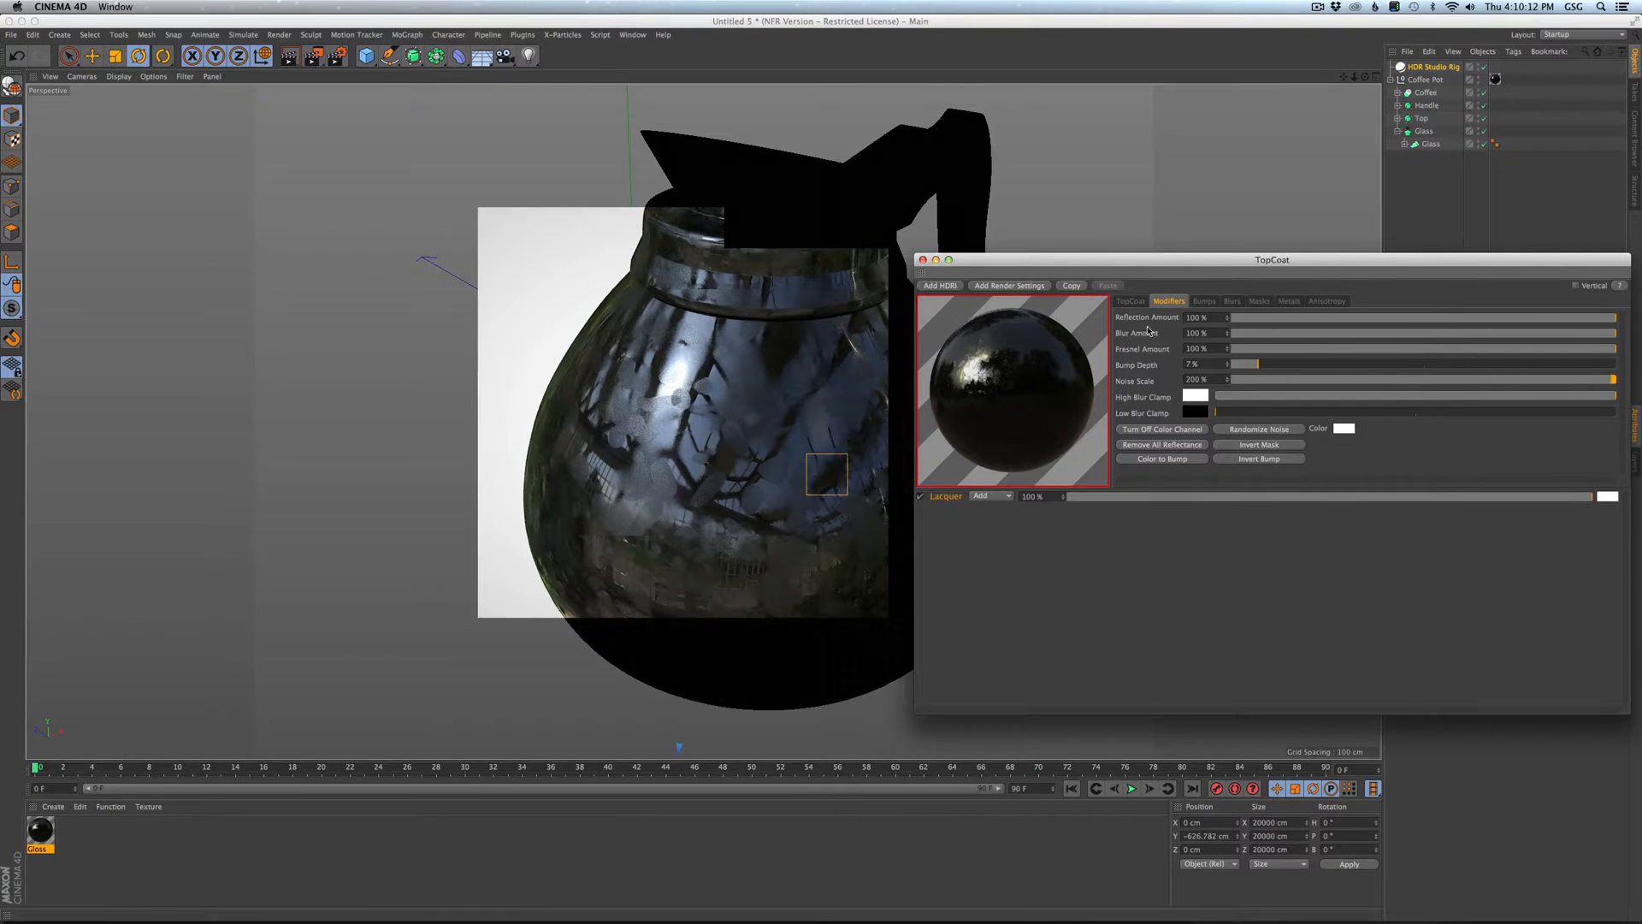
left_click(1129, 302)
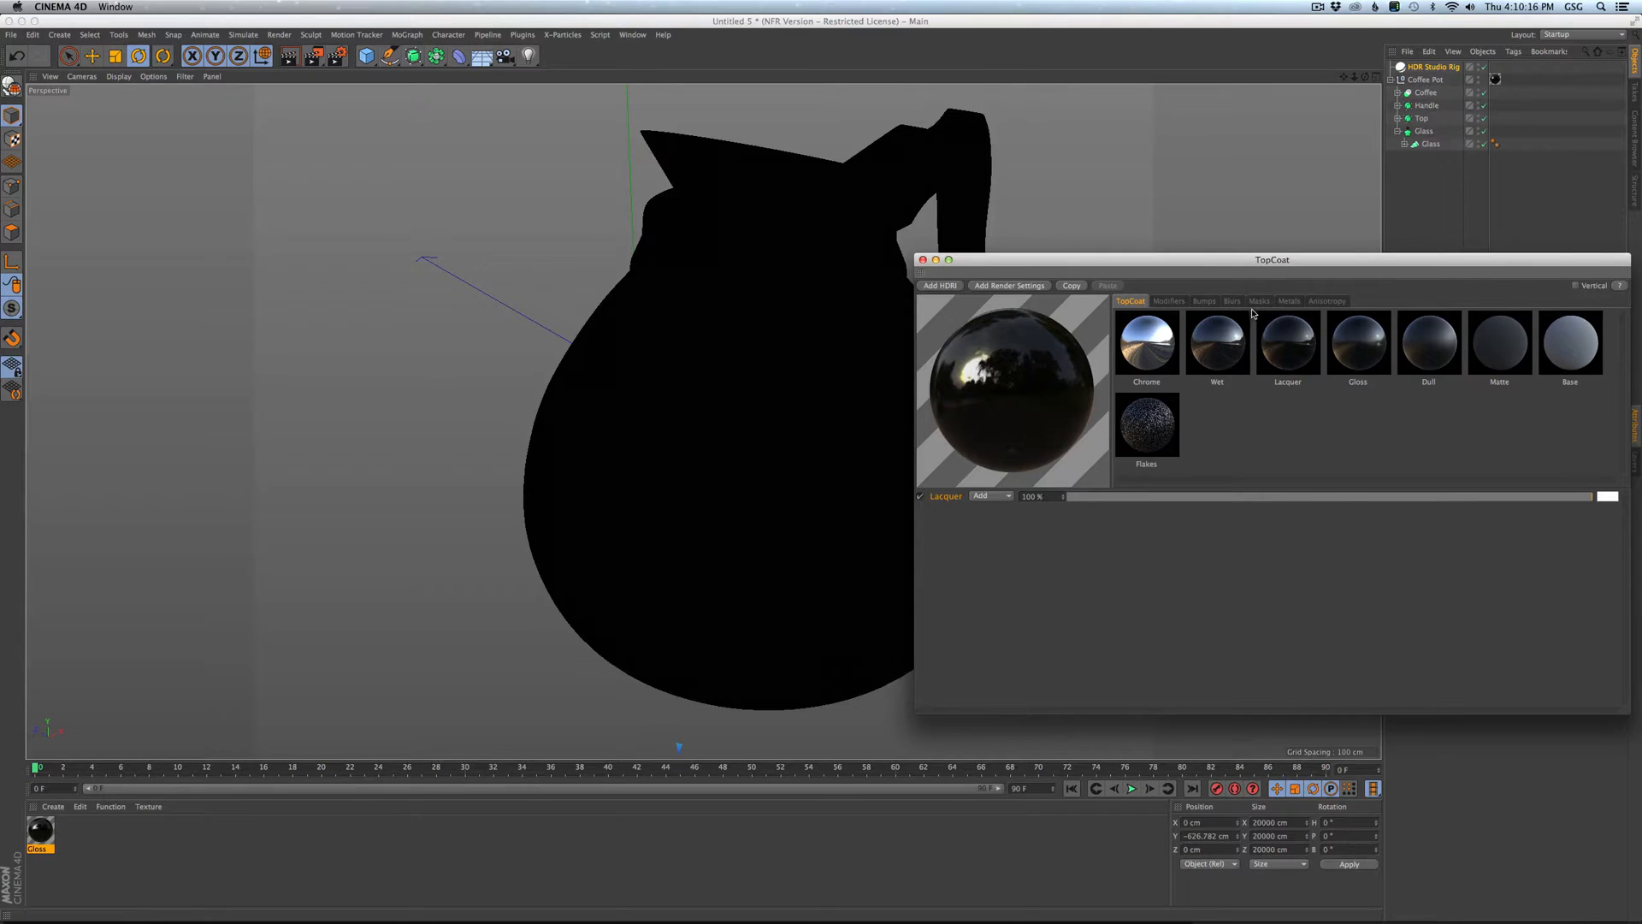
Apply the Cracks mask to the Lacquer coat and set bump depth to 20%.
left_click(1258, 300)
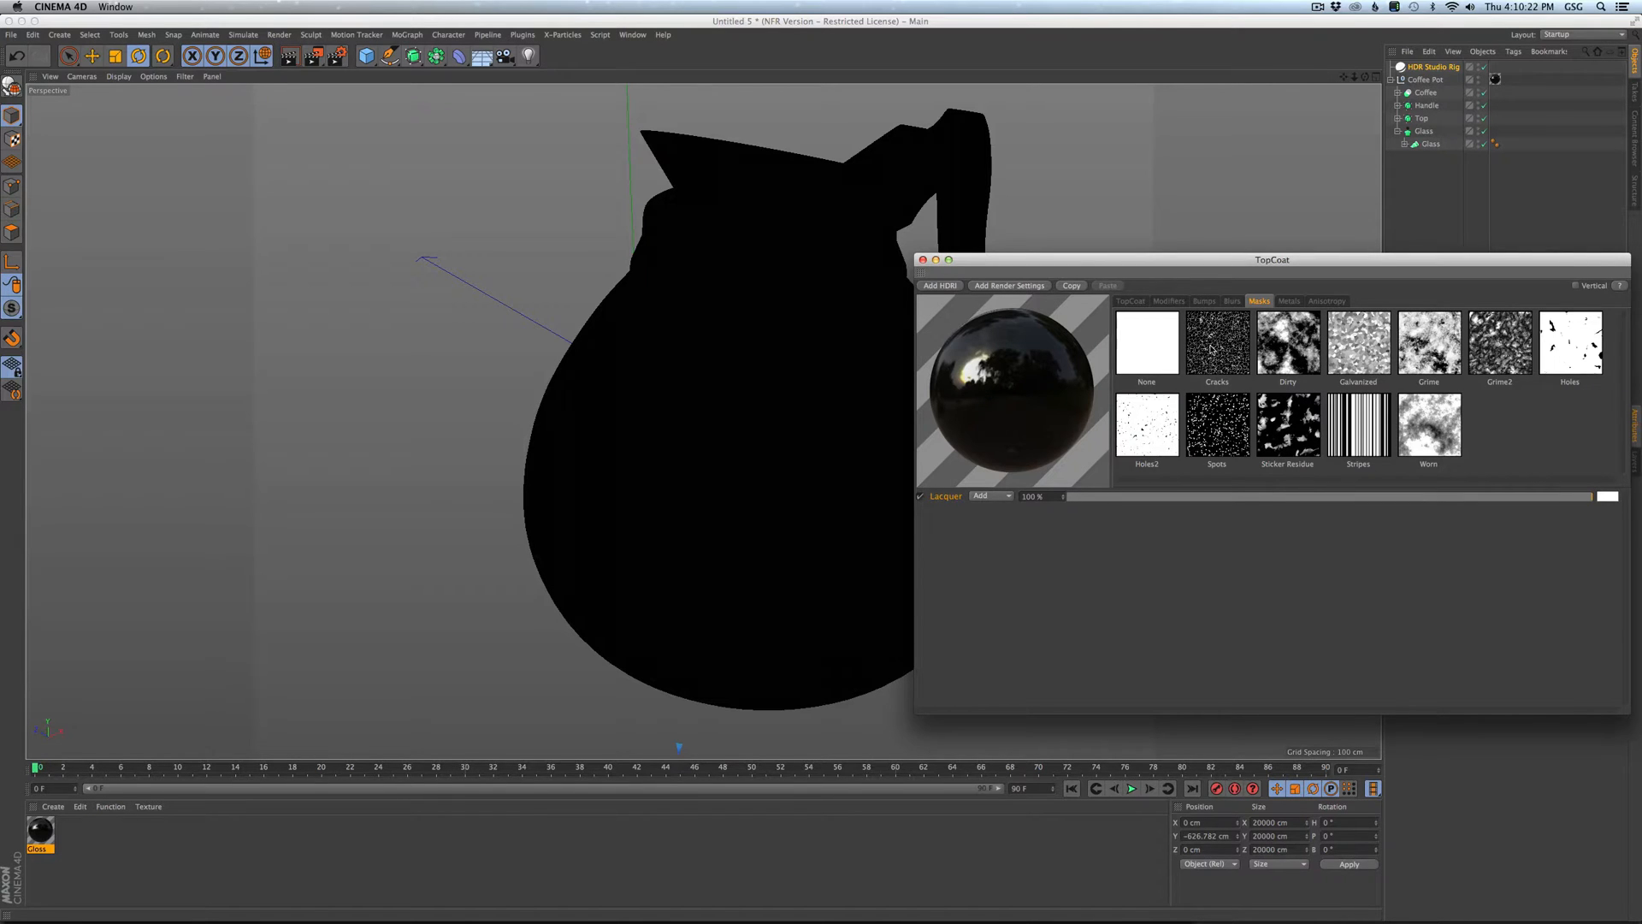
mouse_move(1216, 349)
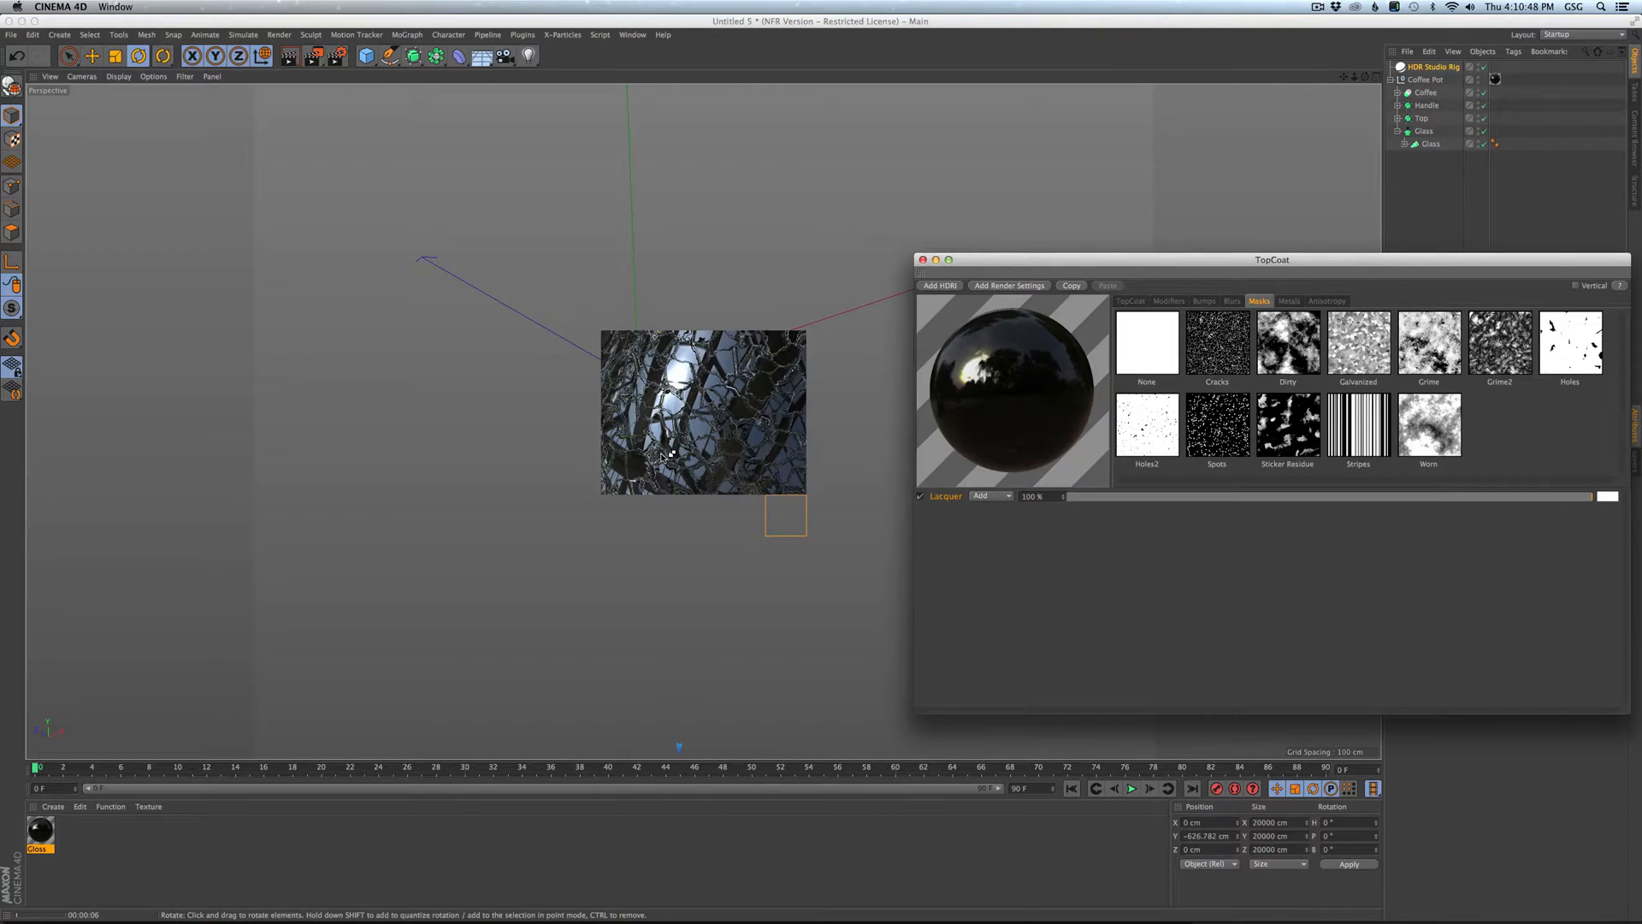
scroll("down", 3)
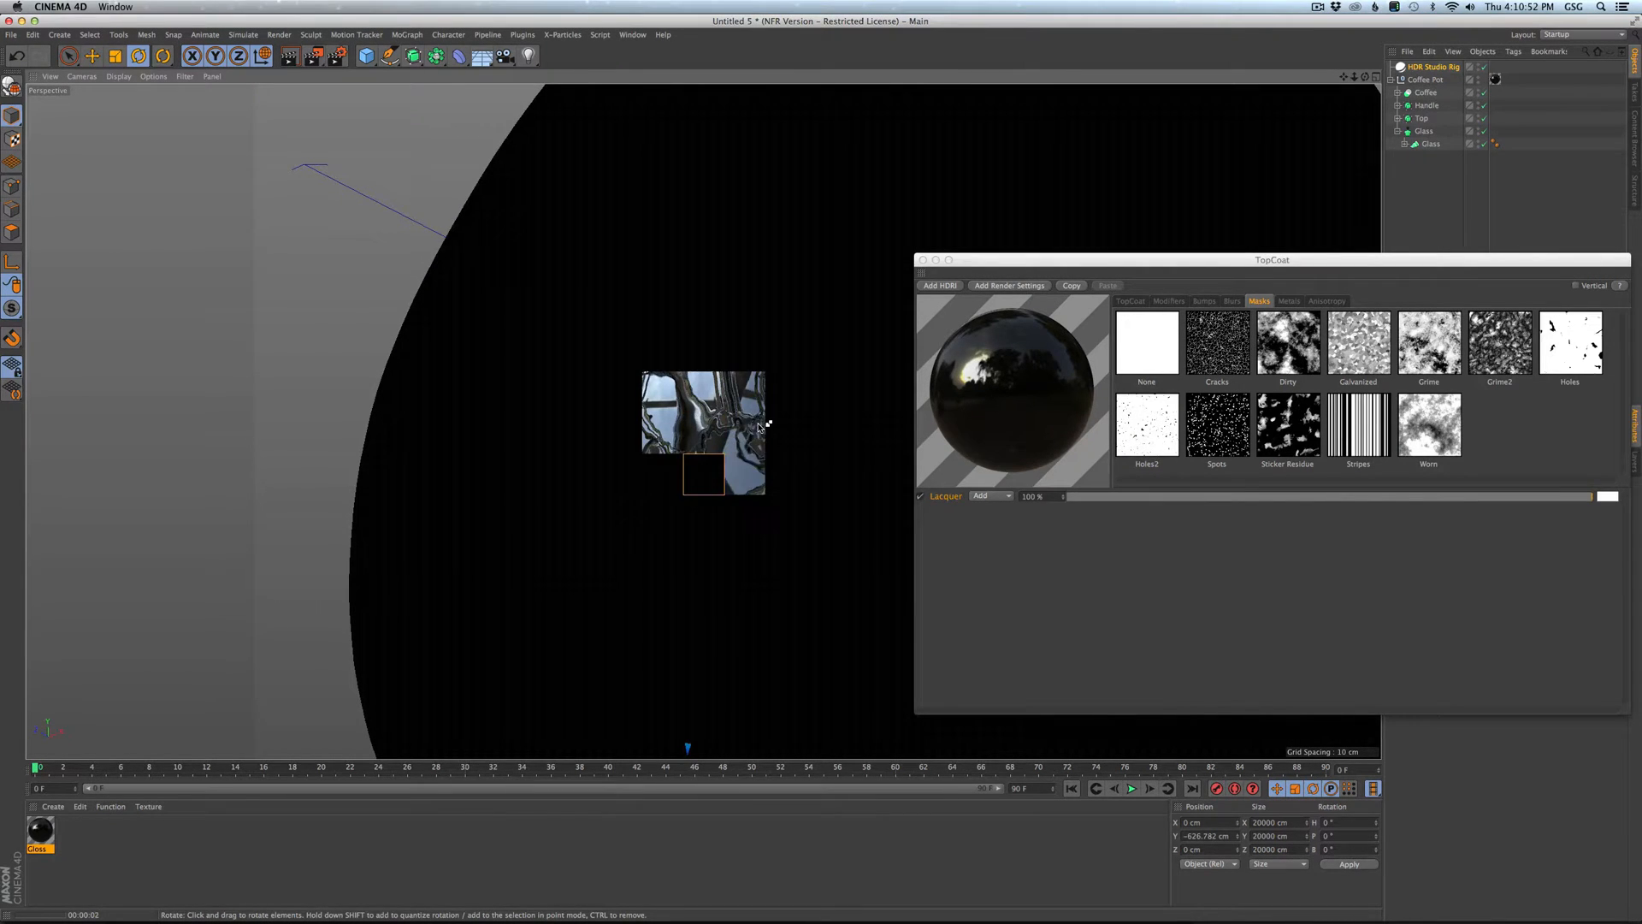
left_click(1167, 302)
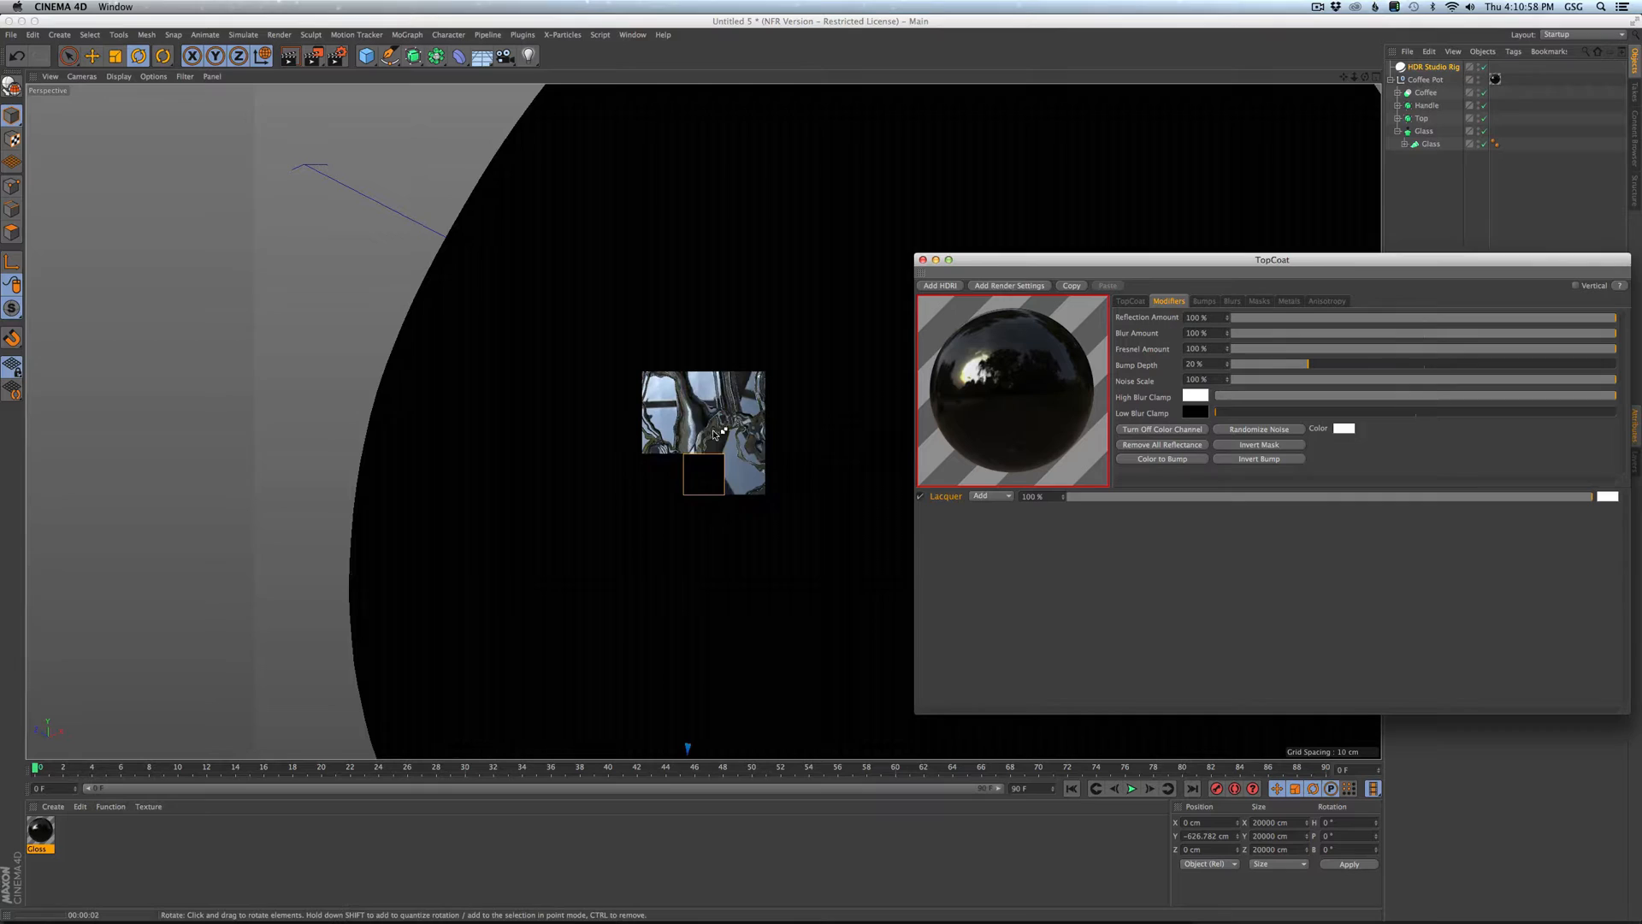
left_click_drag(712, 435, 793, 457)
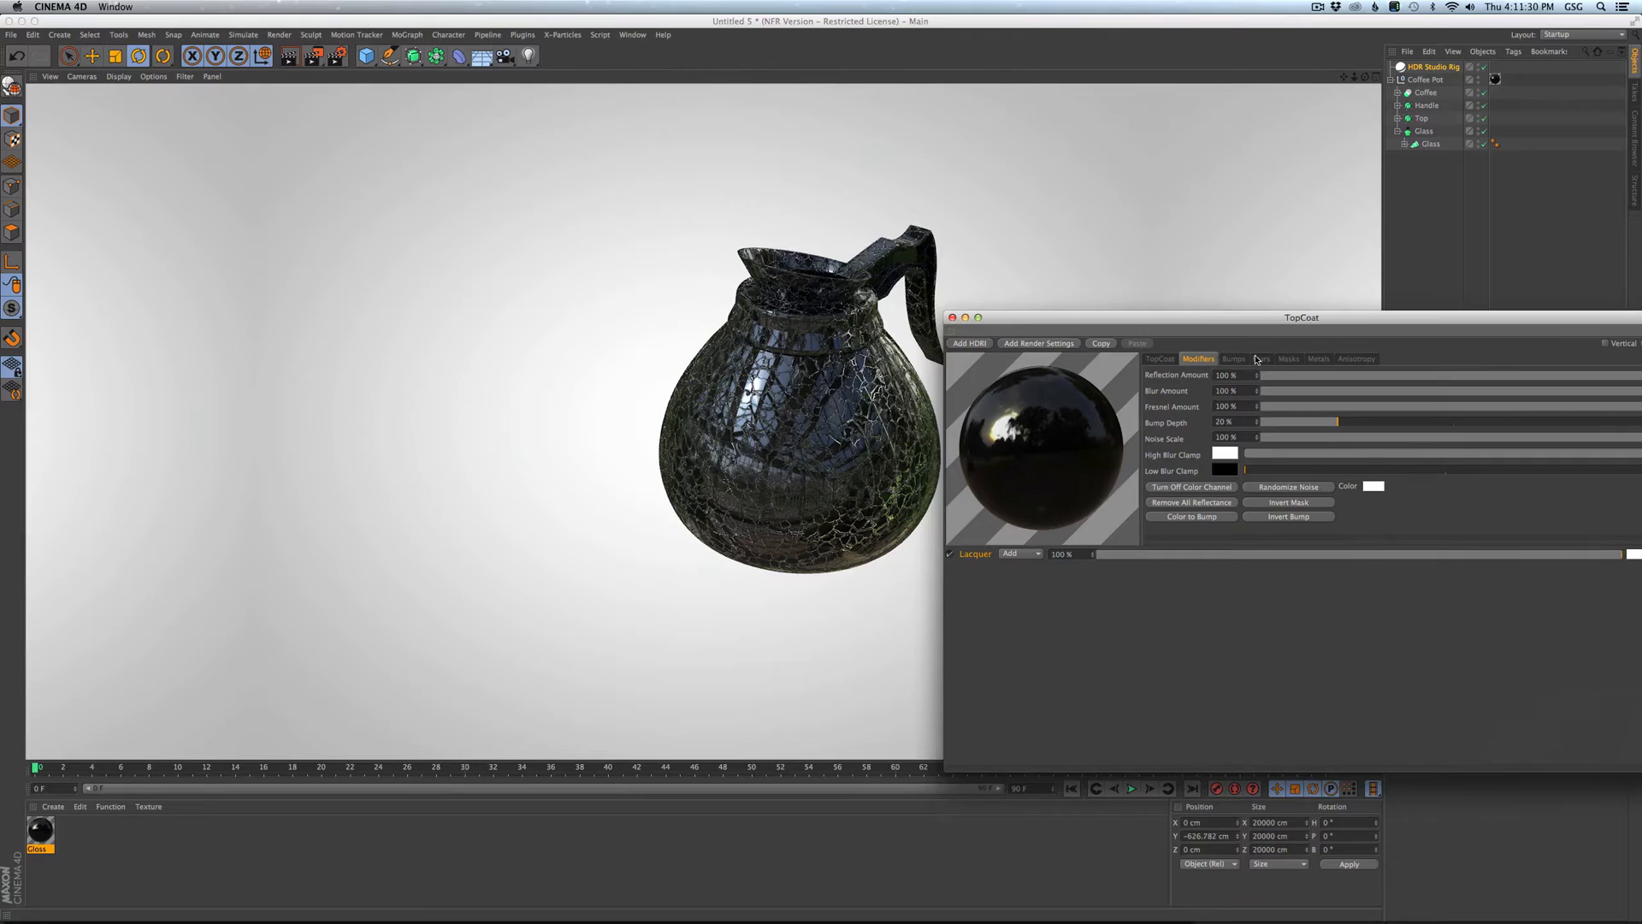
left_click(1158, 359)
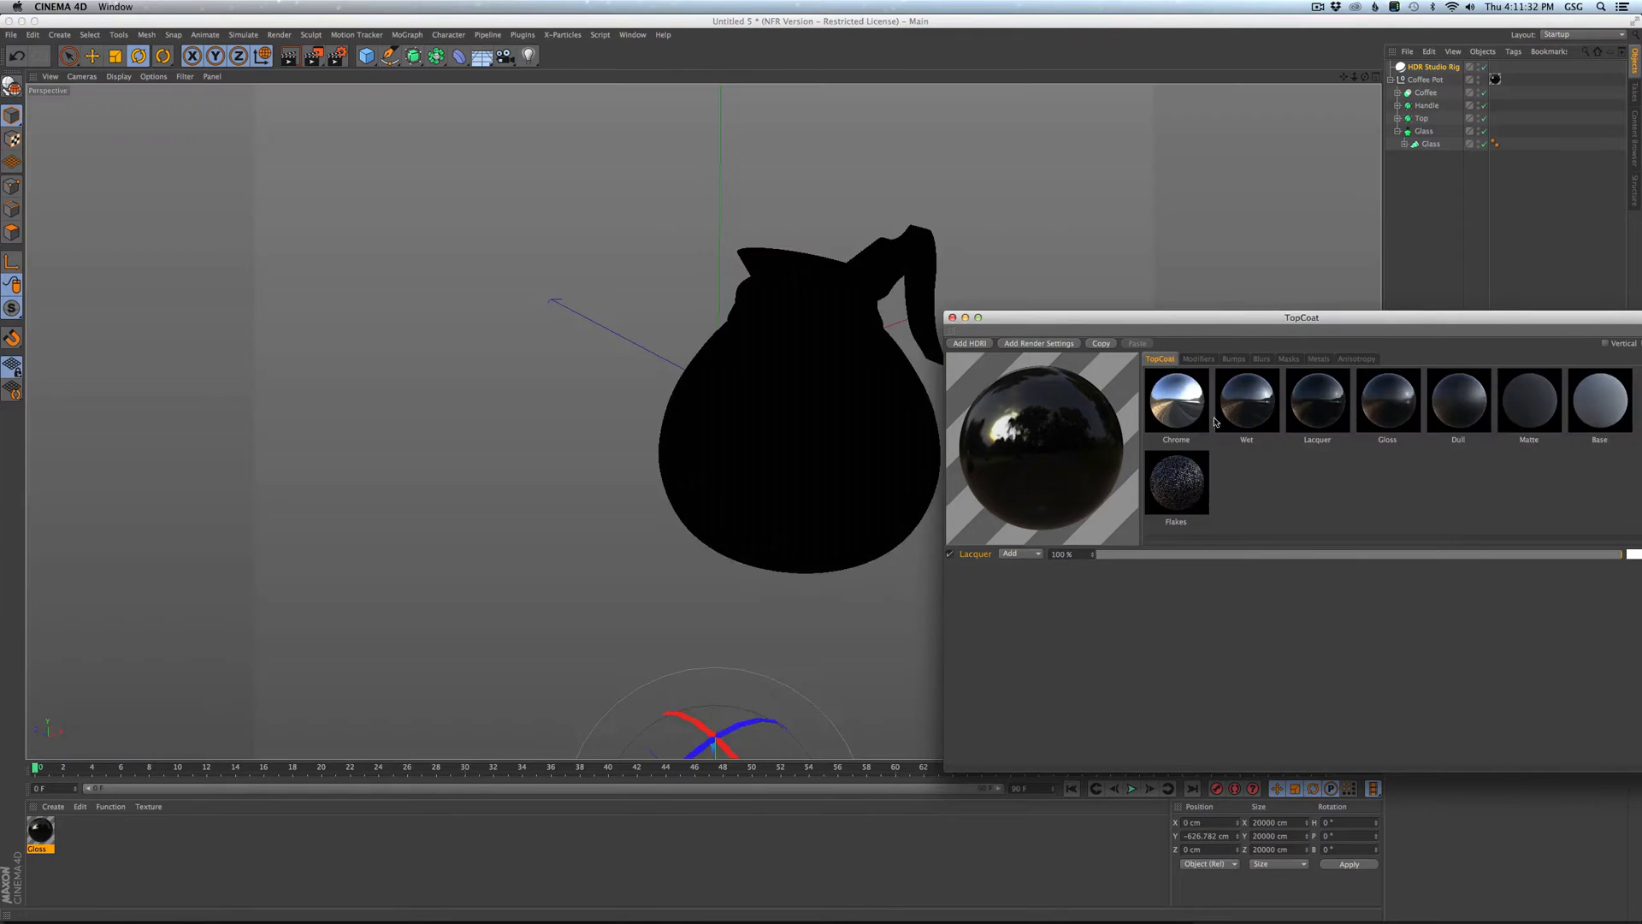
Switch to a masked Chrome coat with 81% bump depth and 50% reflection.
left_click(1175, 401)
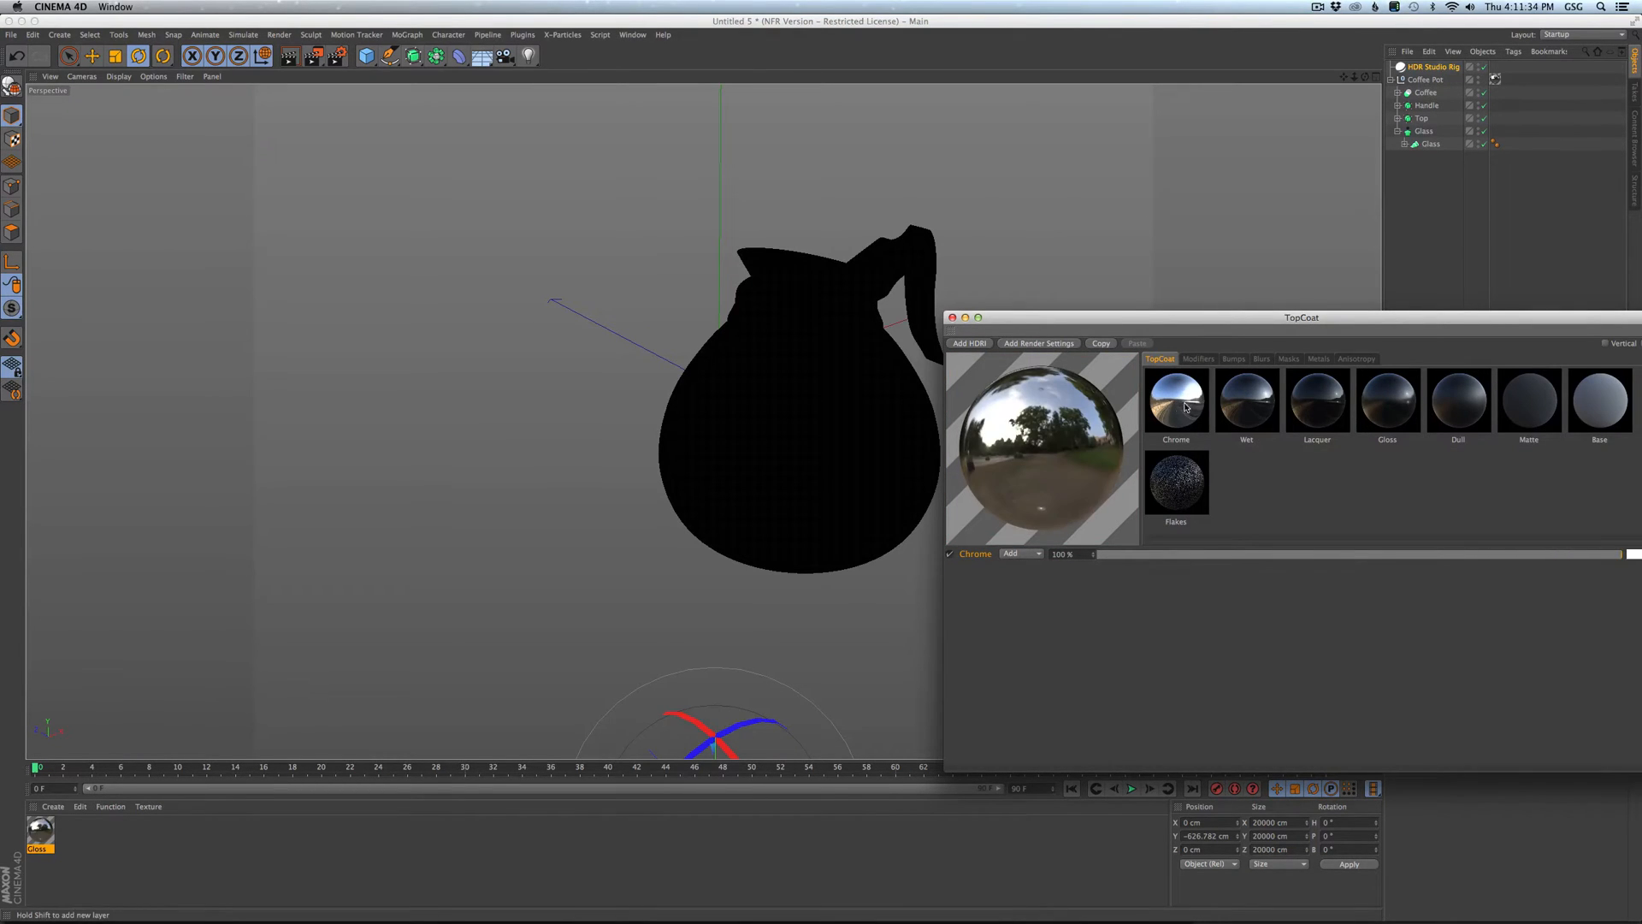
left_click(1288, 358)
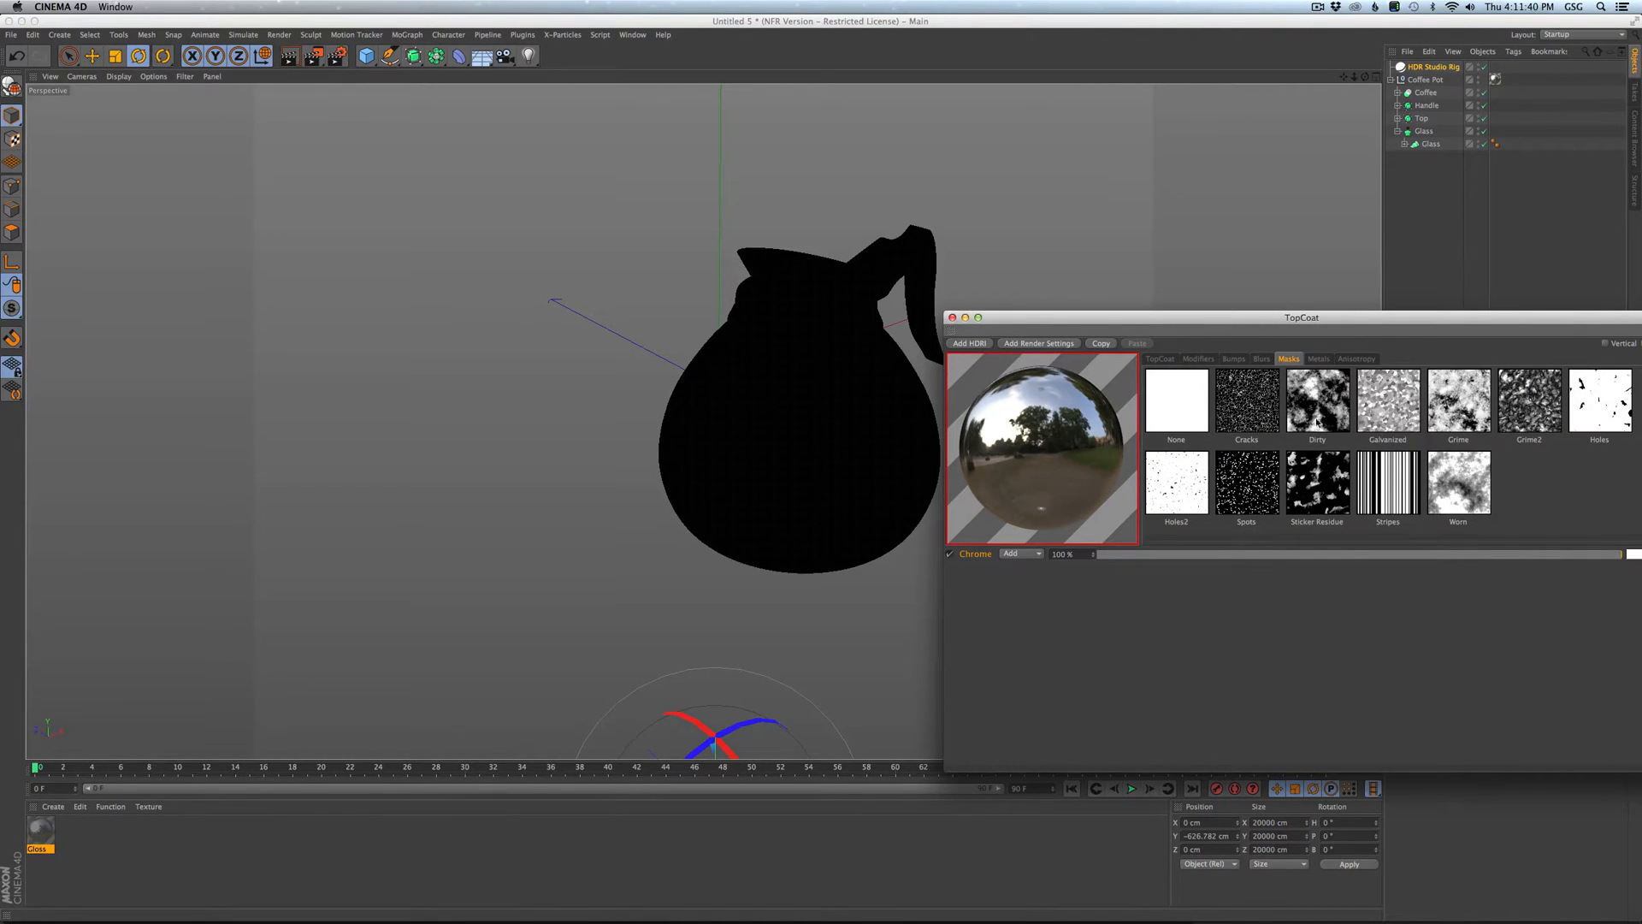
left_click(1198, 358)
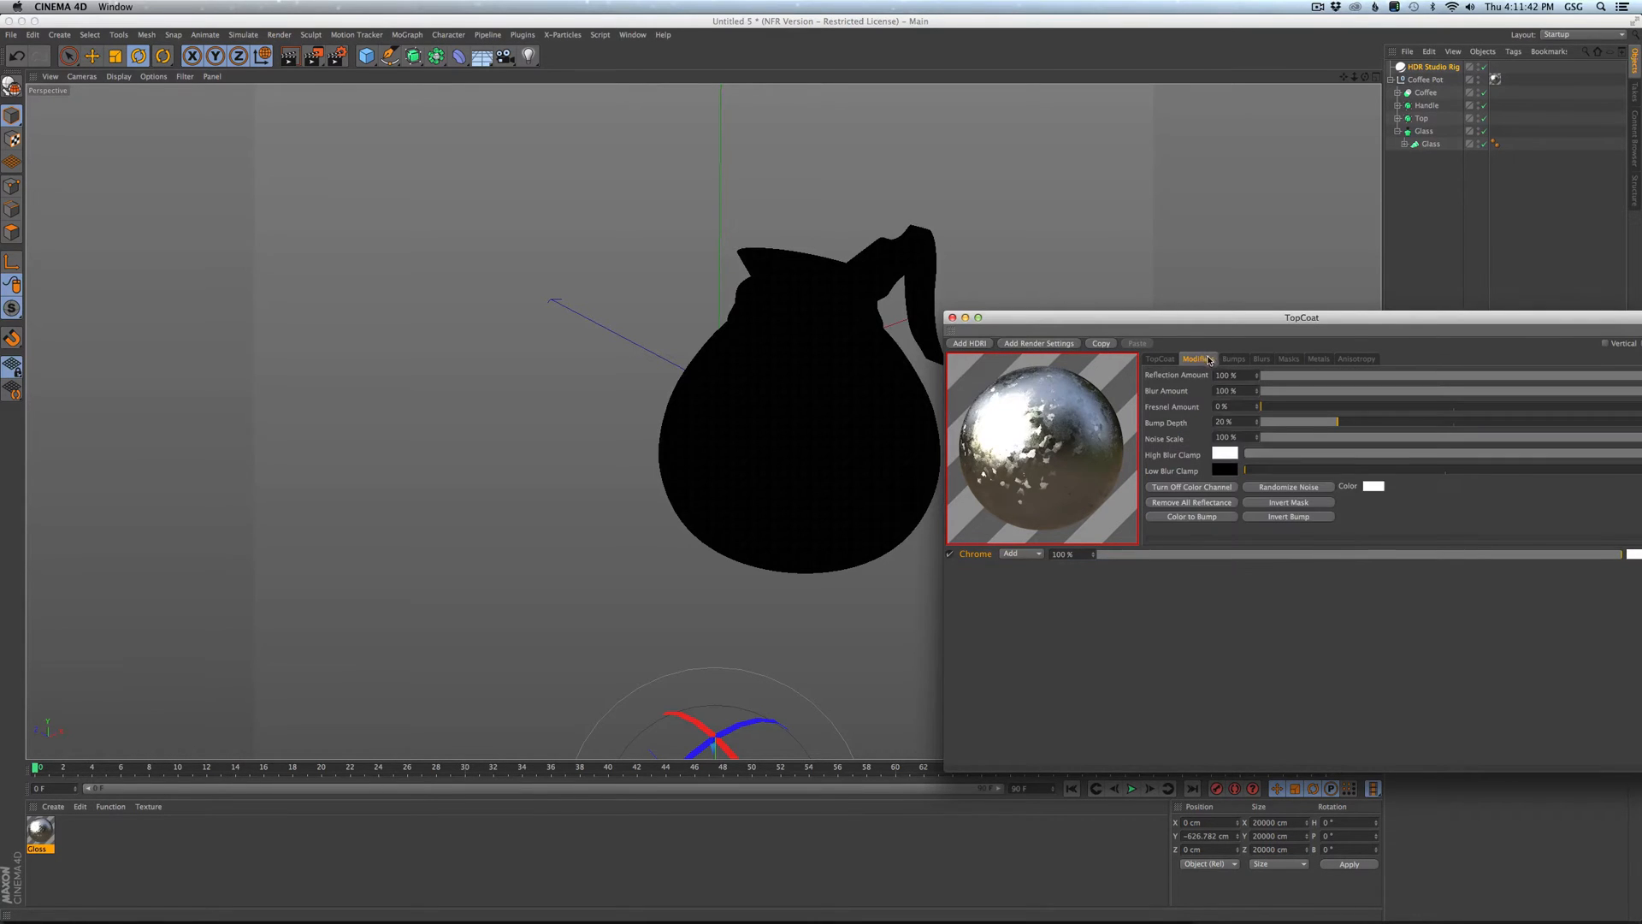
left_click_drag(1334, 420, 1600, 421)
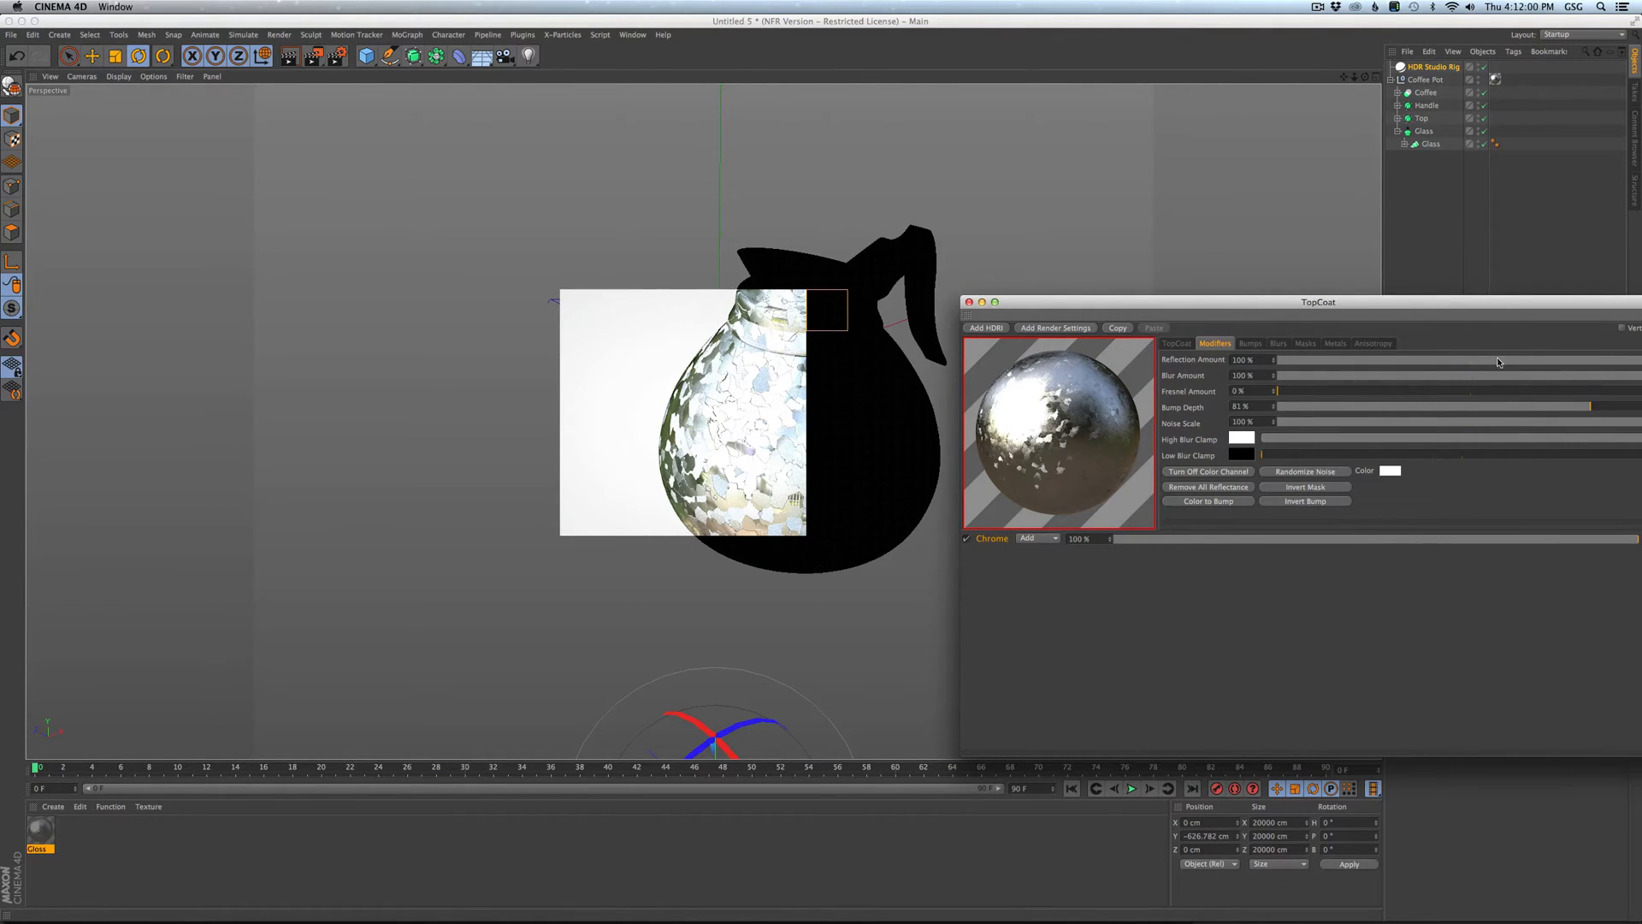
left_click_drag(1613, 360, 1445, 359)
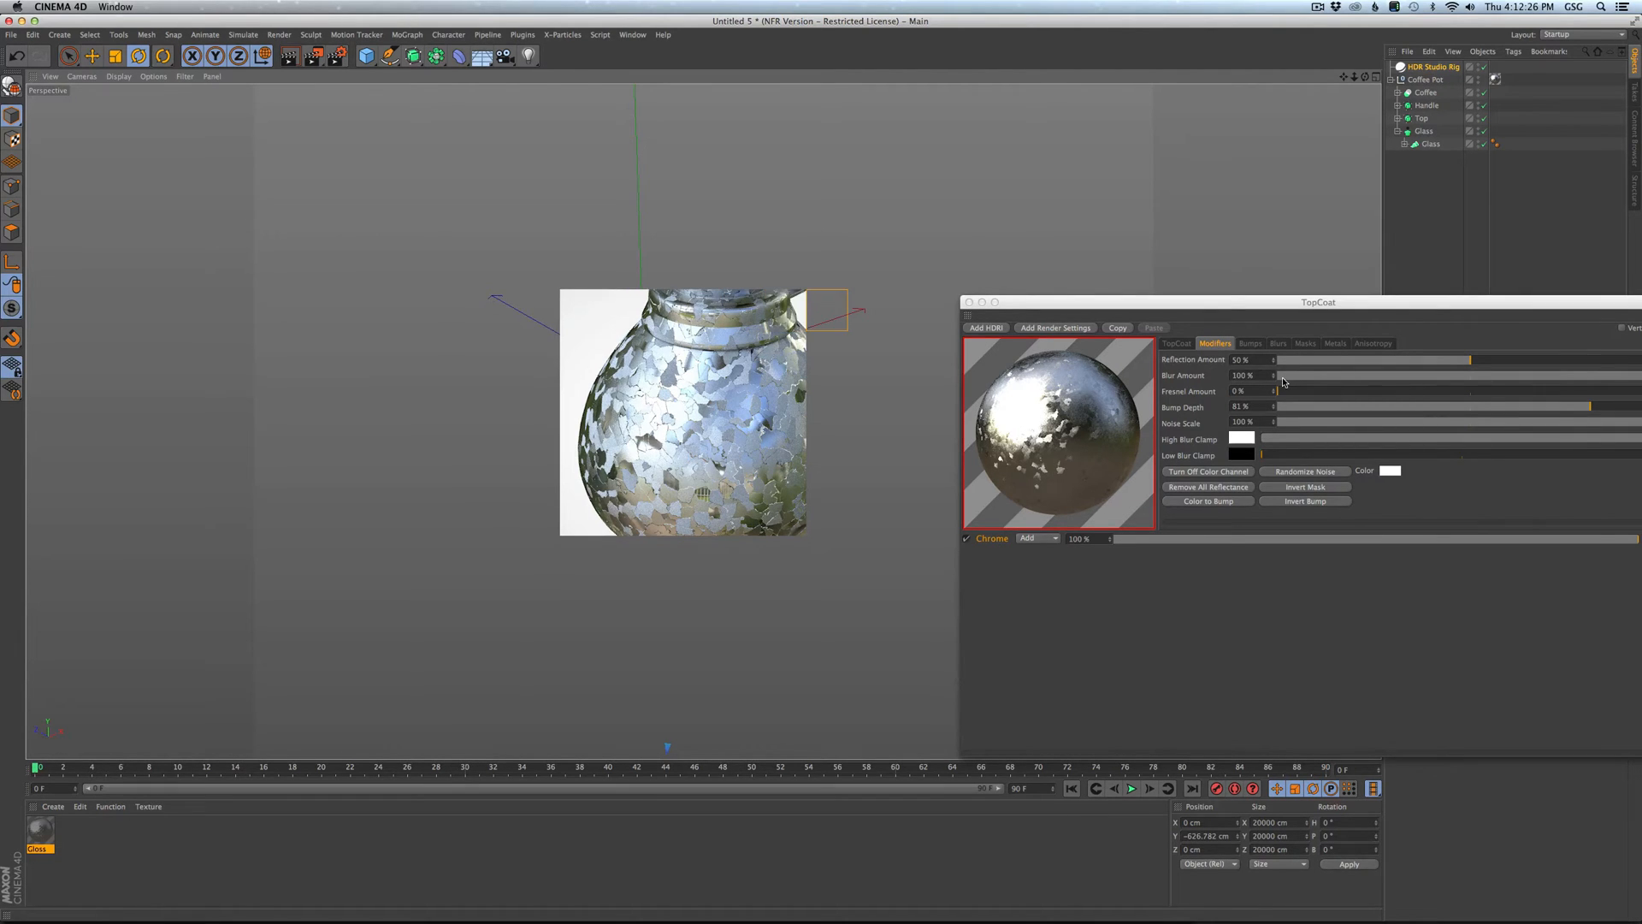
left_click(1174, 342)
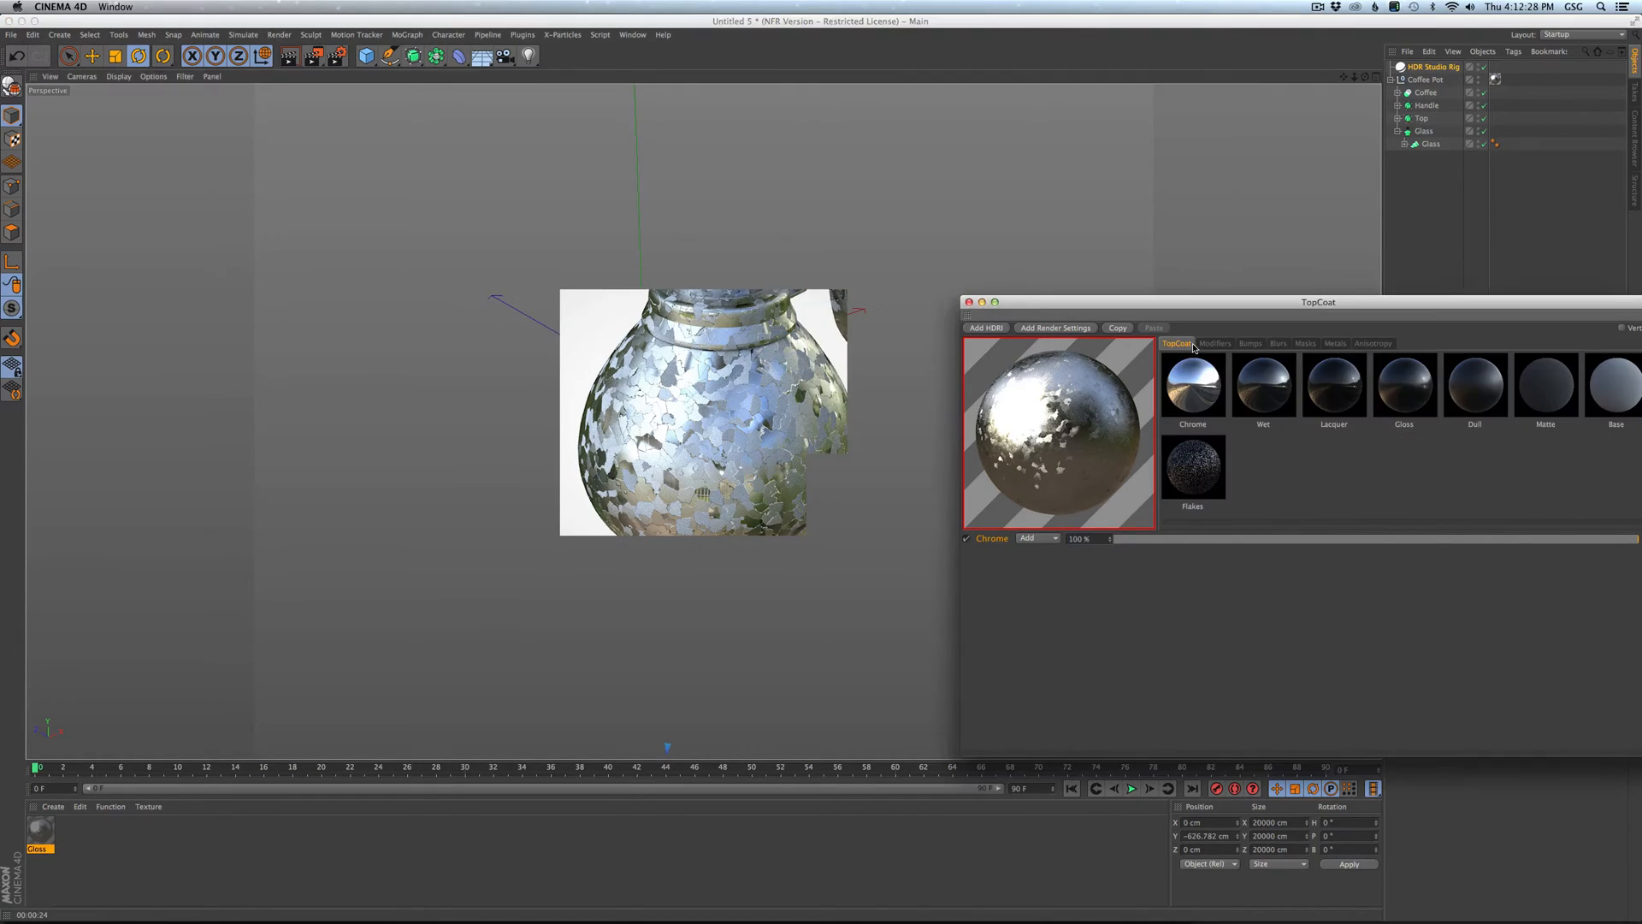
Layer Lacquer over a white Base coat and add a dimpled bump preset.
left_click(1617, 388)
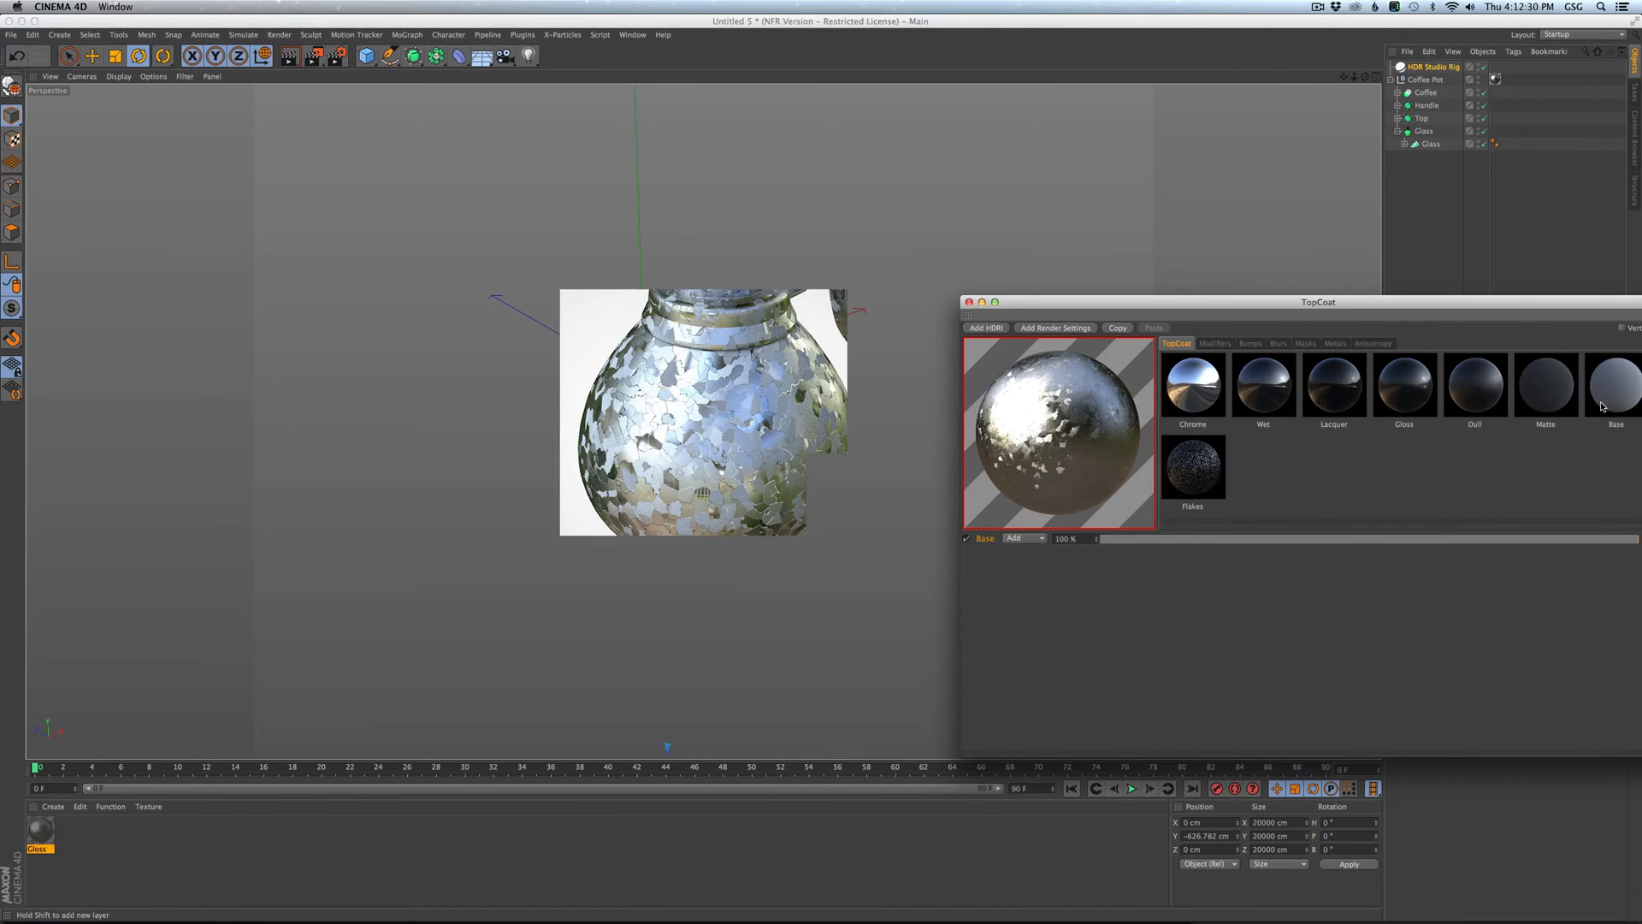
left_click(1333, 385)
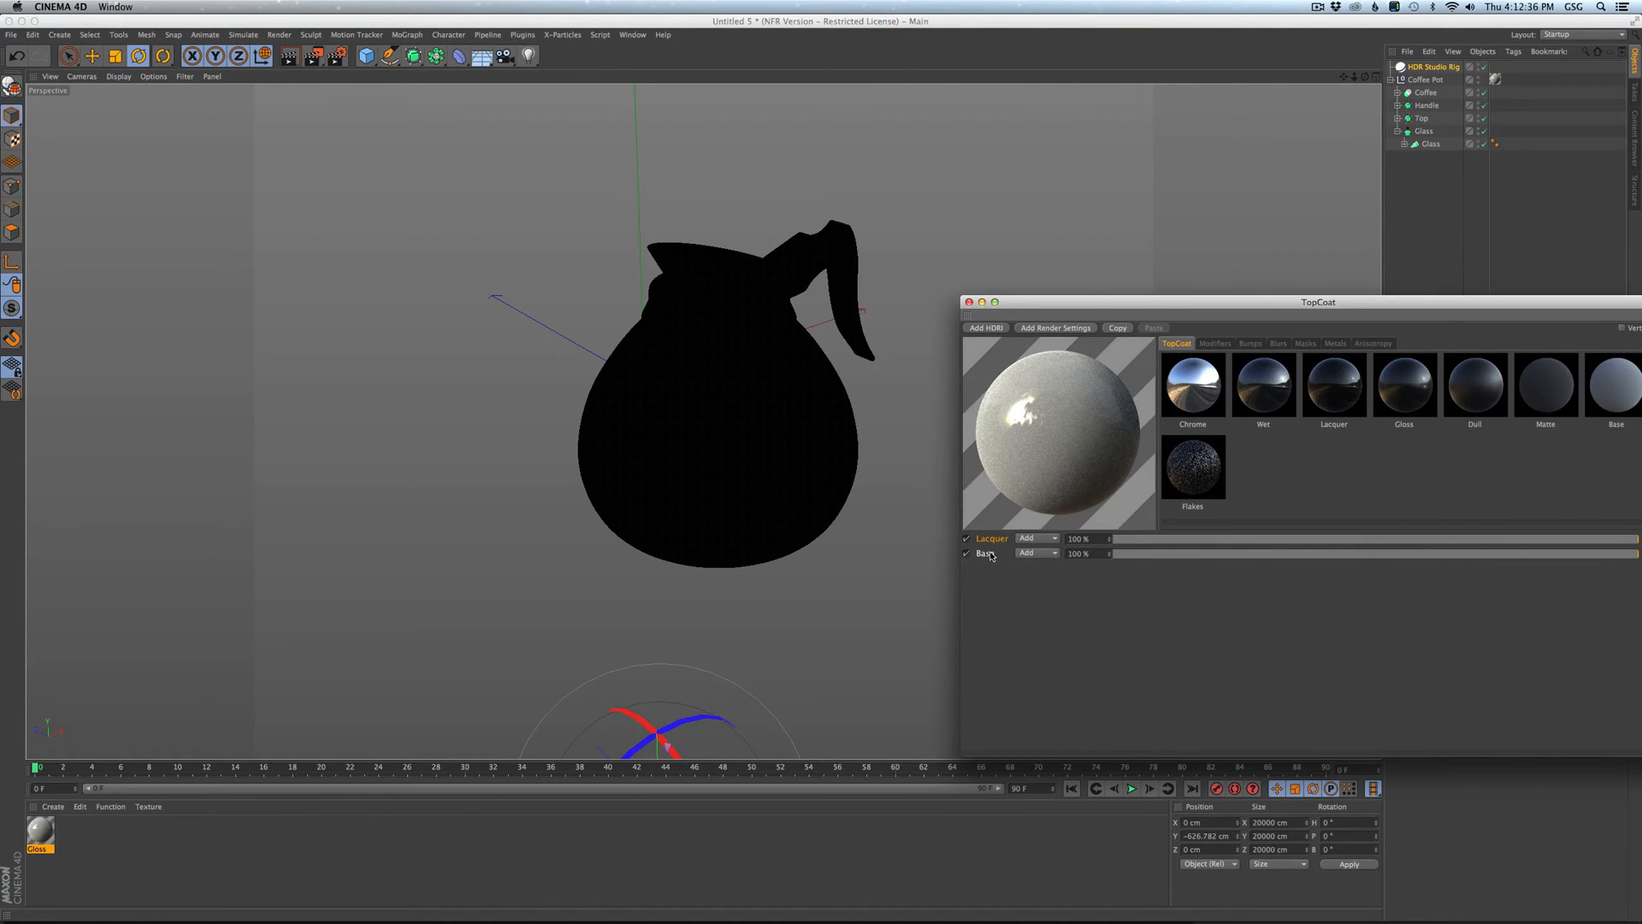
left_click(1275, 344)
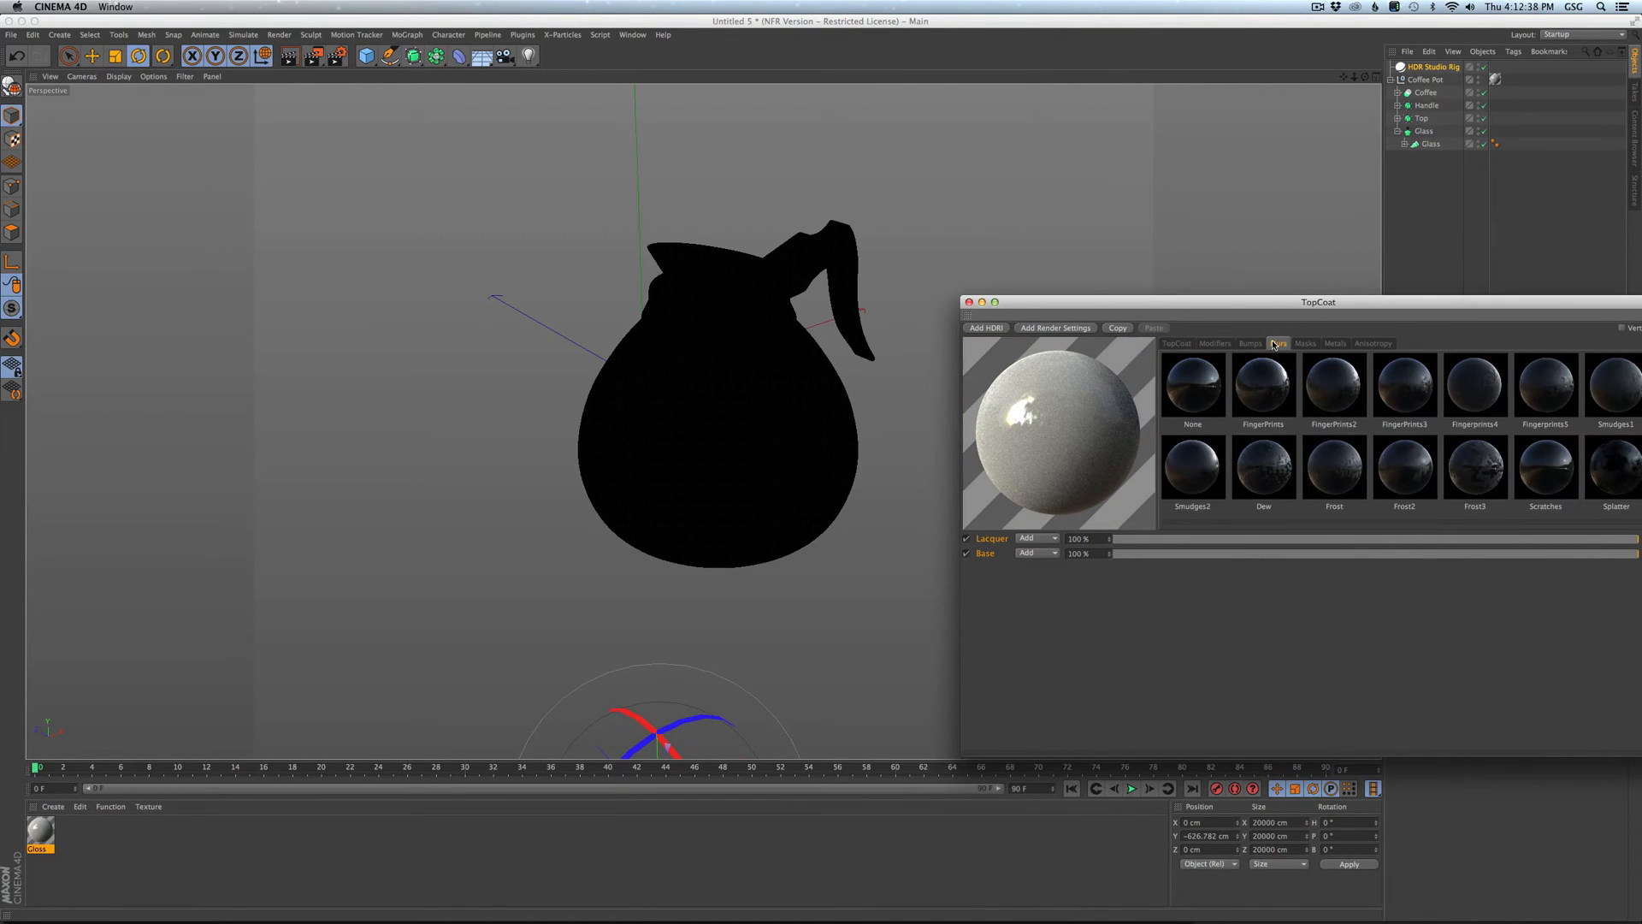
left_click(1250, 342)
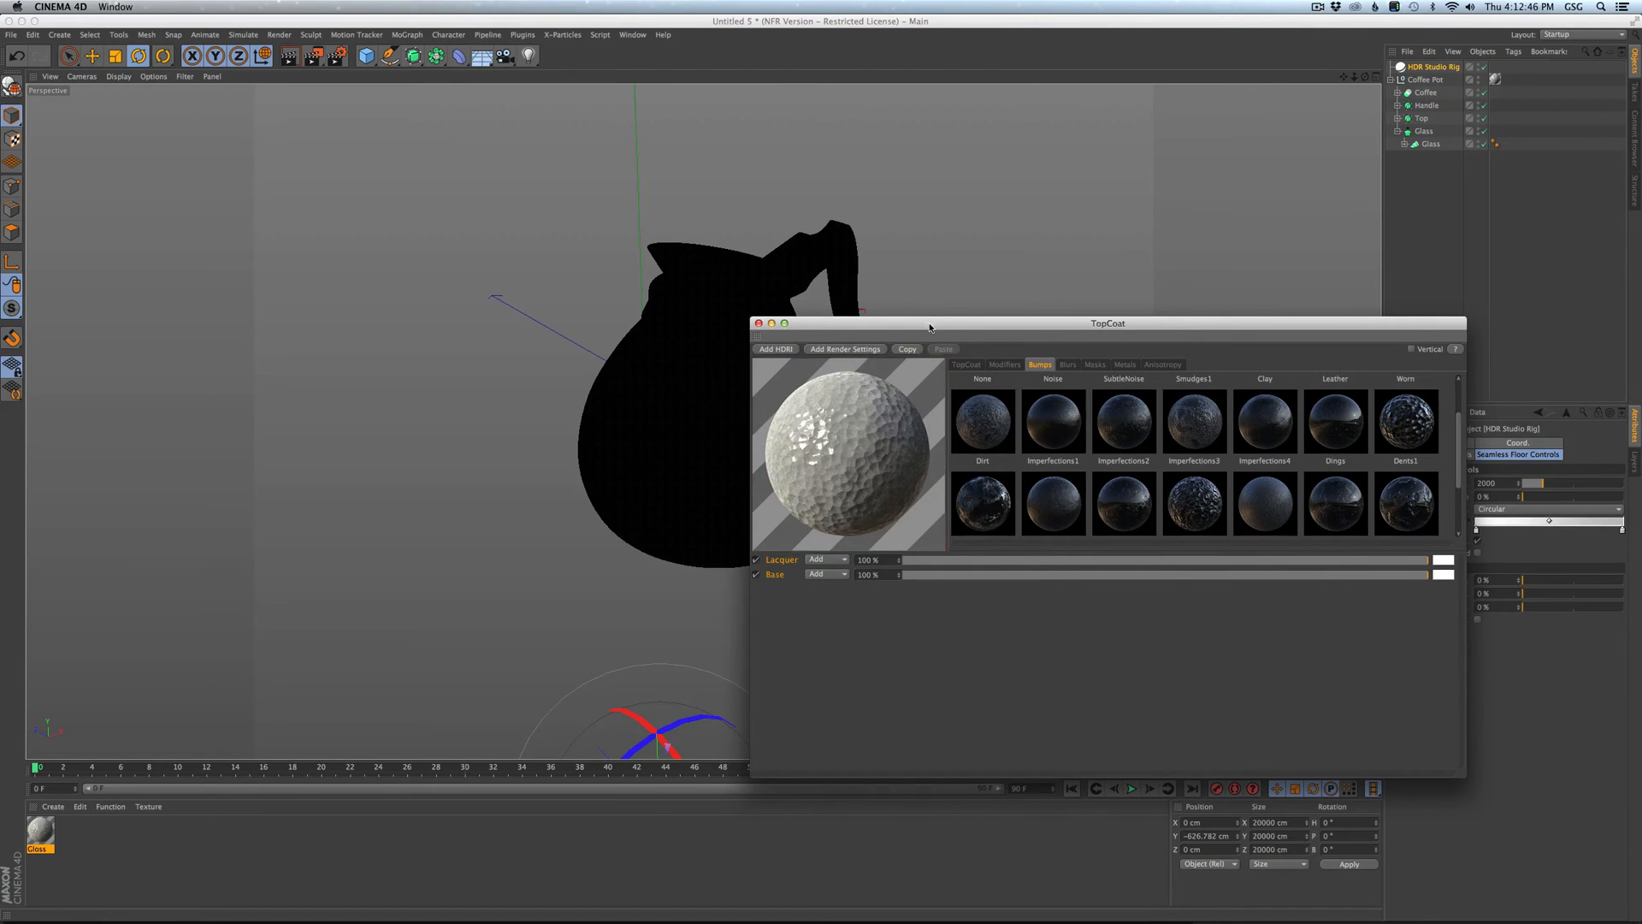
left_click_drag(1108, 323, 1371, 328)
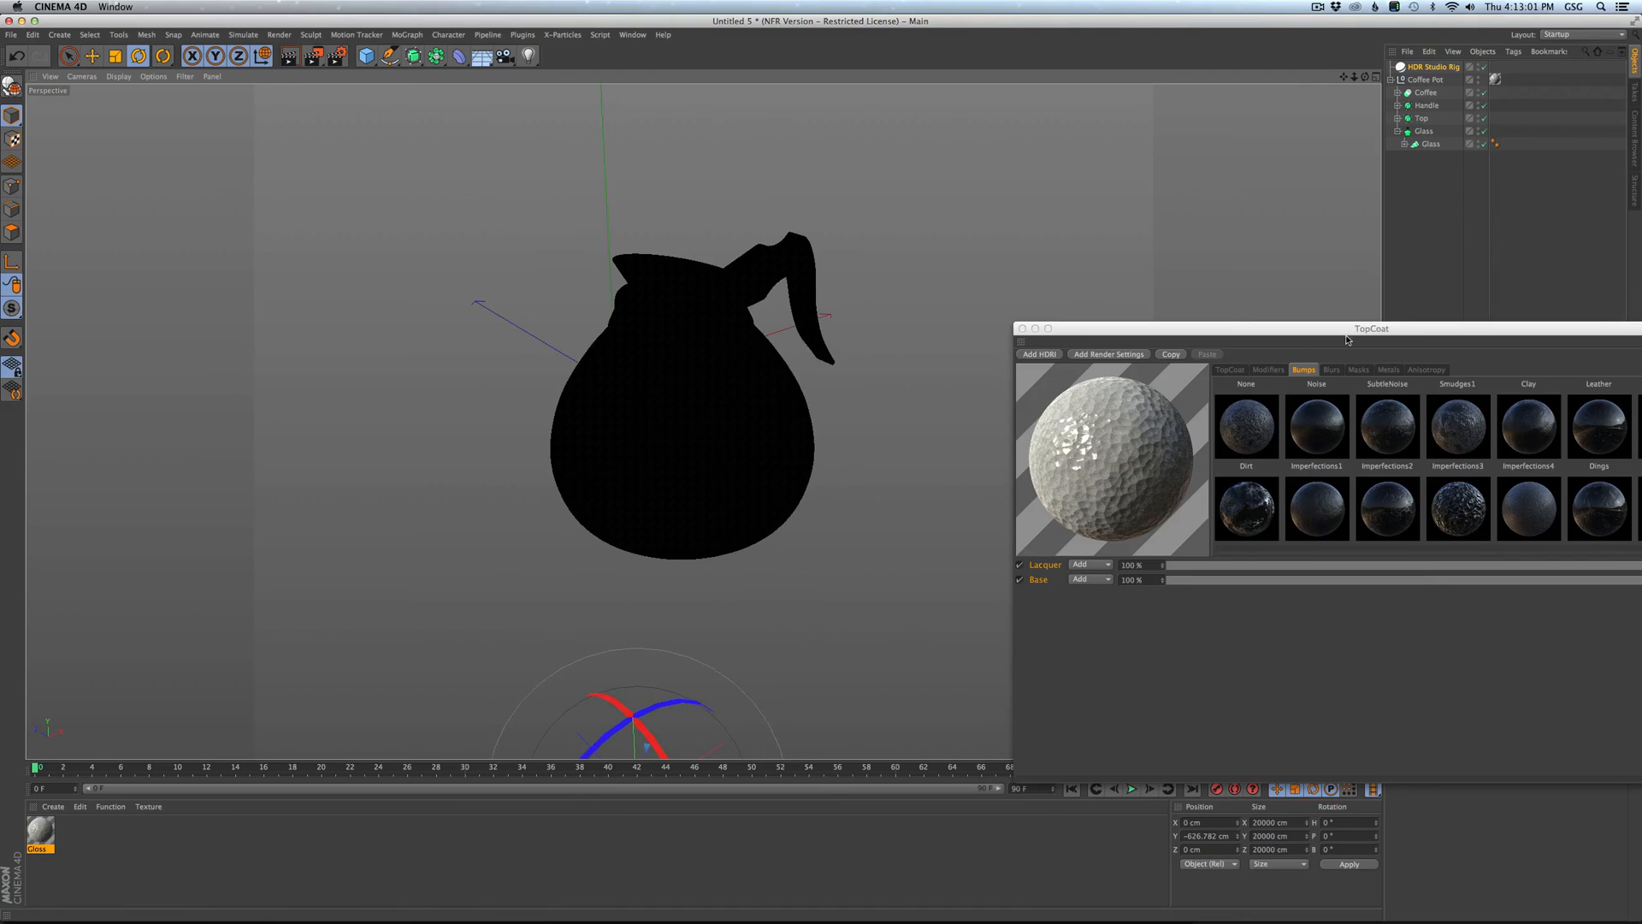
left_click_drag(1370, 328, 1089, 308)
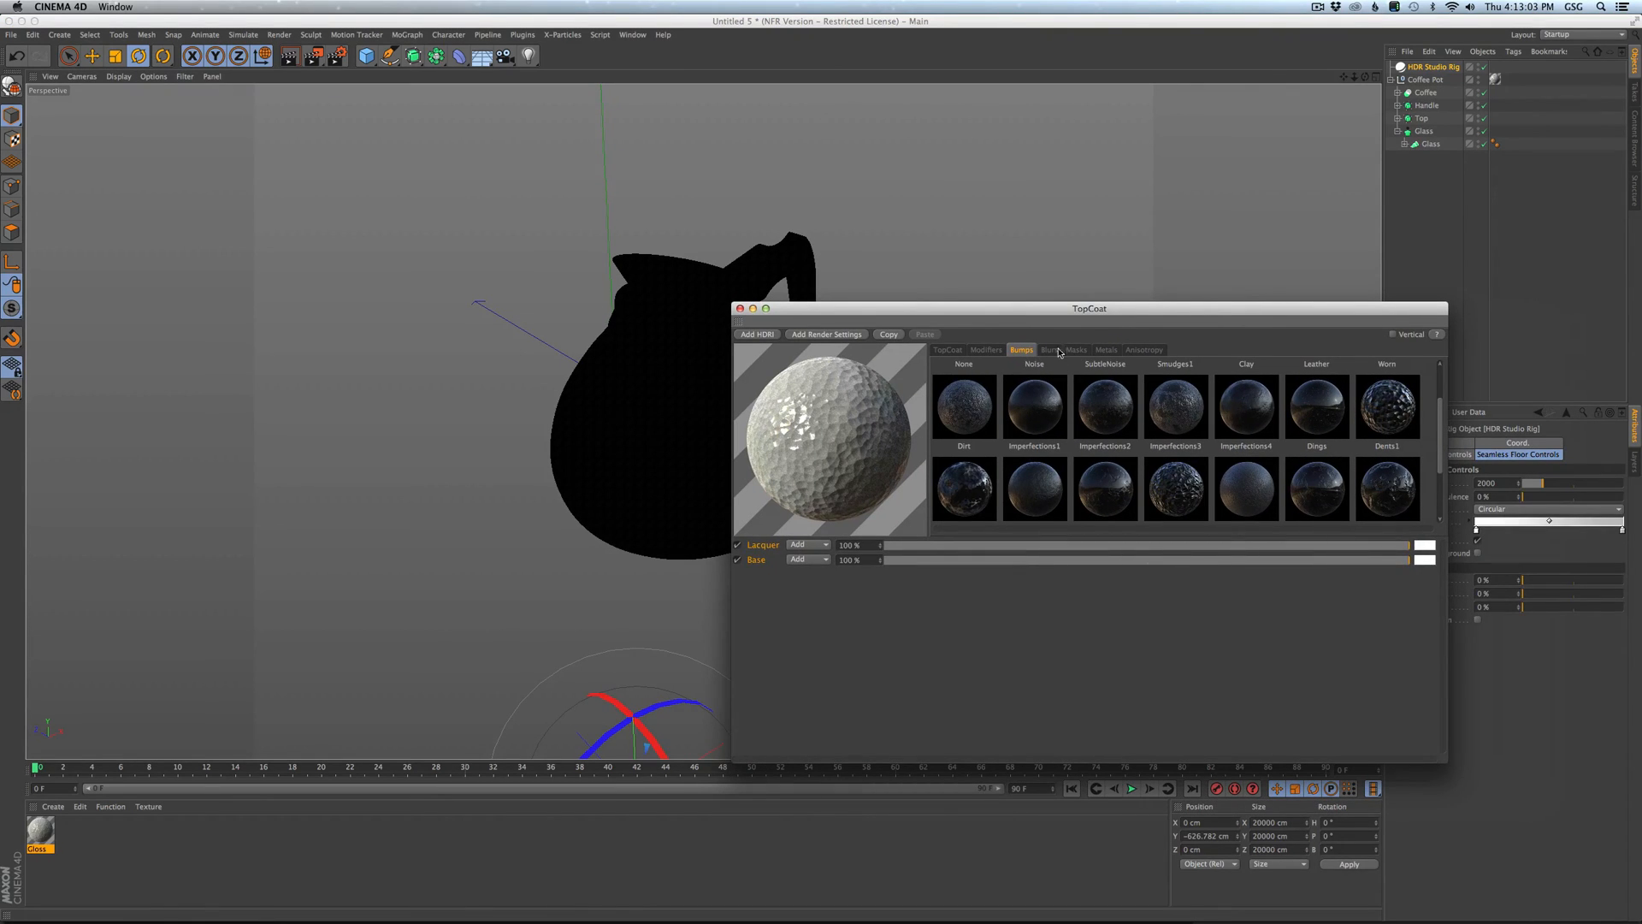
mouse_move(1021, 368)
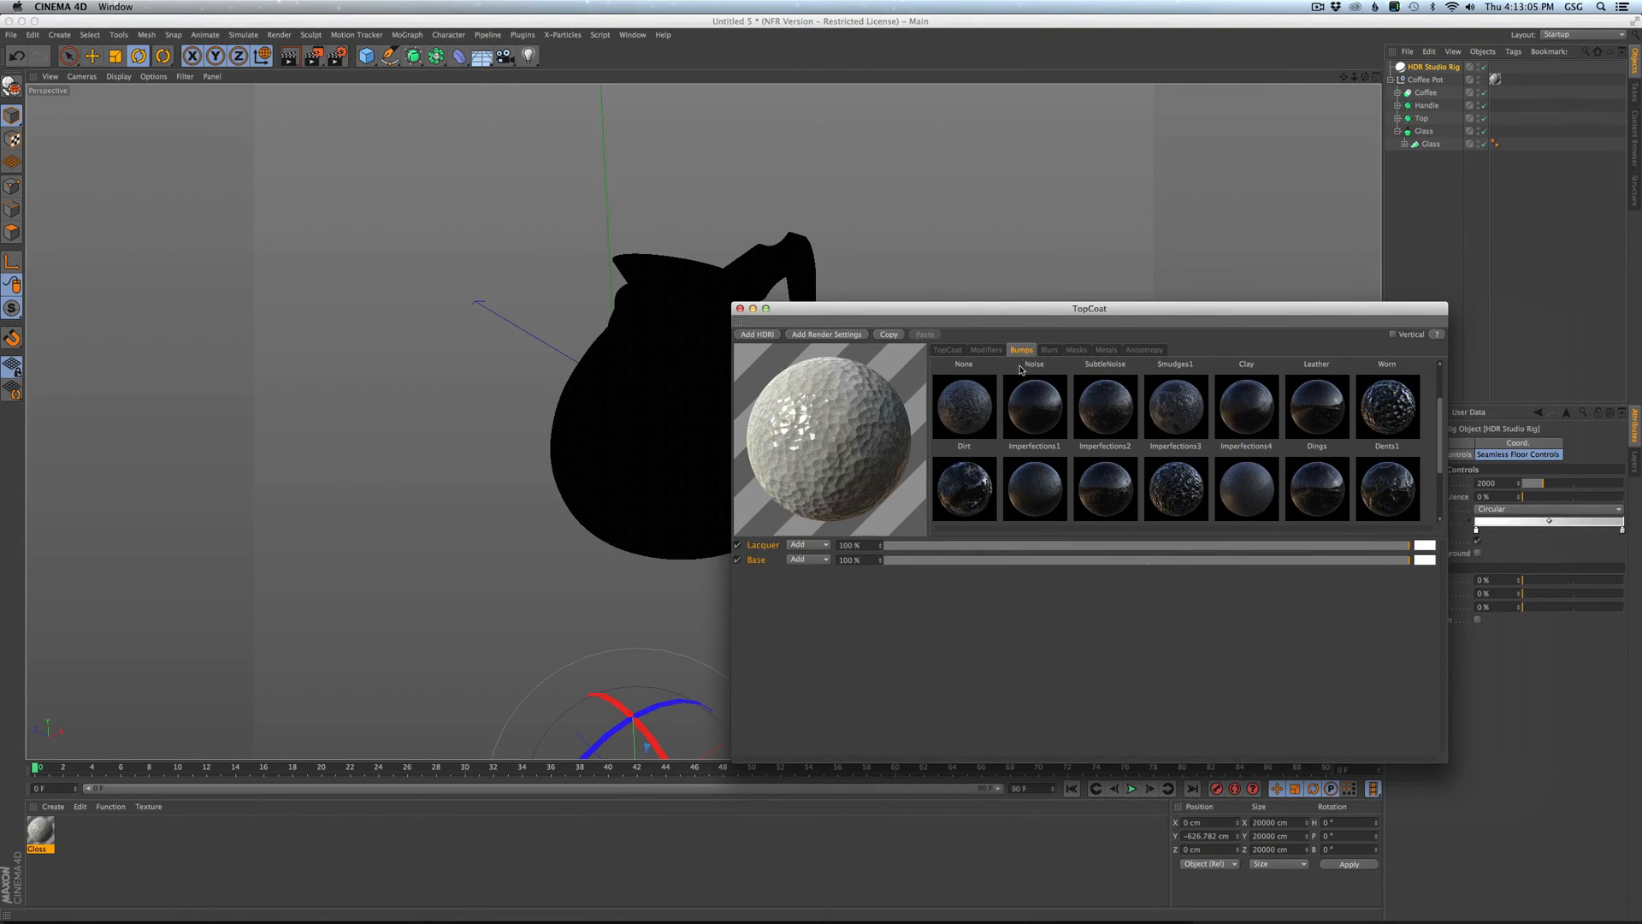
left_click(1316, 6)
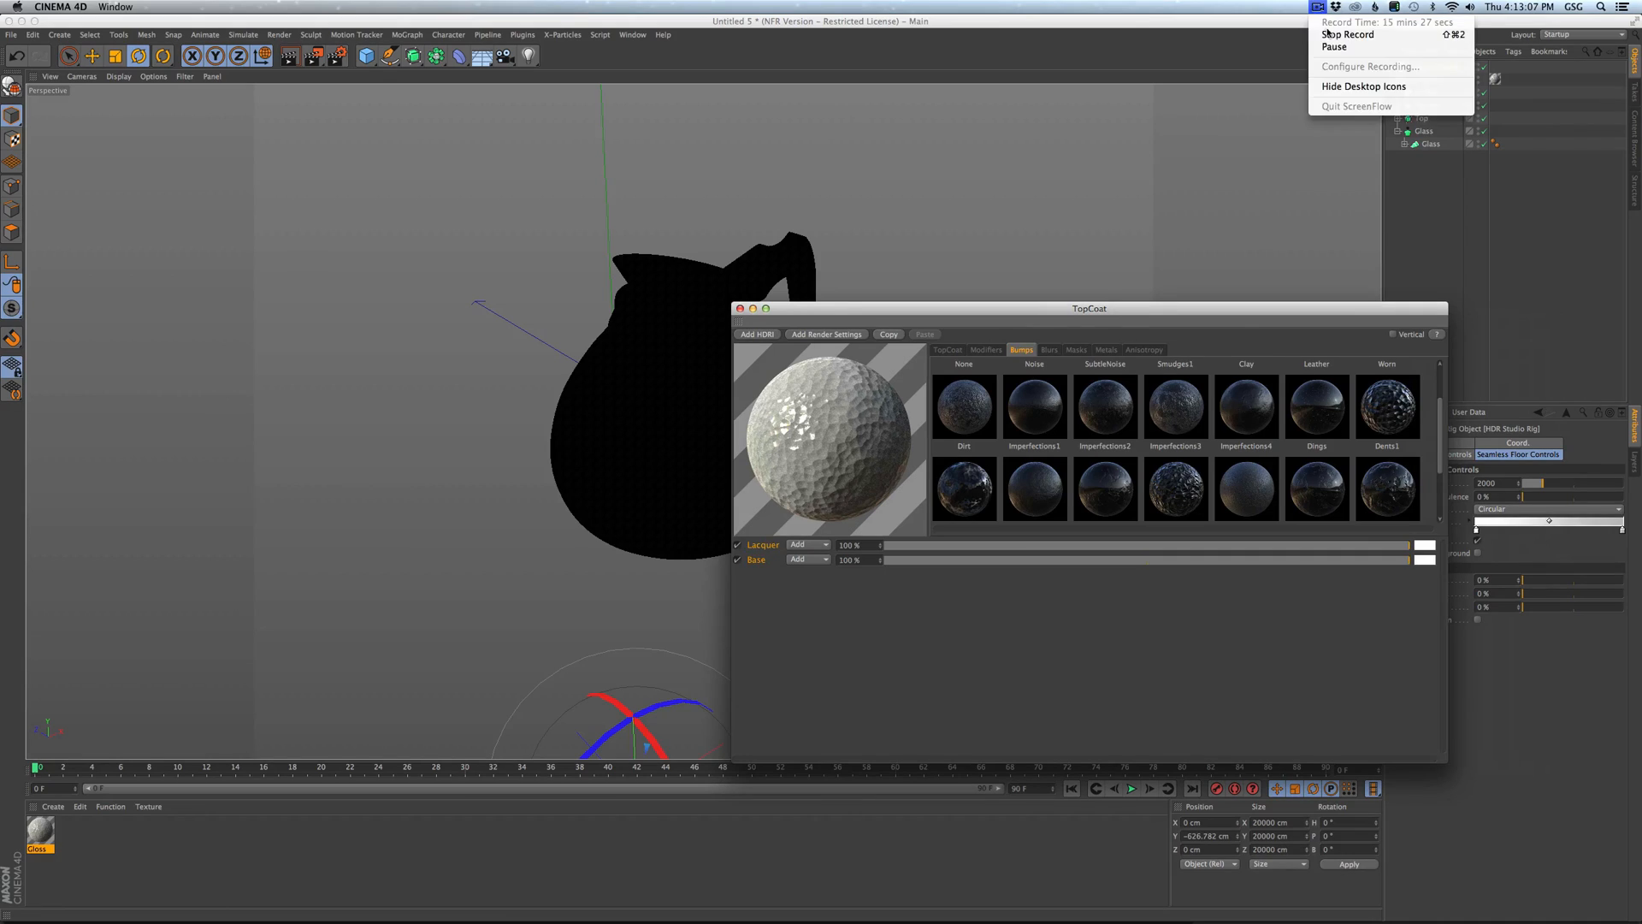